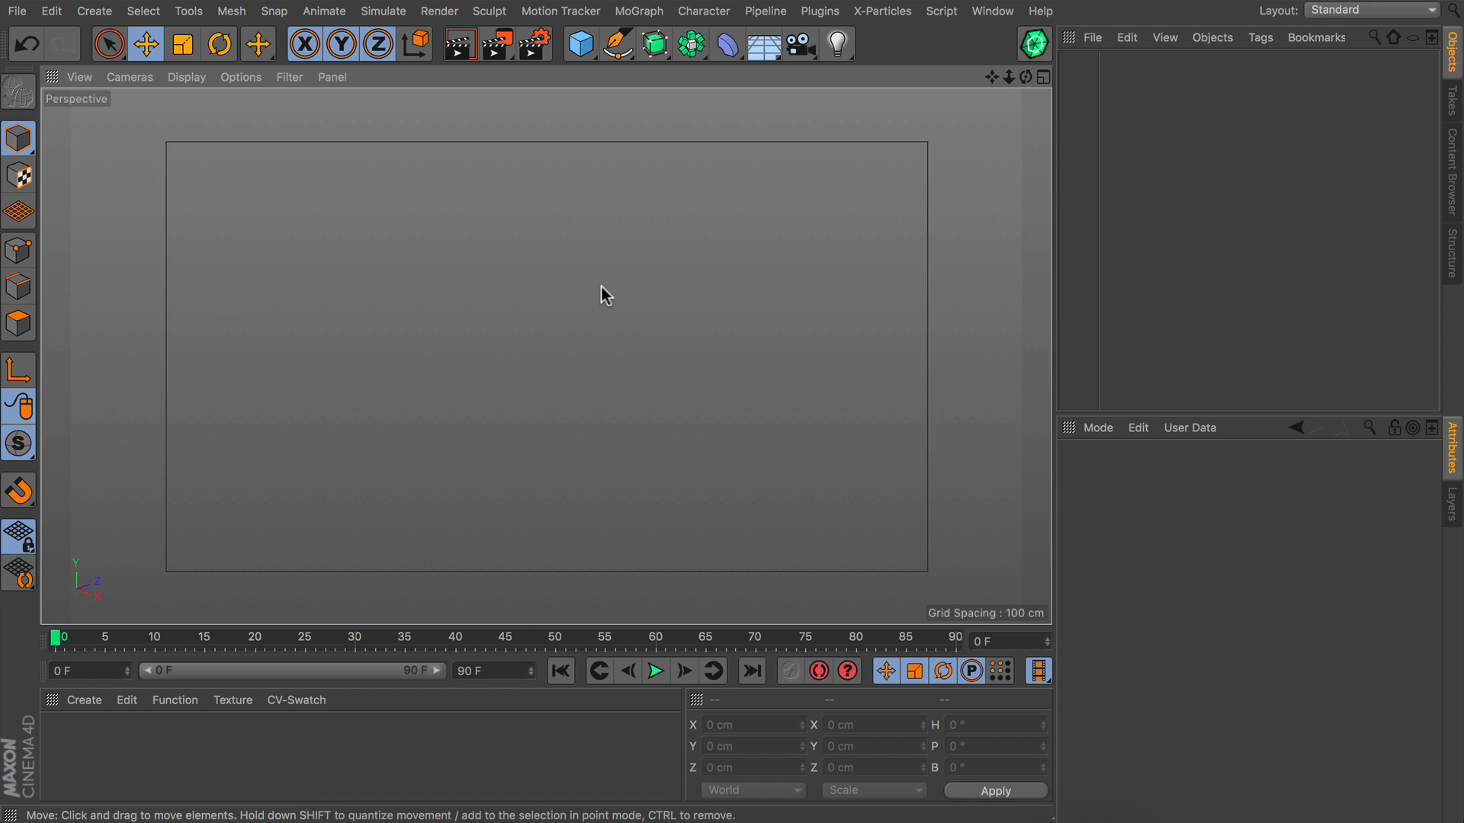
pyautogui.moveTo(1389, 114)
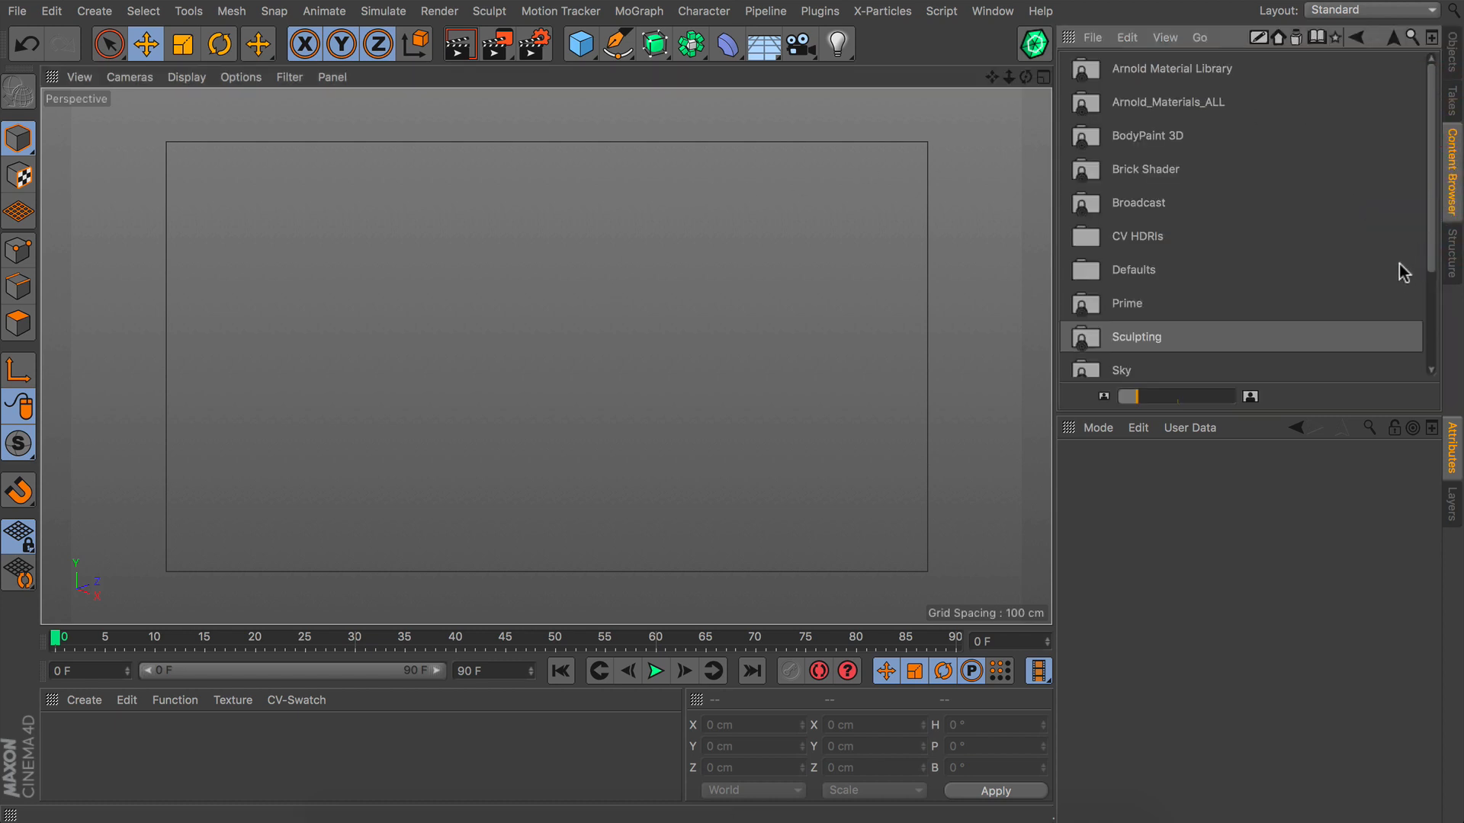
# Step: Load the Female Bust model from the Content Browser's Sculpting presets folder
pyautogui.scroll(-3)
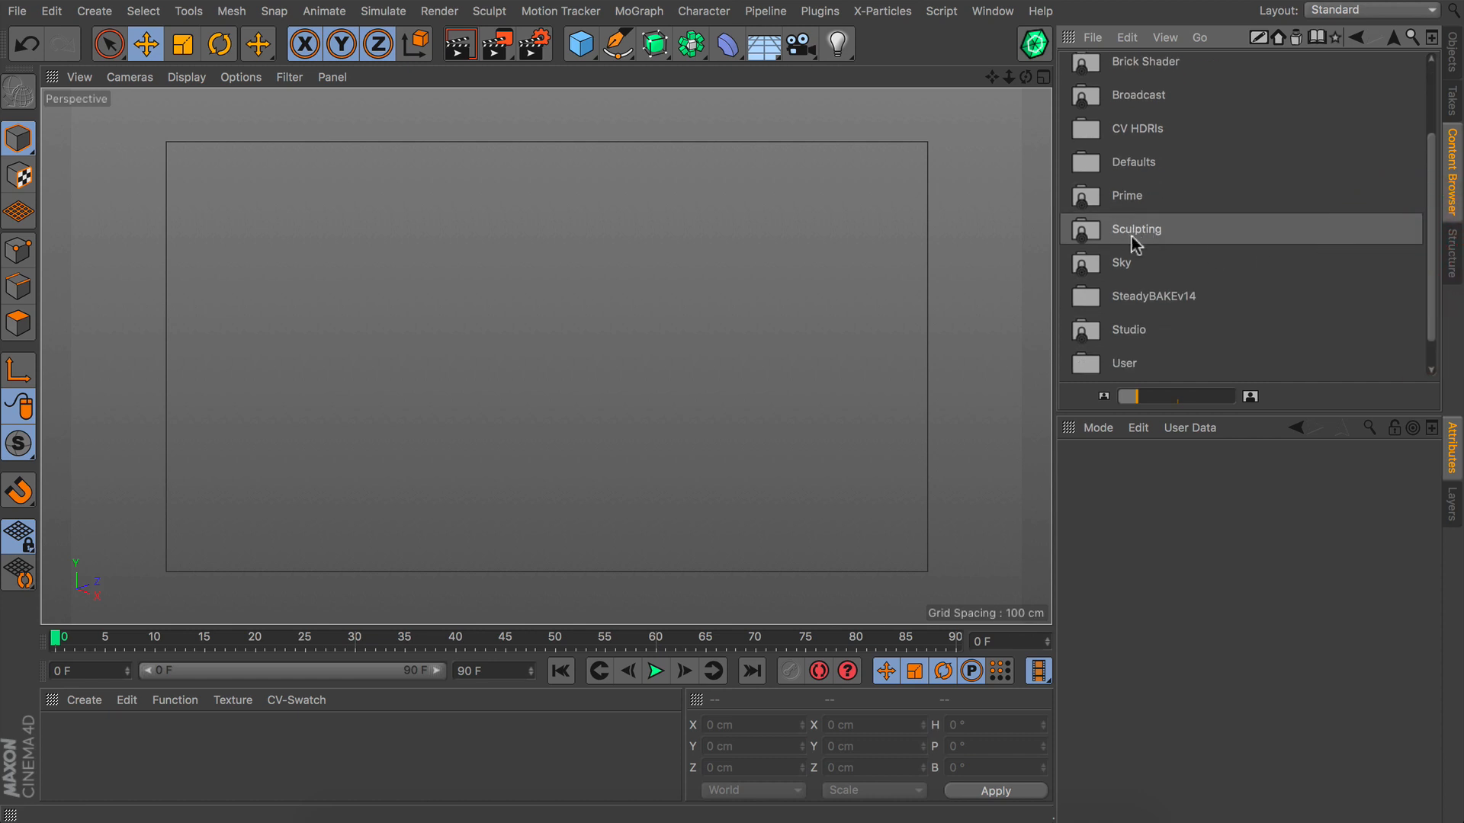
pyautogui.doubleClick(1136, 229)
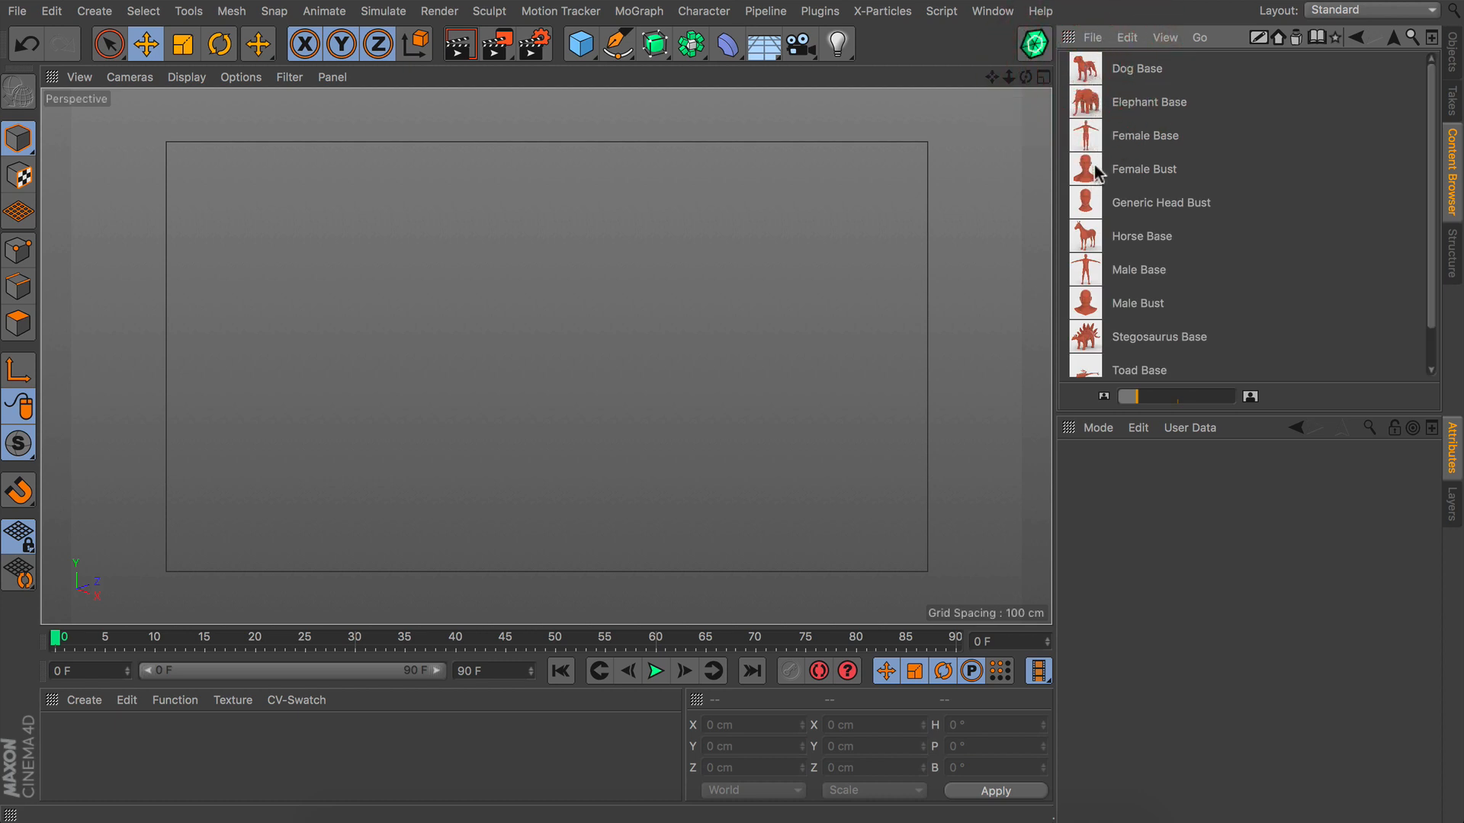
pyautogui.click(1144, 169)
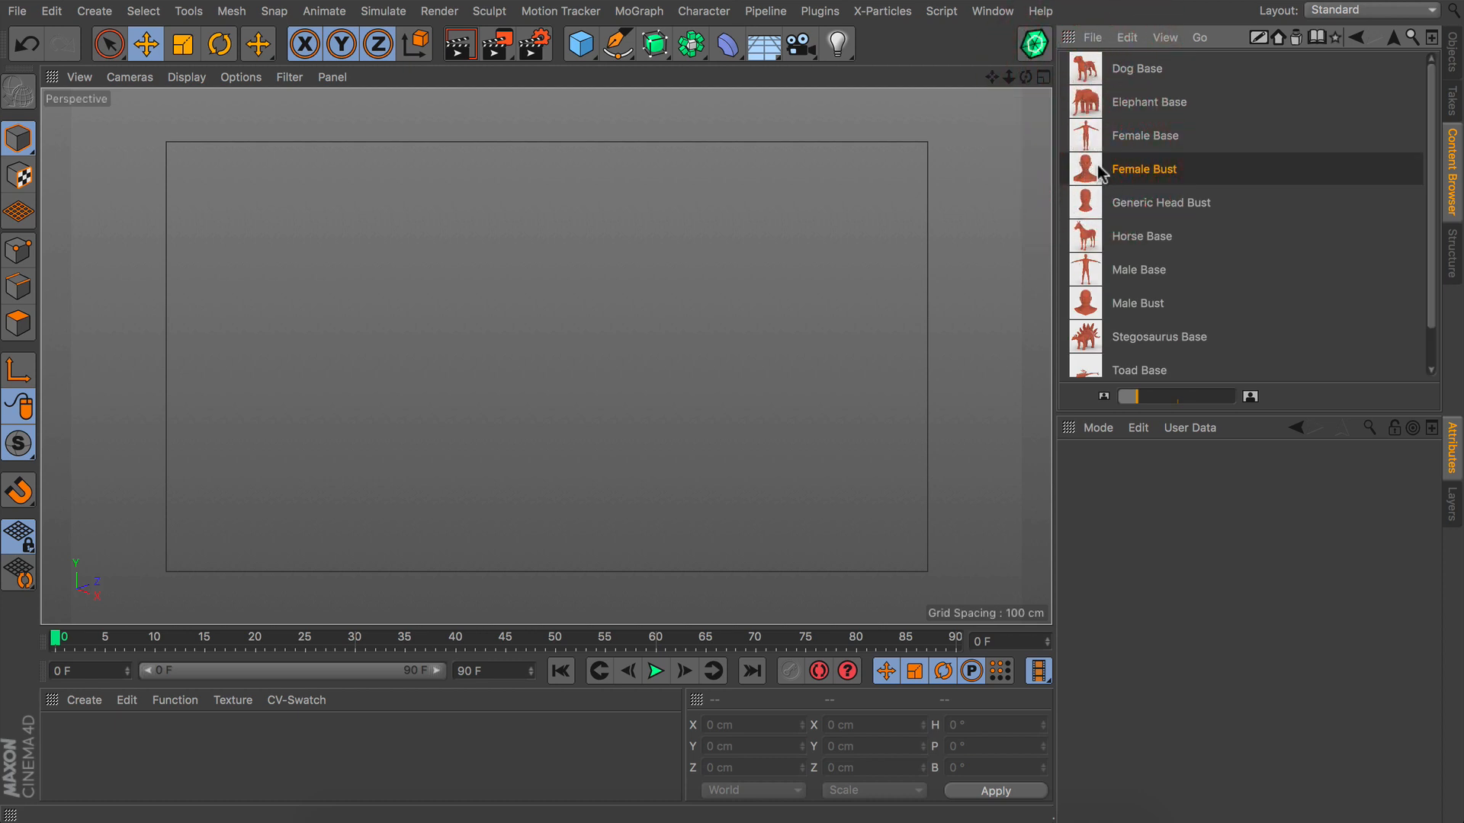
pyautogui.doubleClick(1143, 169)
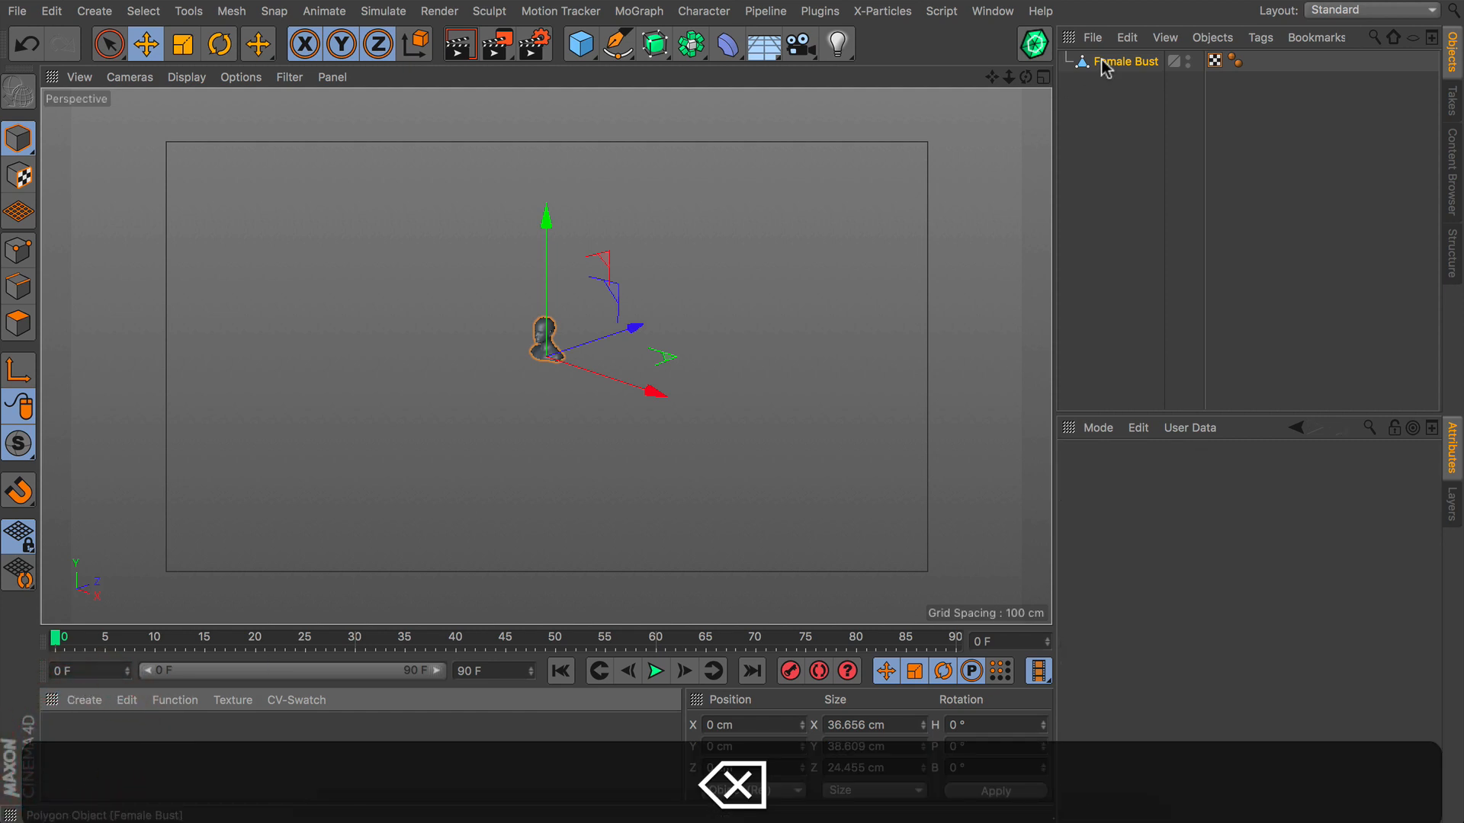
# Step: Select the Female Bust and switch the viewport to Gouraud Shading (Lines)
pyautogui.click(183, 43)
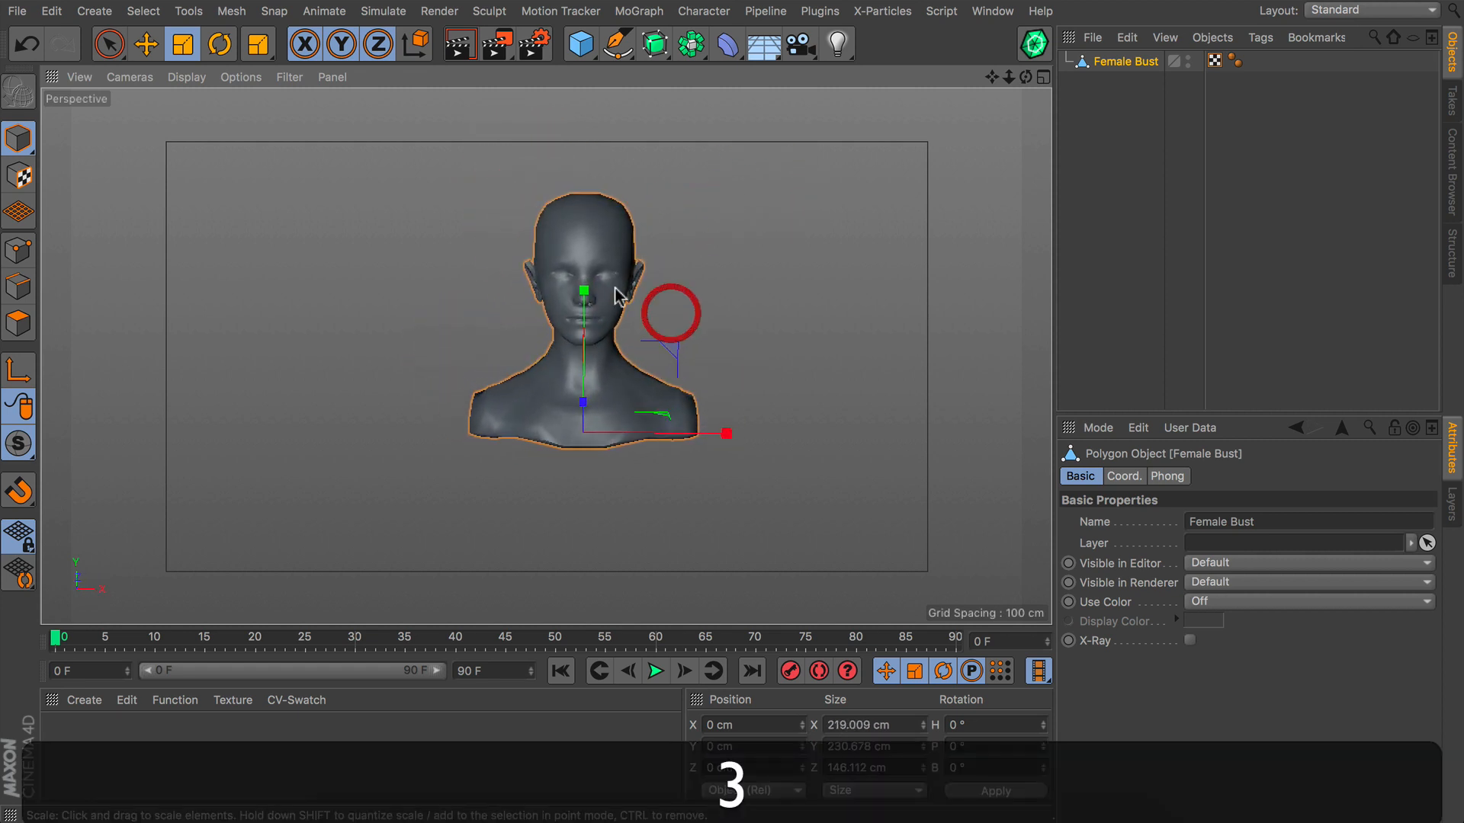
pyautogui.click(185, 77)
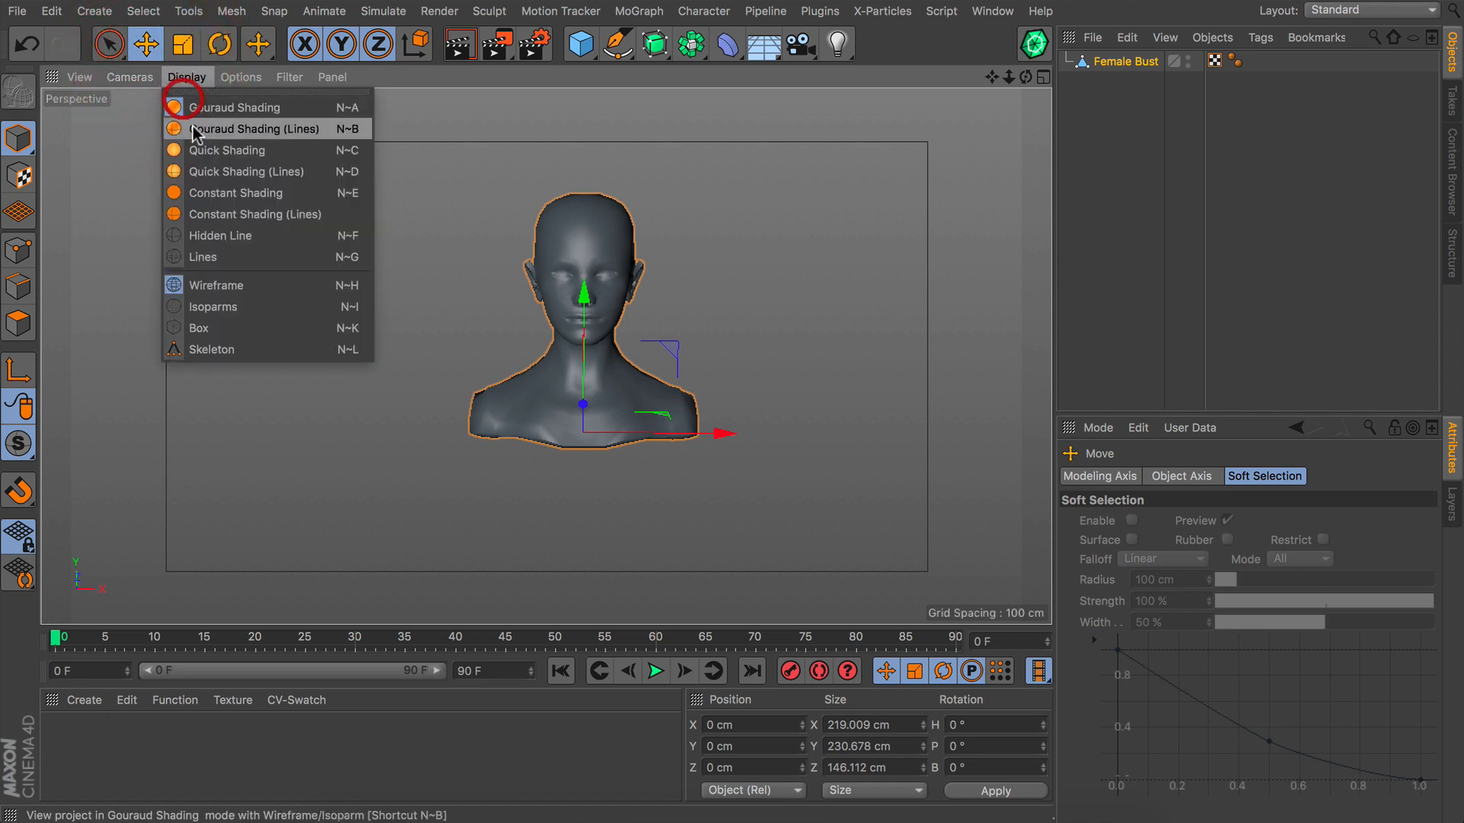
pyautogui.click(257, 129)
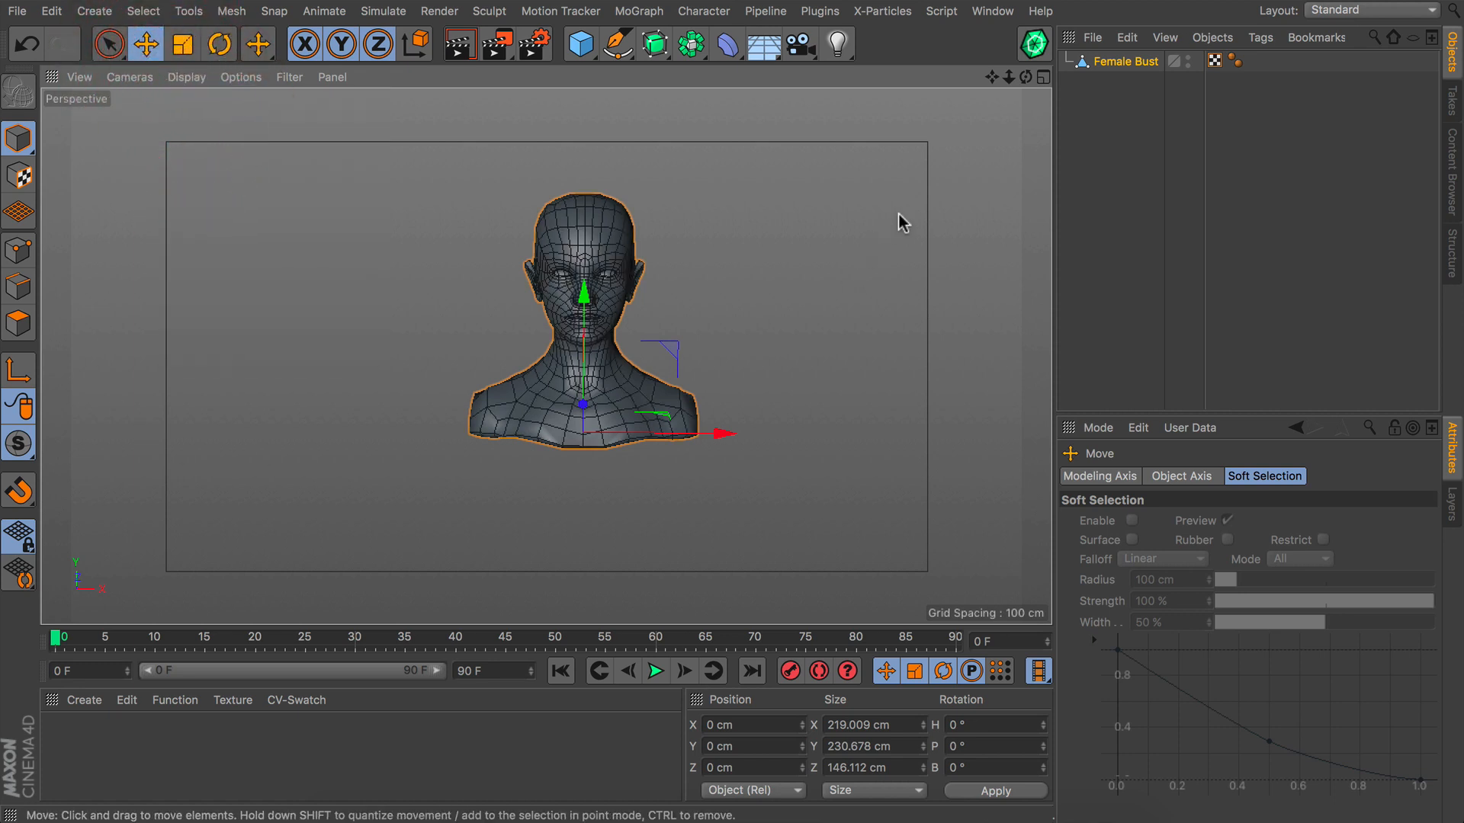
pyautogui.moveTo(742, 408)
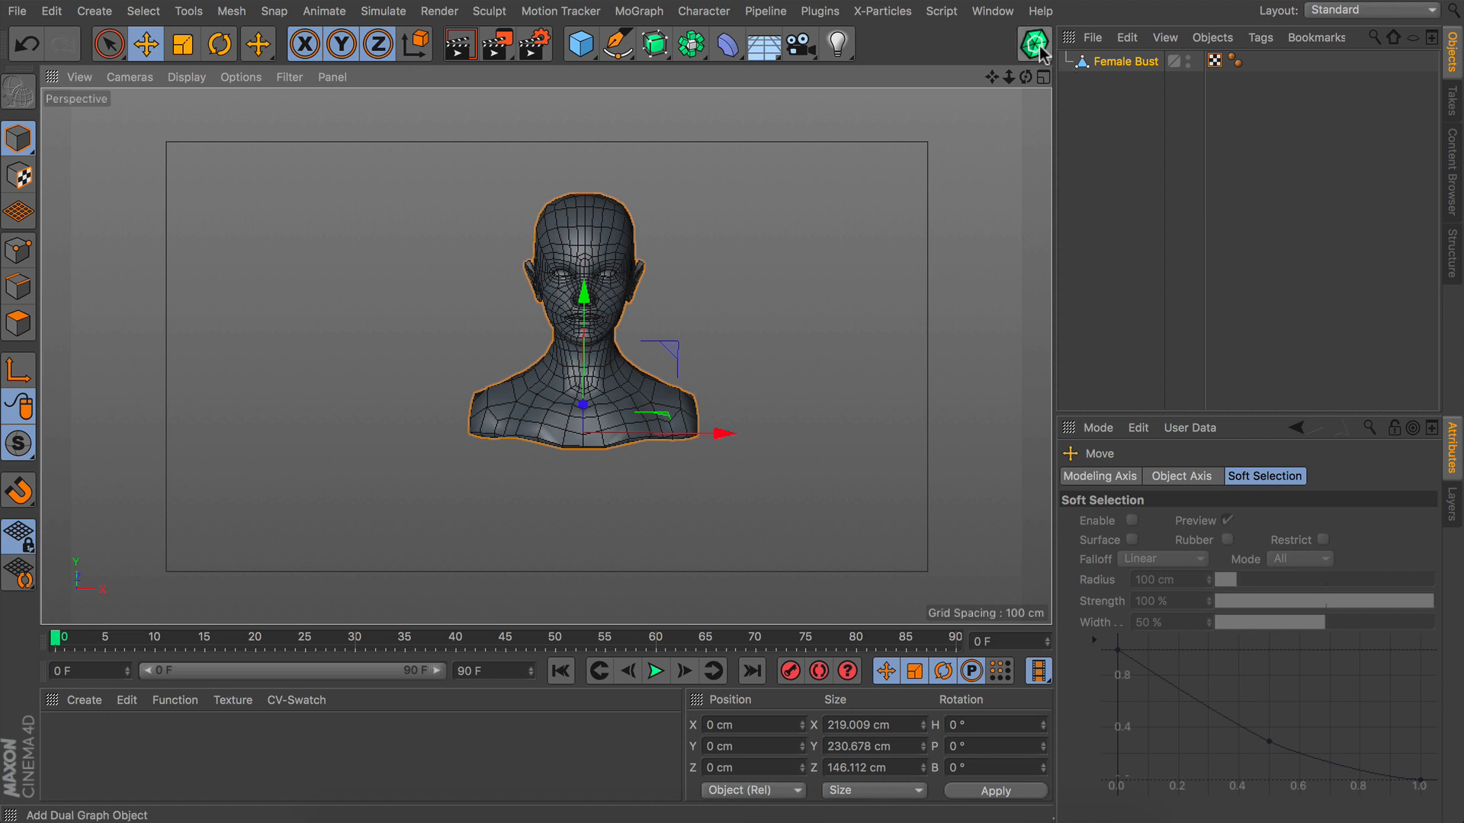
# Step: Add a Dual Graph object and parent the Female Bust under it
pyautogui.click(1032, 42)
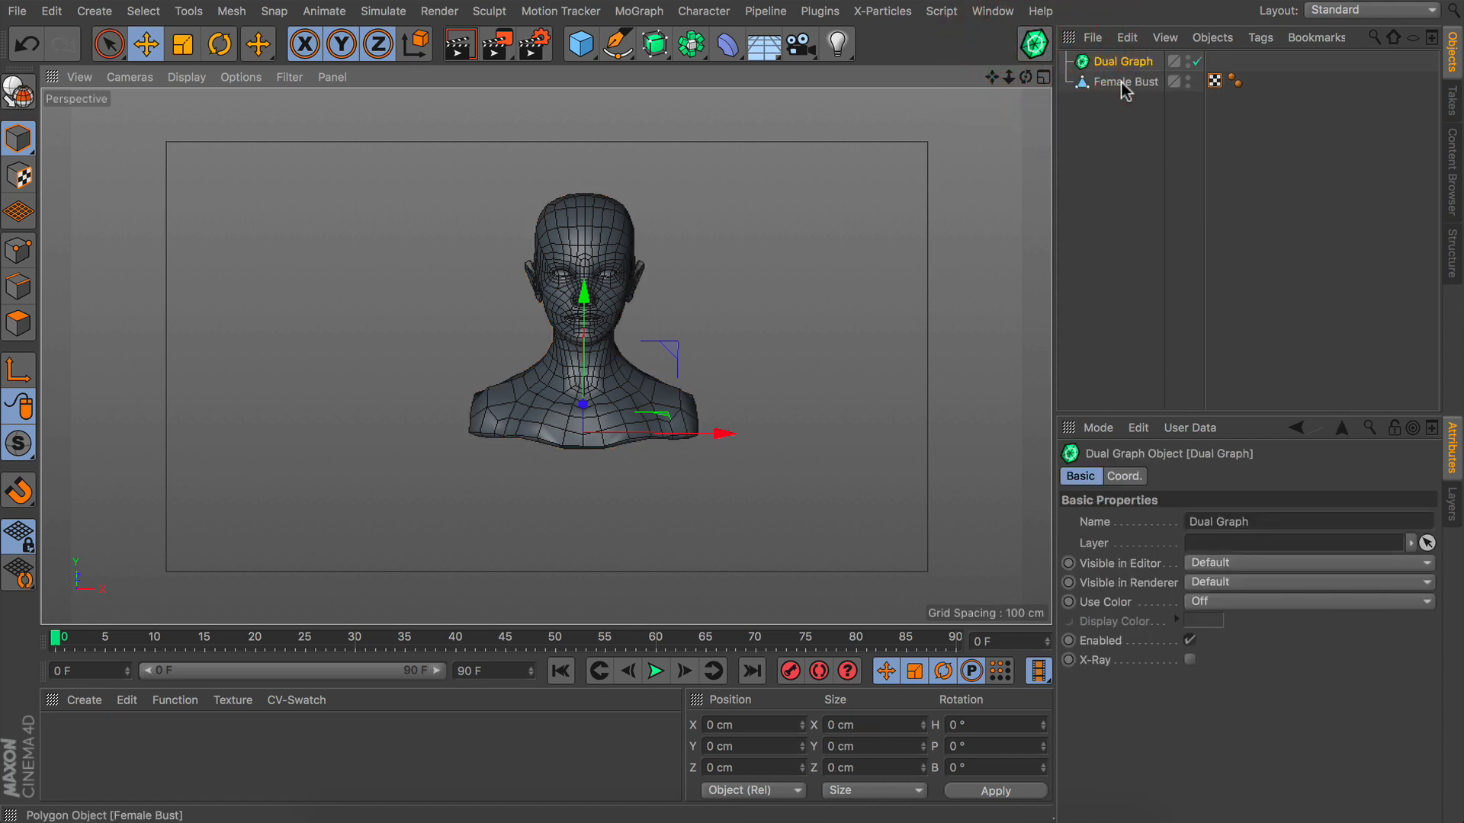
pyautogui.click(1126, 82)
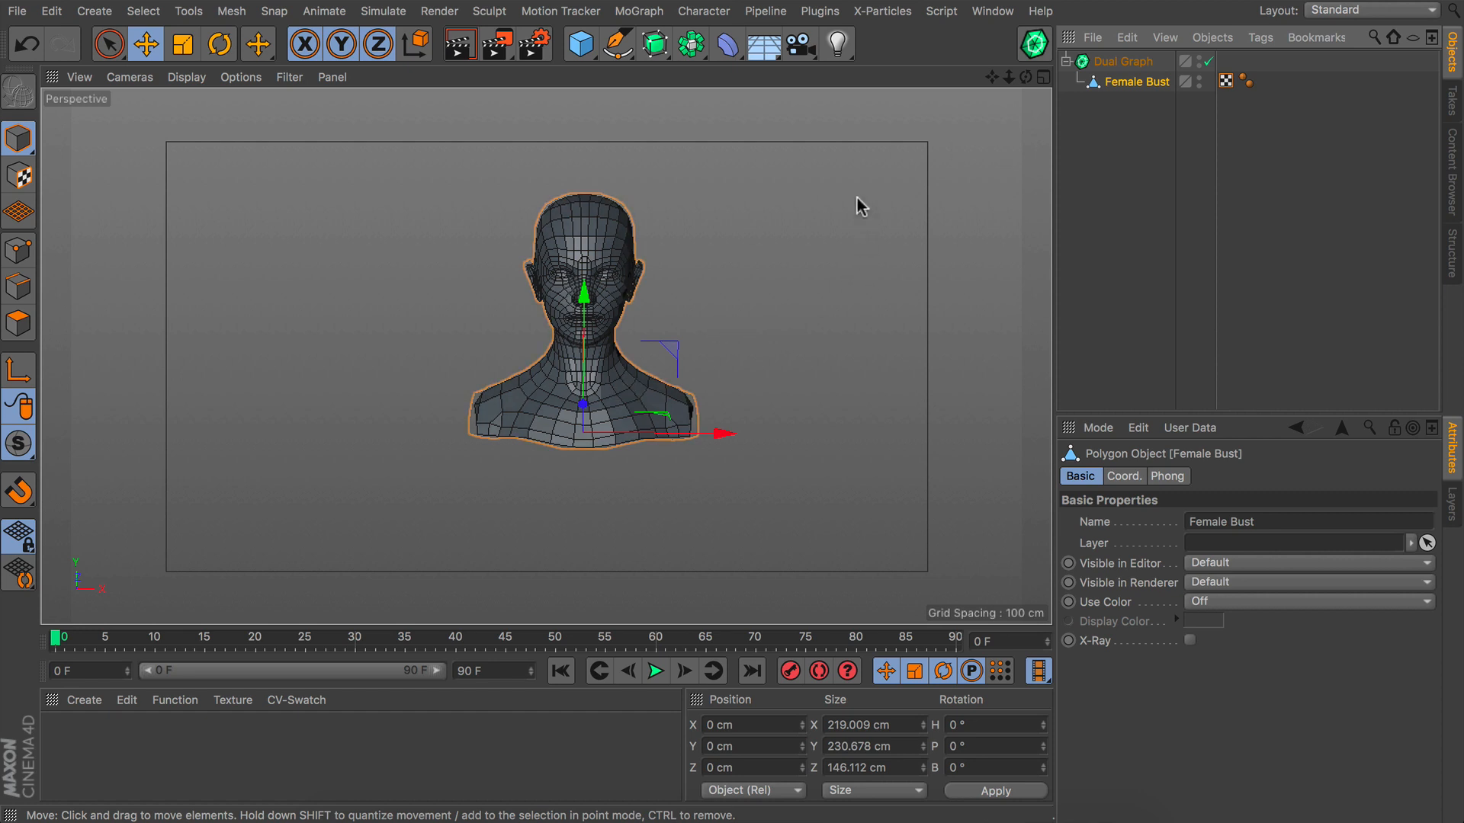
pyautogui.doubleClick(1136, 82)
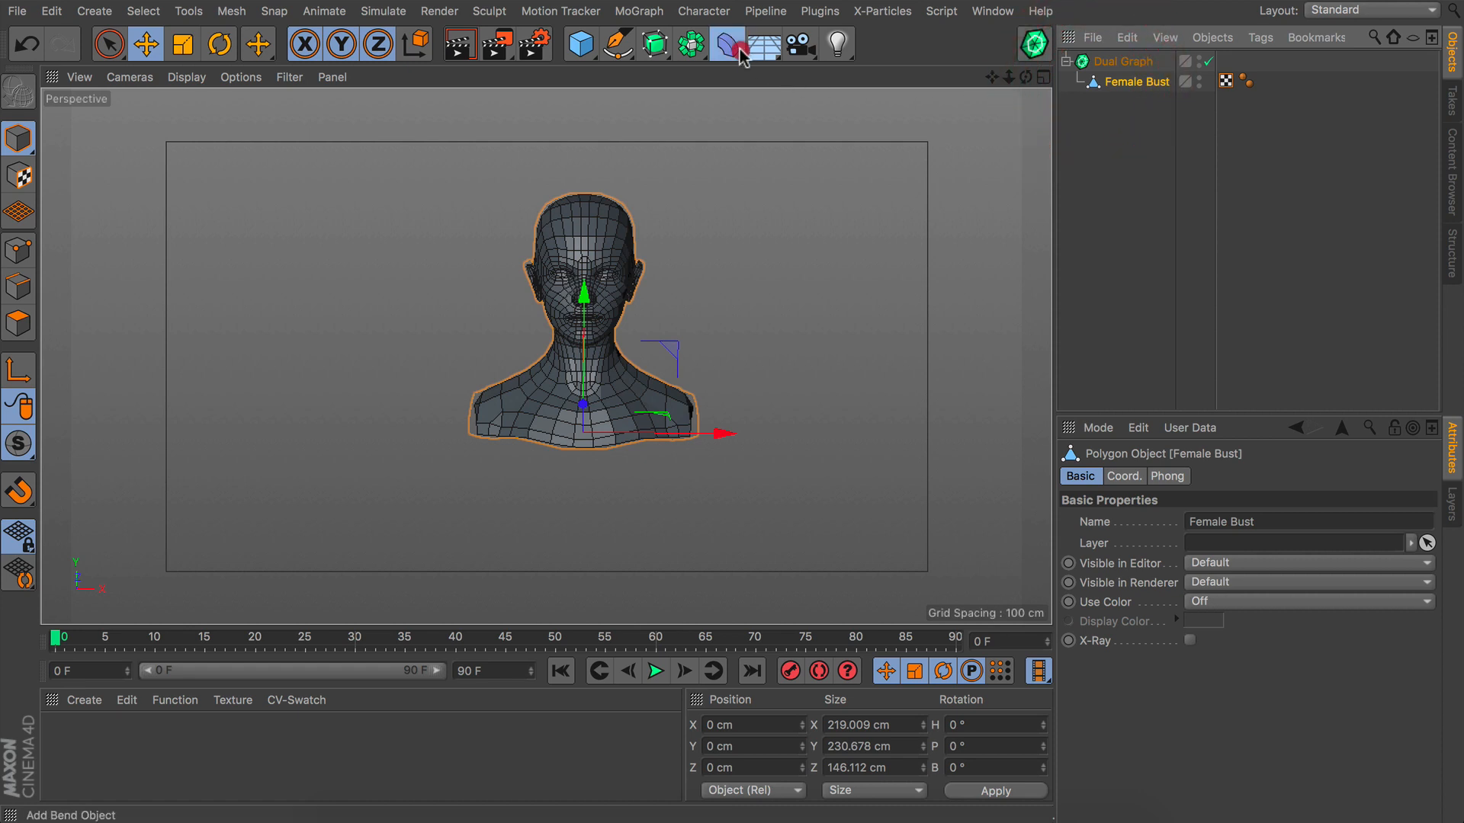
# Step: Add a Polygon Reduction deformer under the bust with 65% Reduction Strength
pyautogui.click(726, 44)
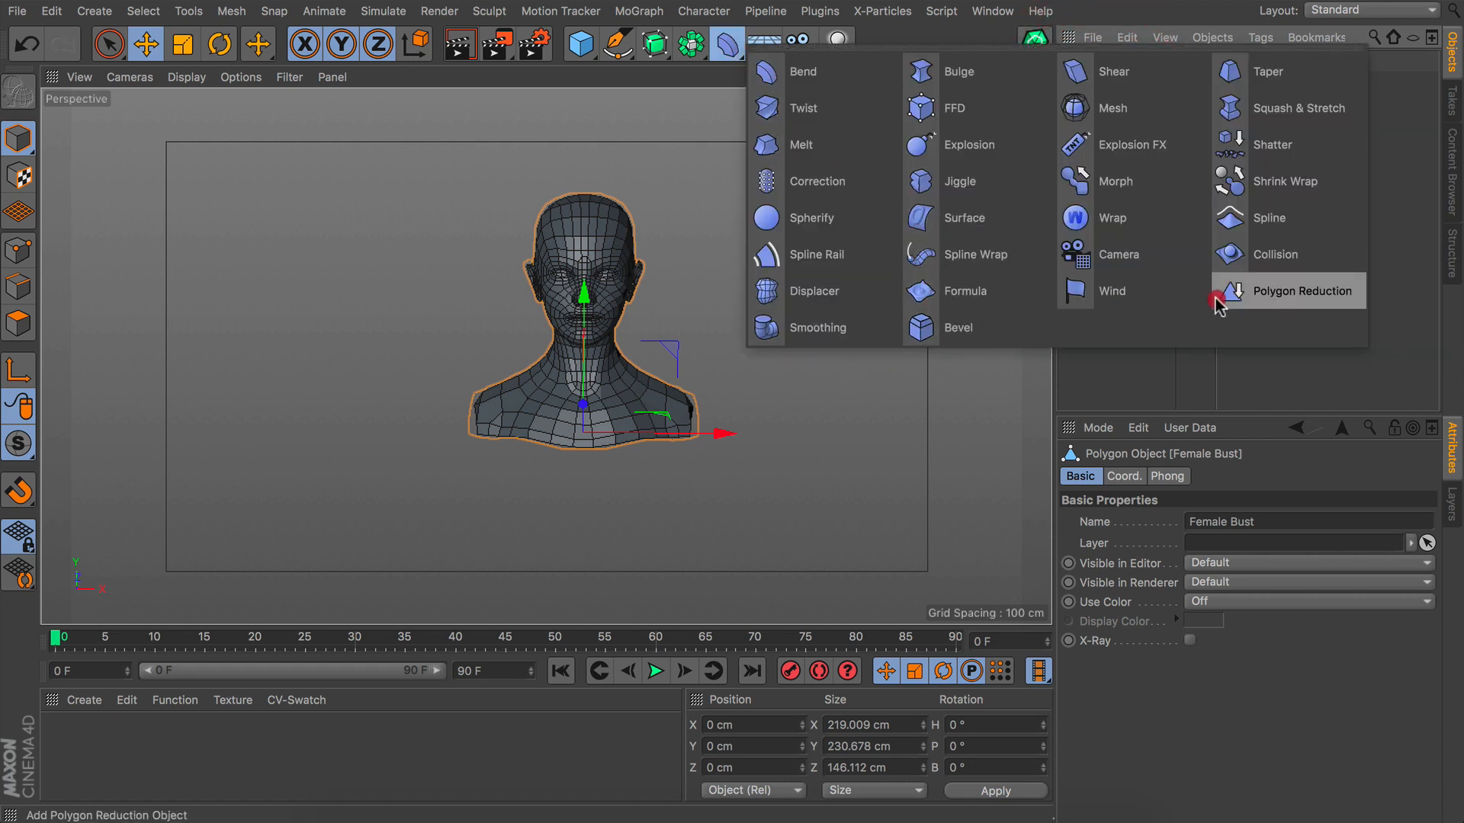
pyautogui.click(1302, 291)
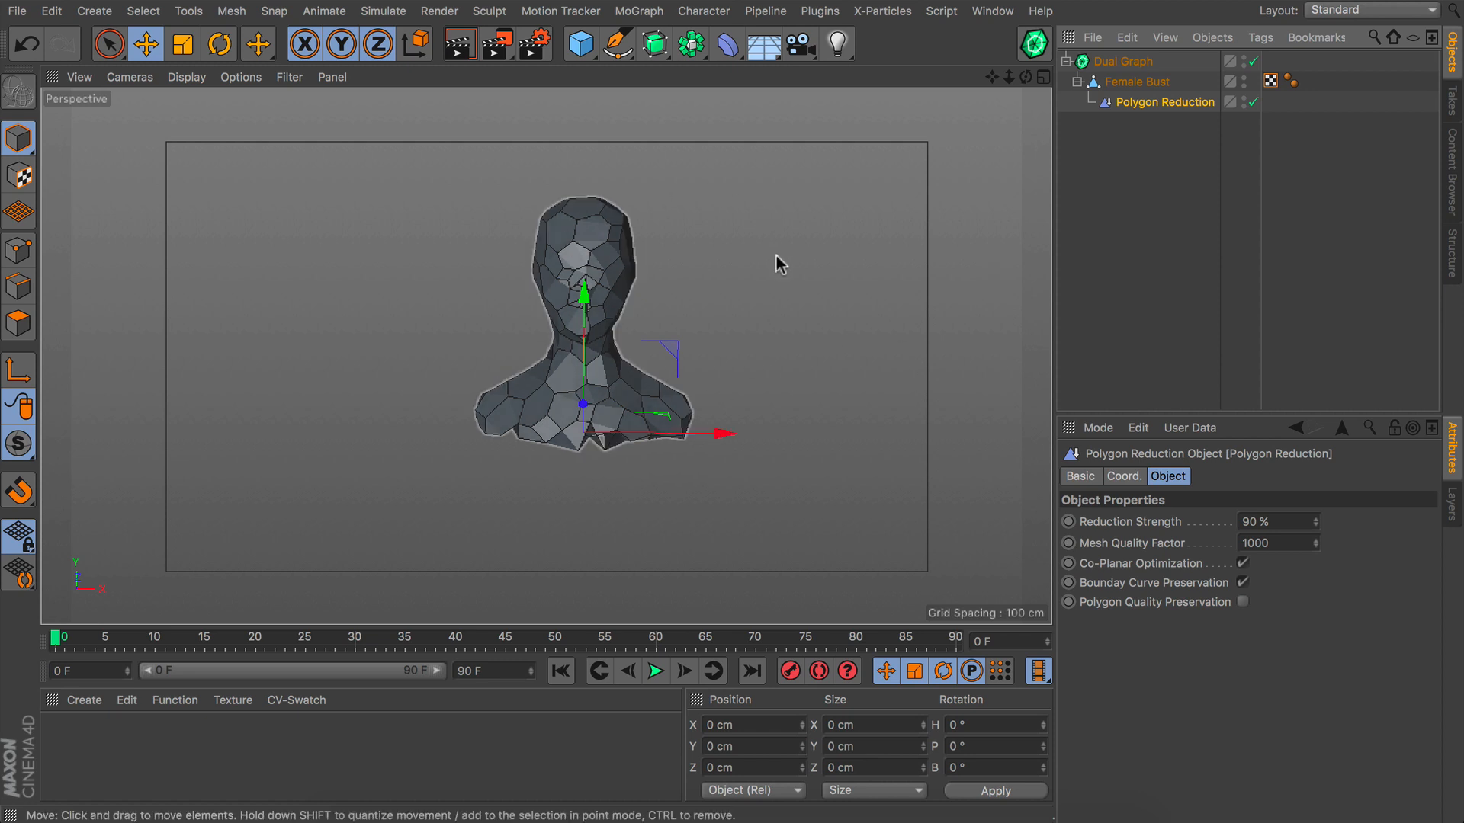
pyautogui.click(1244, 102)
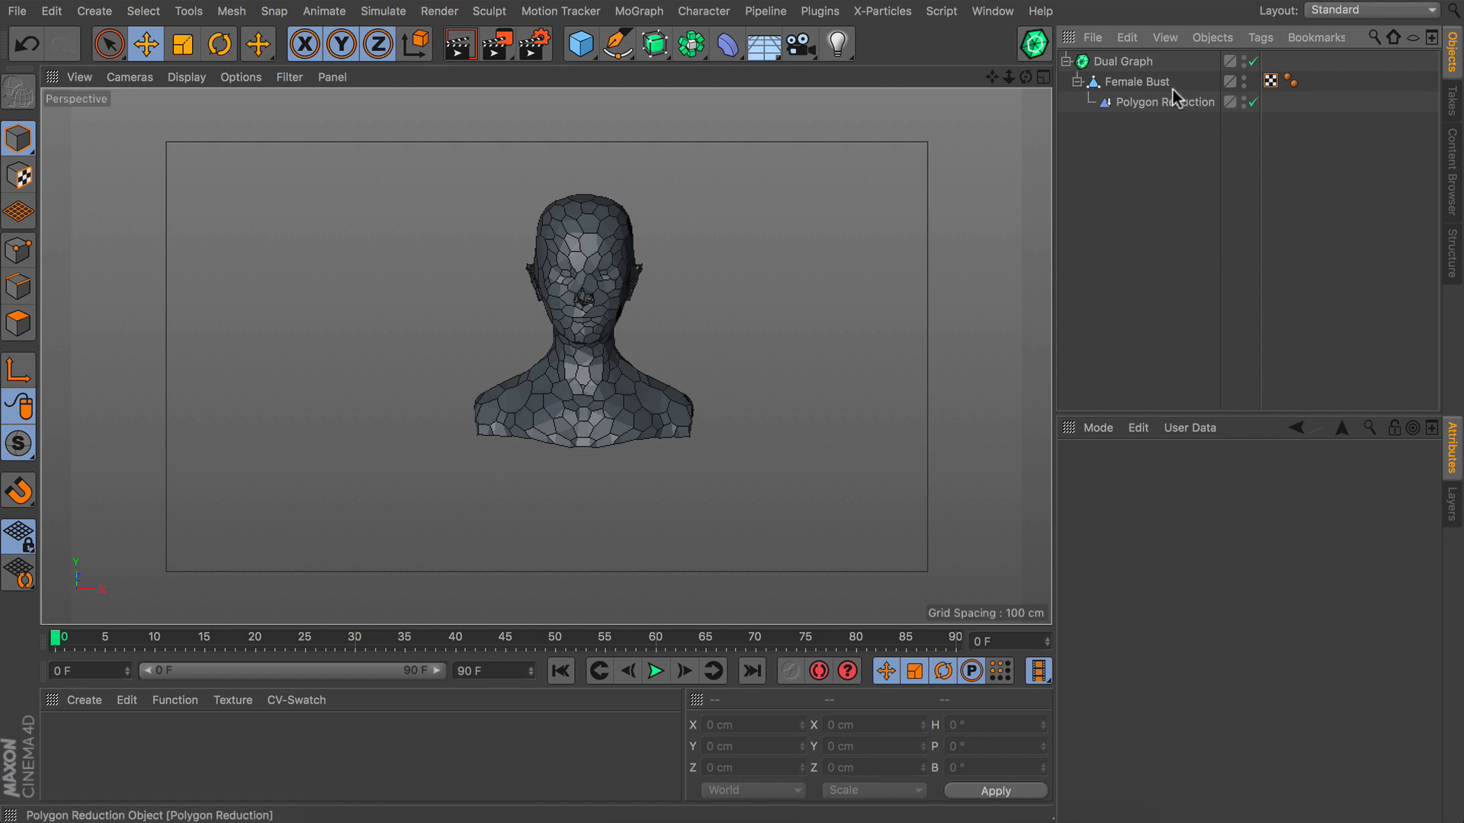
pyautogui.click(1165, 101)
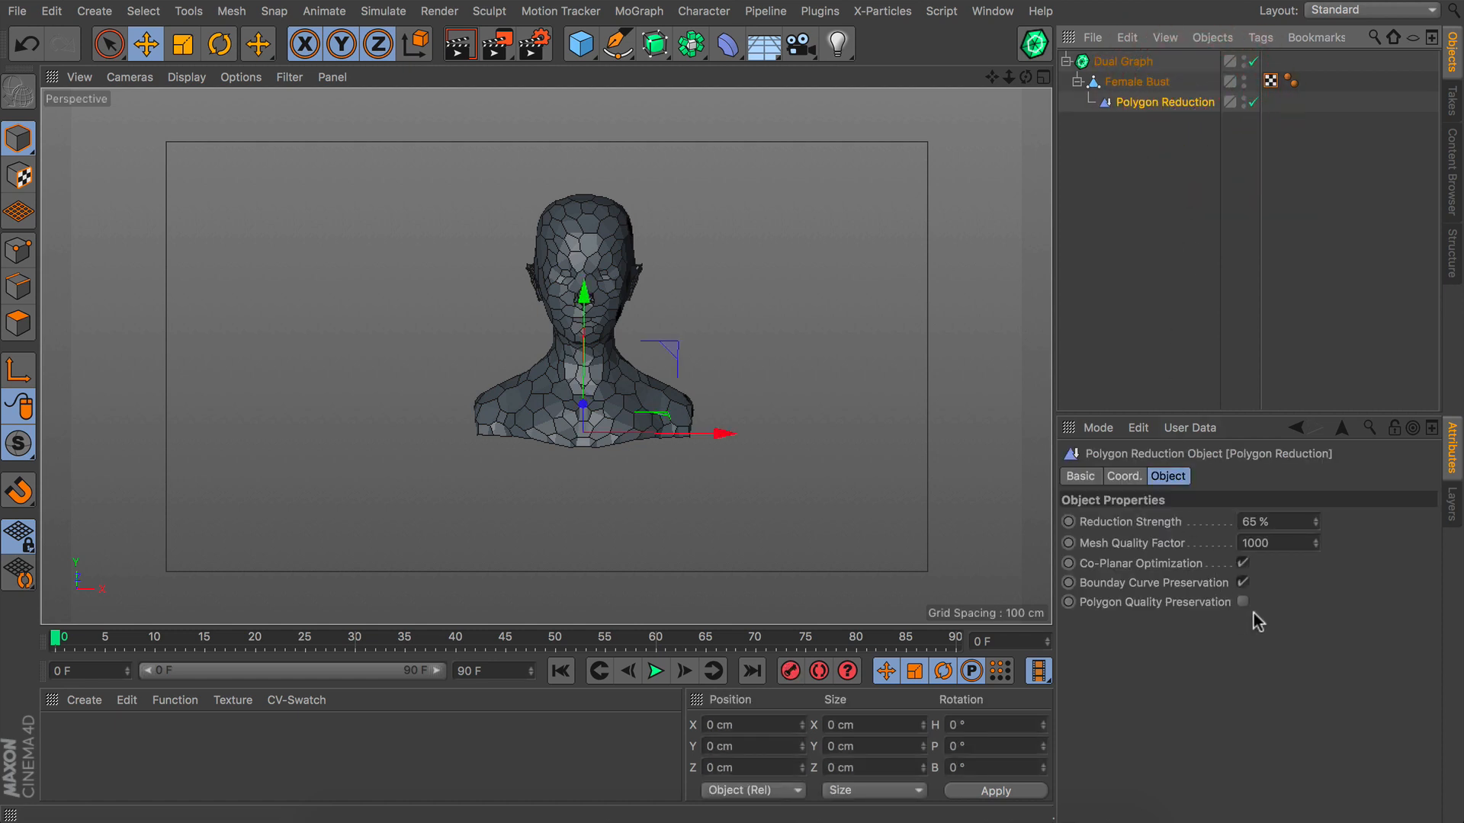
pyautogui.click(1242, 602)
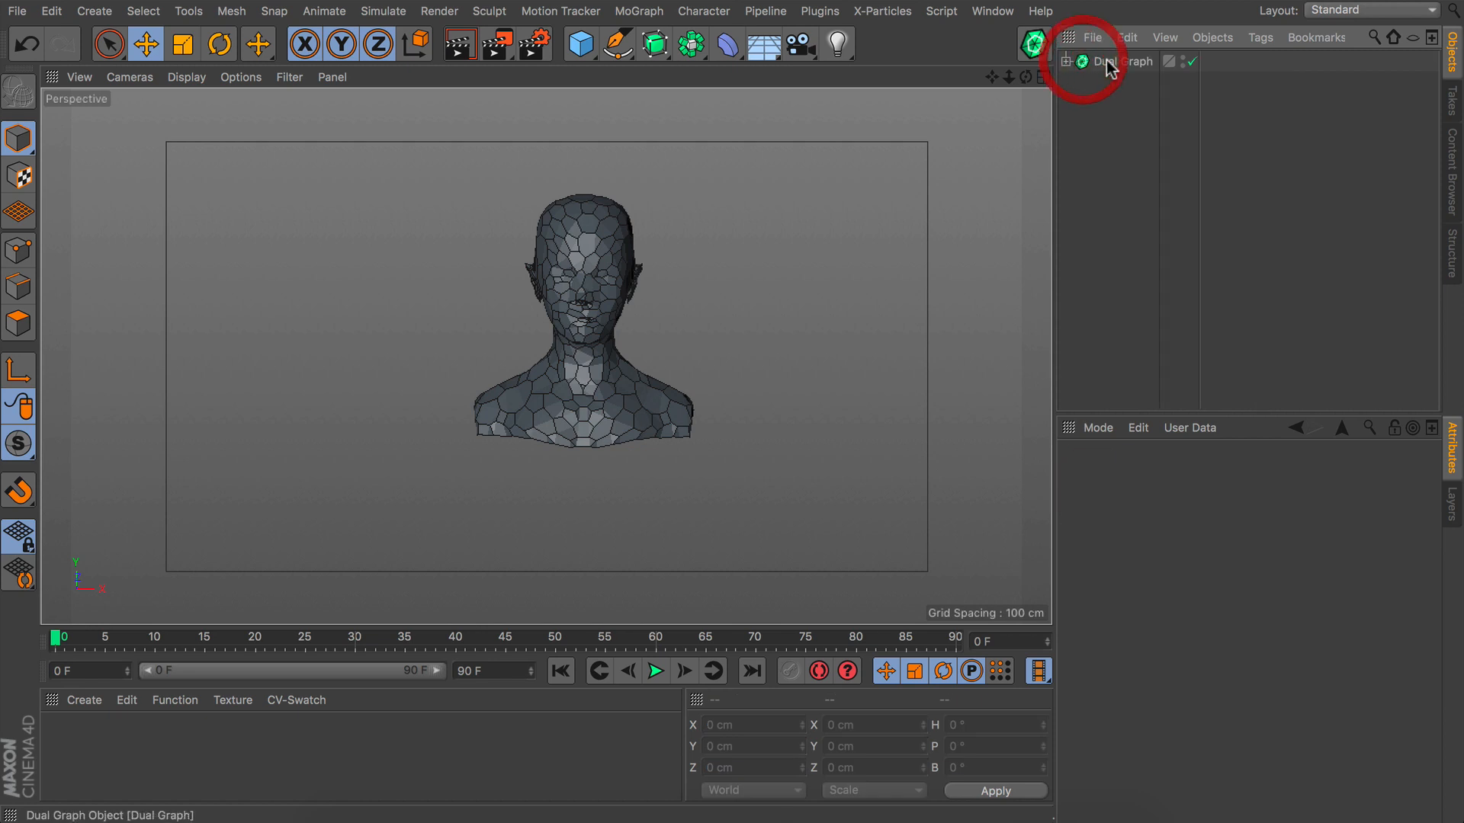
# Step: Duplicate the Dual Graph setup and select the copy, Dual Graph.1
pyautogui.press('cmd+v')
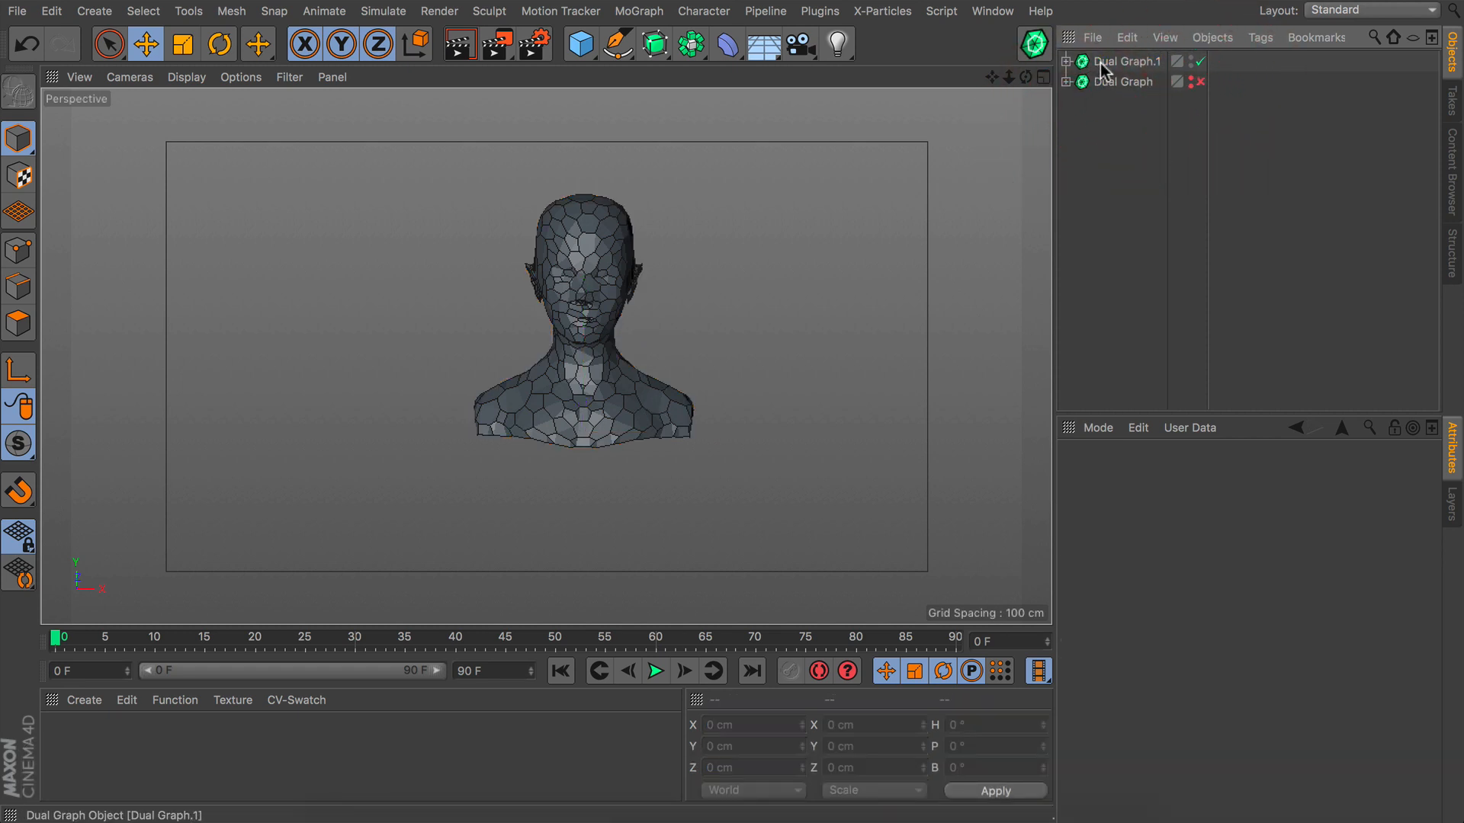
pyautogui.click(1124, 61)
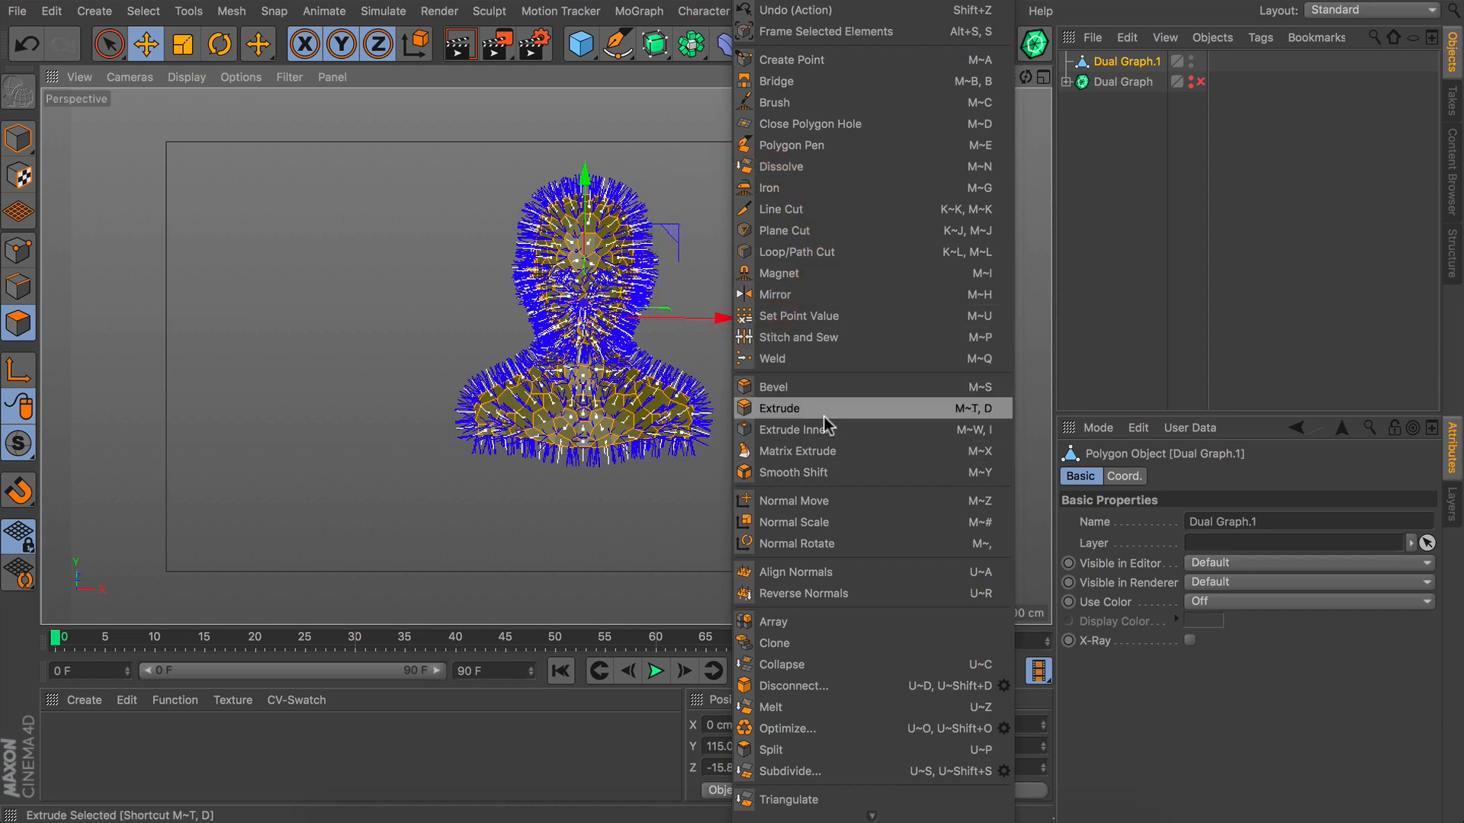
# Step: Extrude Inner each cell by 1.5 cm with Preserve Groups off, then Set Selection
pyautogui.click(791, 429)
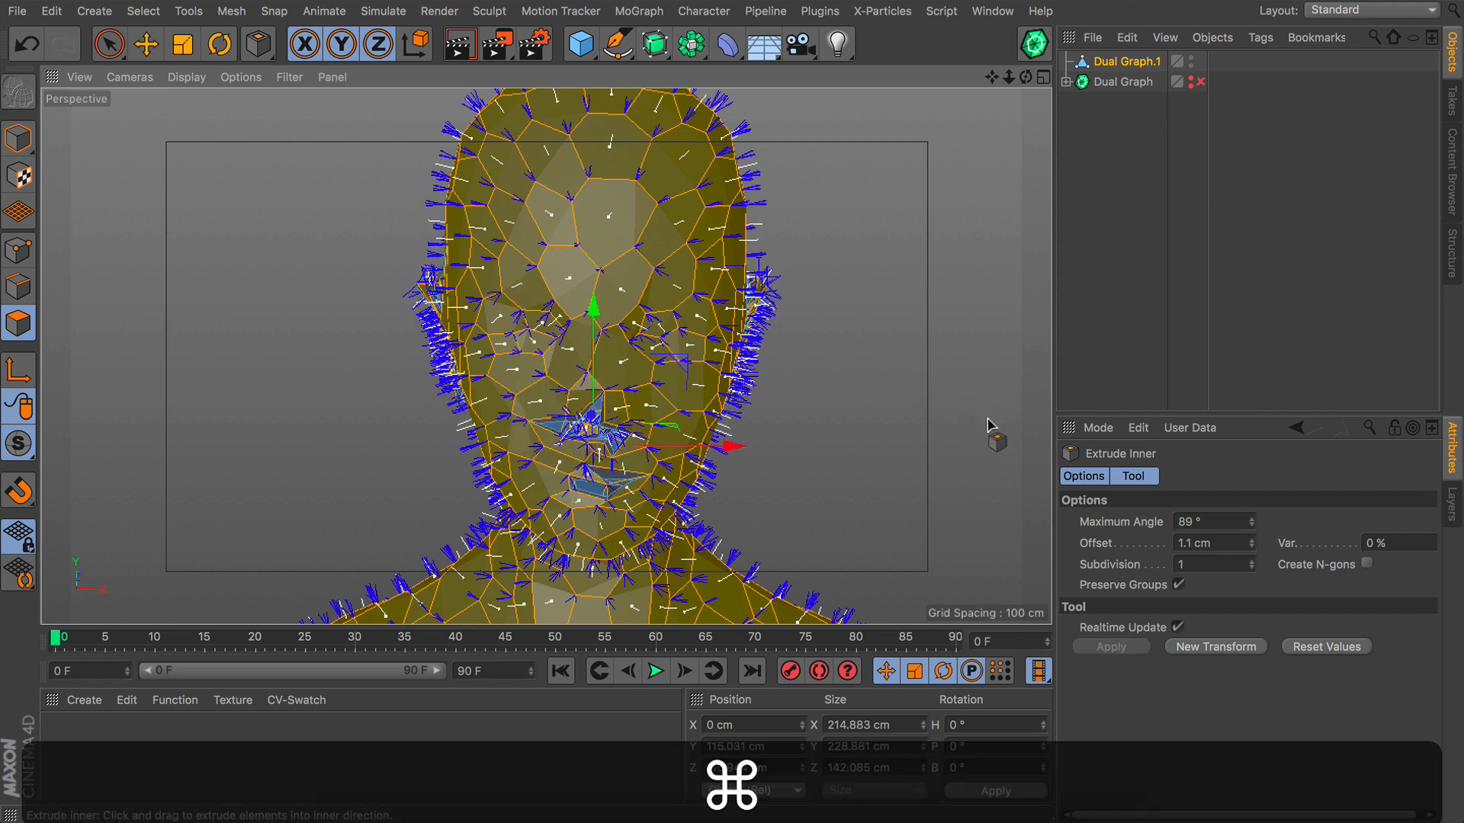
pyautogui.click(1178, 585)
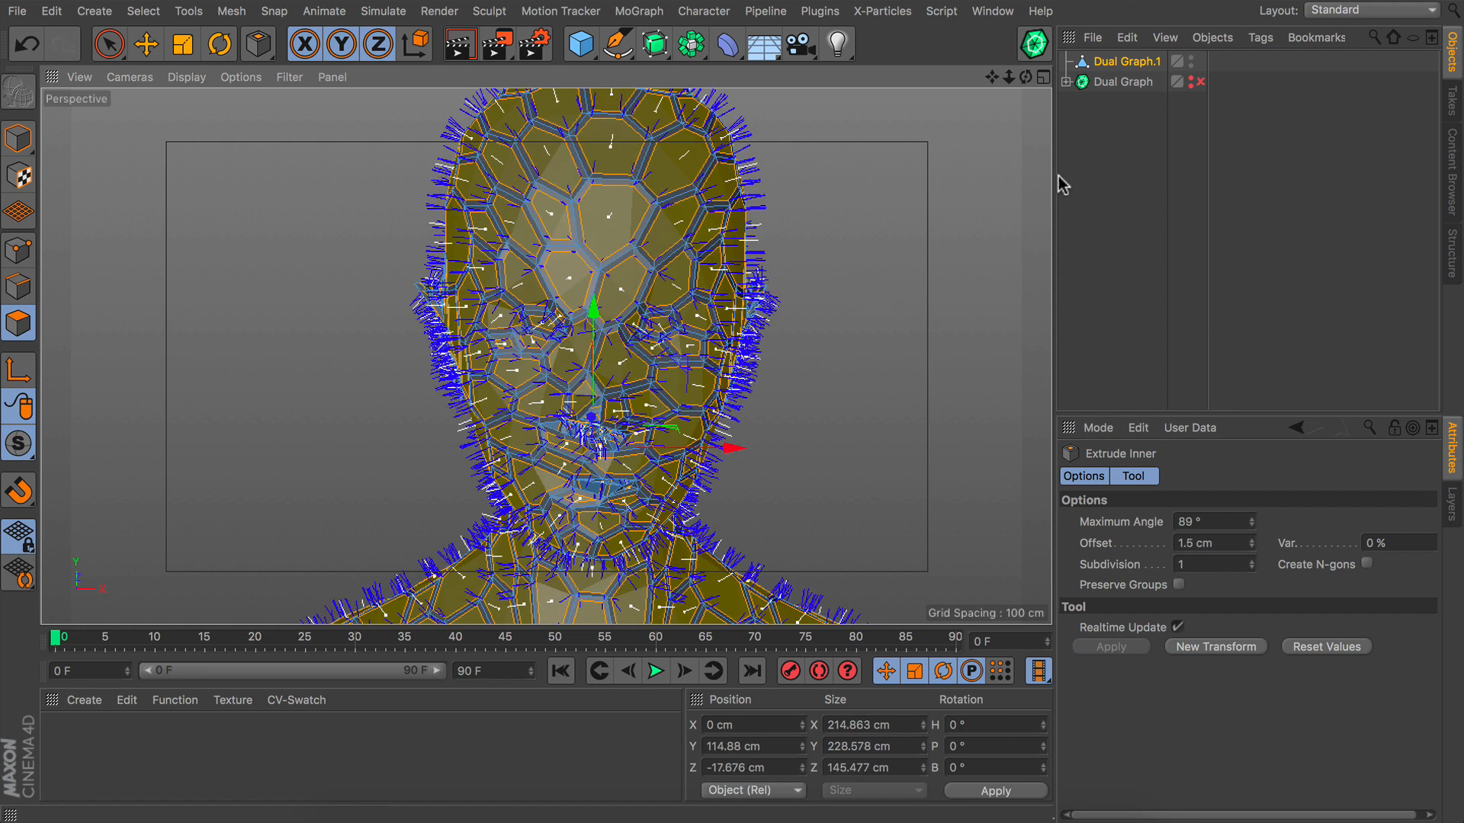
pyautogui.click(139, 10)
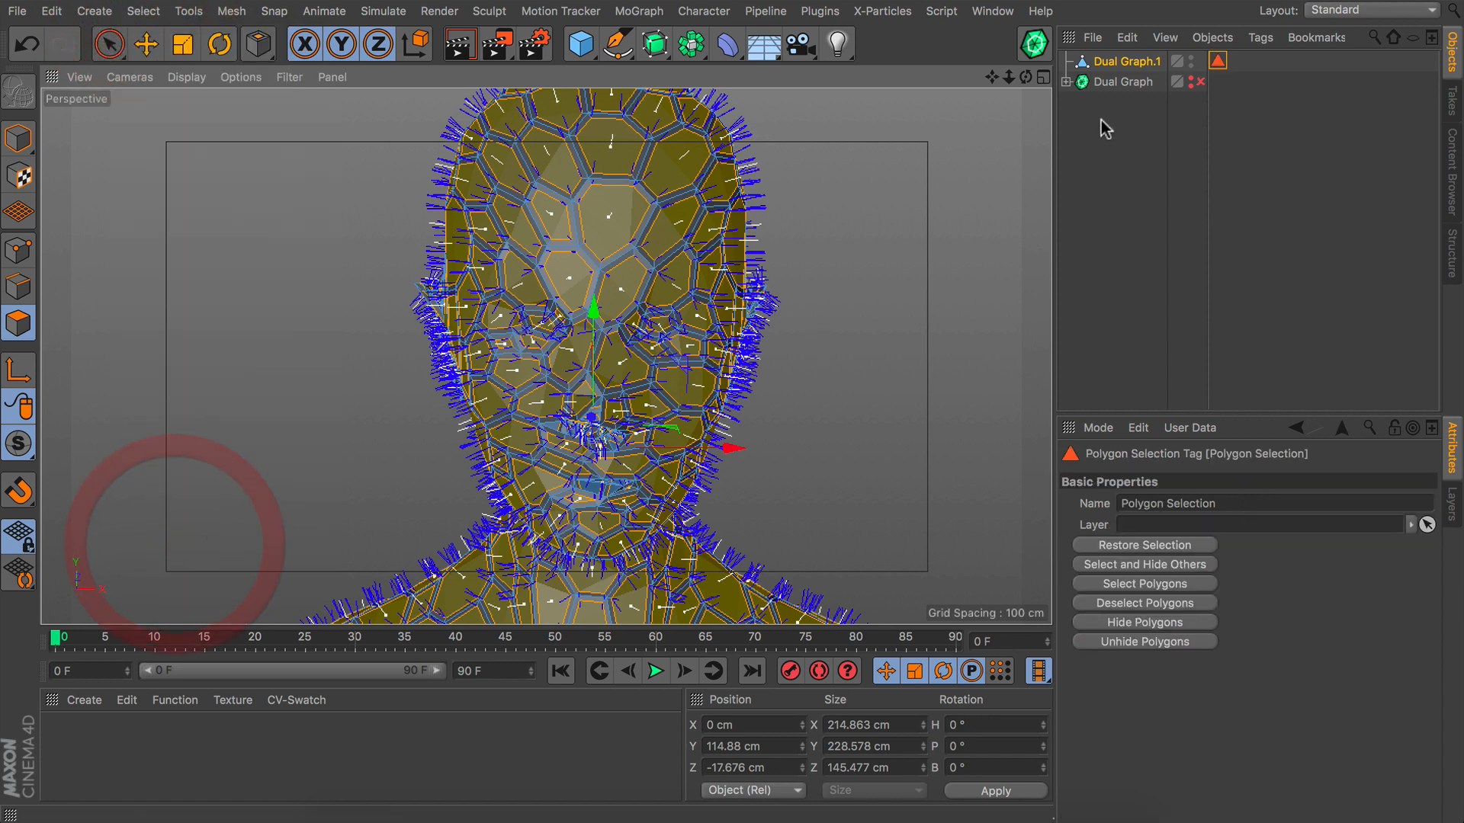
pyautogui.click(1128, 61)
pyautogui.write('inner shell')
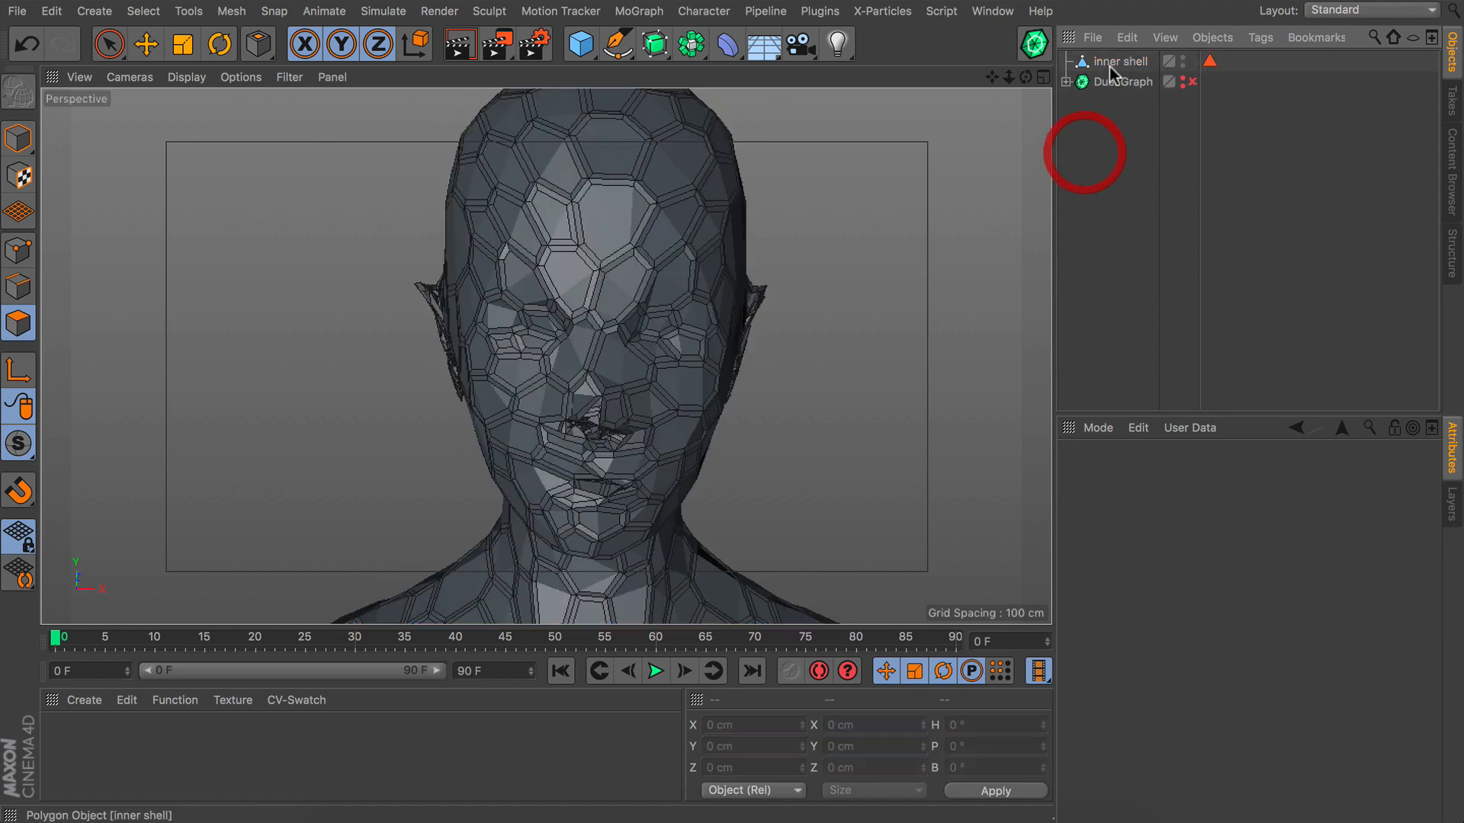
# Step: Select the inner shell and paste a copy to become the outer shell
pyautogui.click(1123, 61)
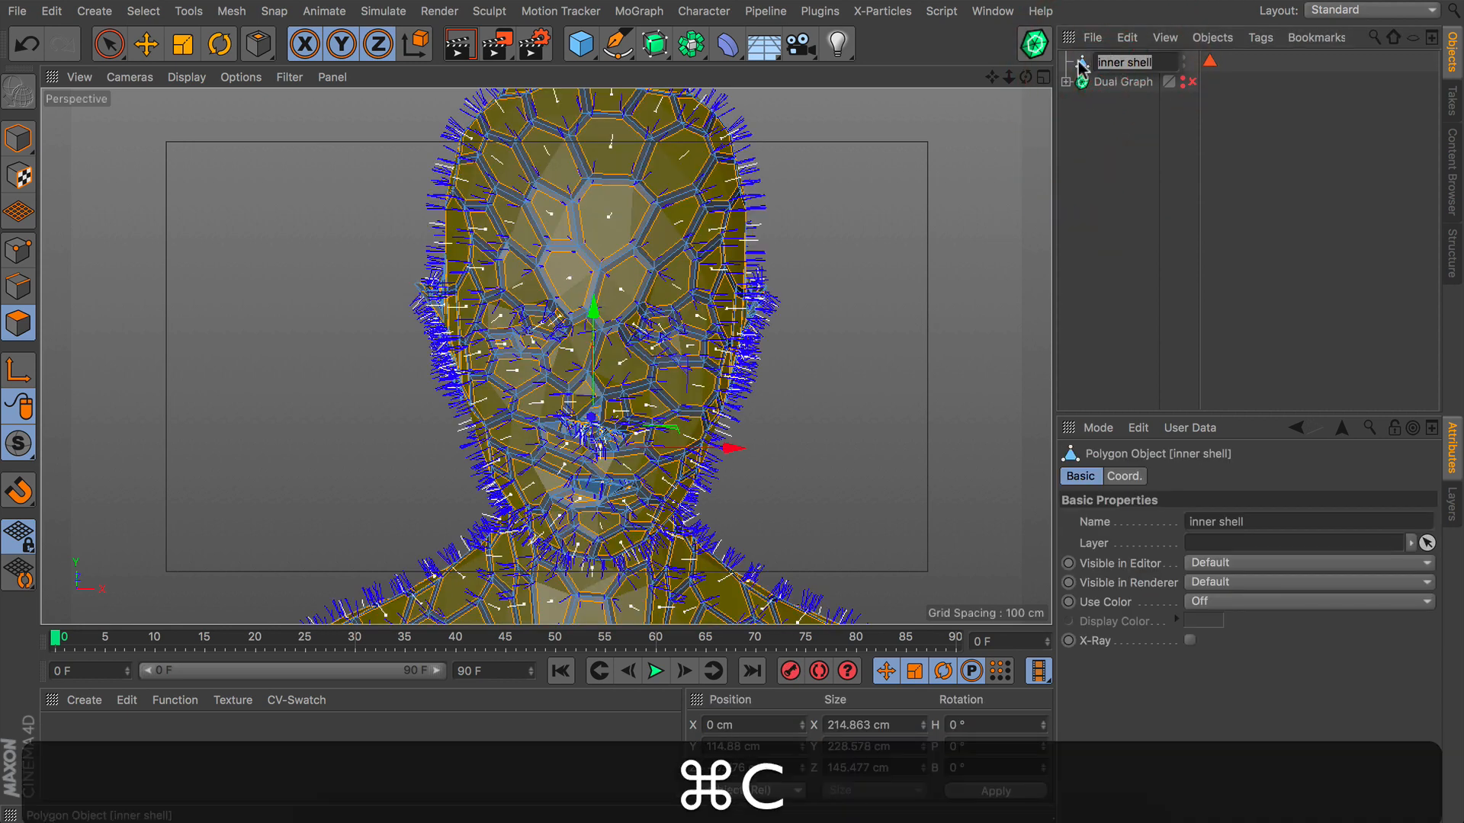
pyautogui.press('cmd+v')
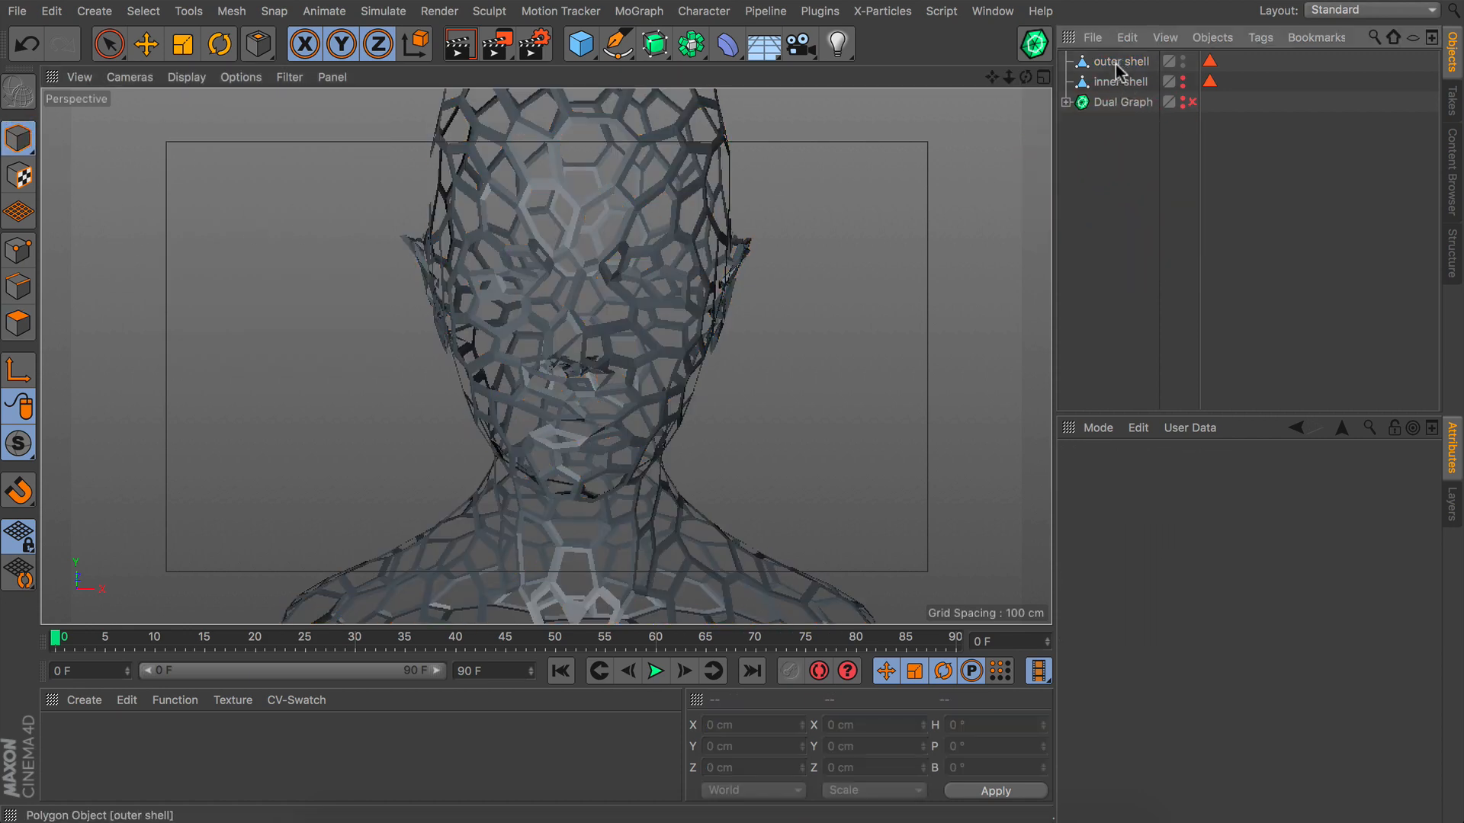
# Step: Select the new outer shell object for placing inside a Cloth Surface
pyautogui.click(1120, 61)
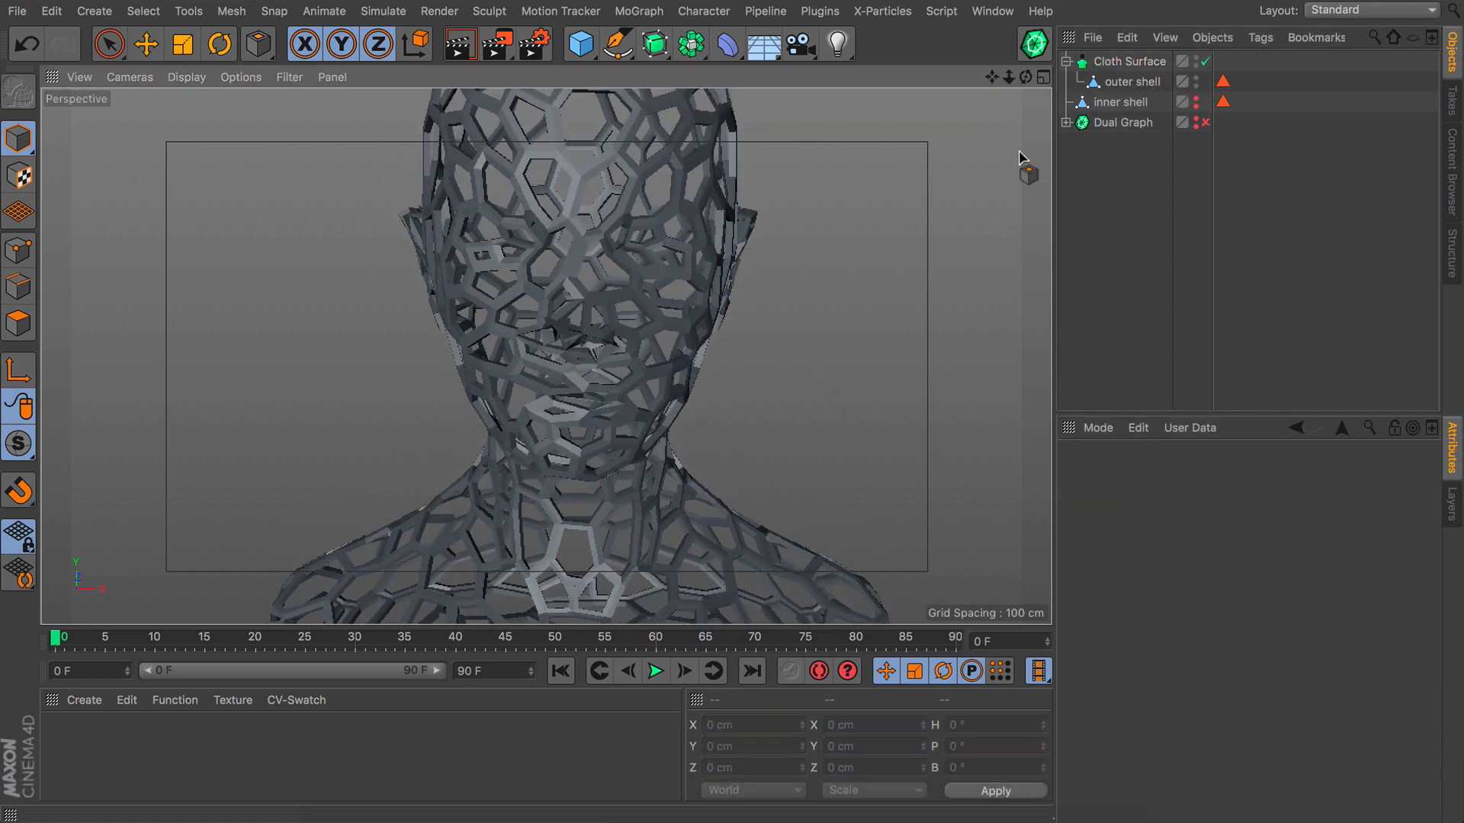
# Step: Wrap the Cloth Surface in a Subdivision Surface and rename it 'outer shell'
pyautogui.click(650, 45)
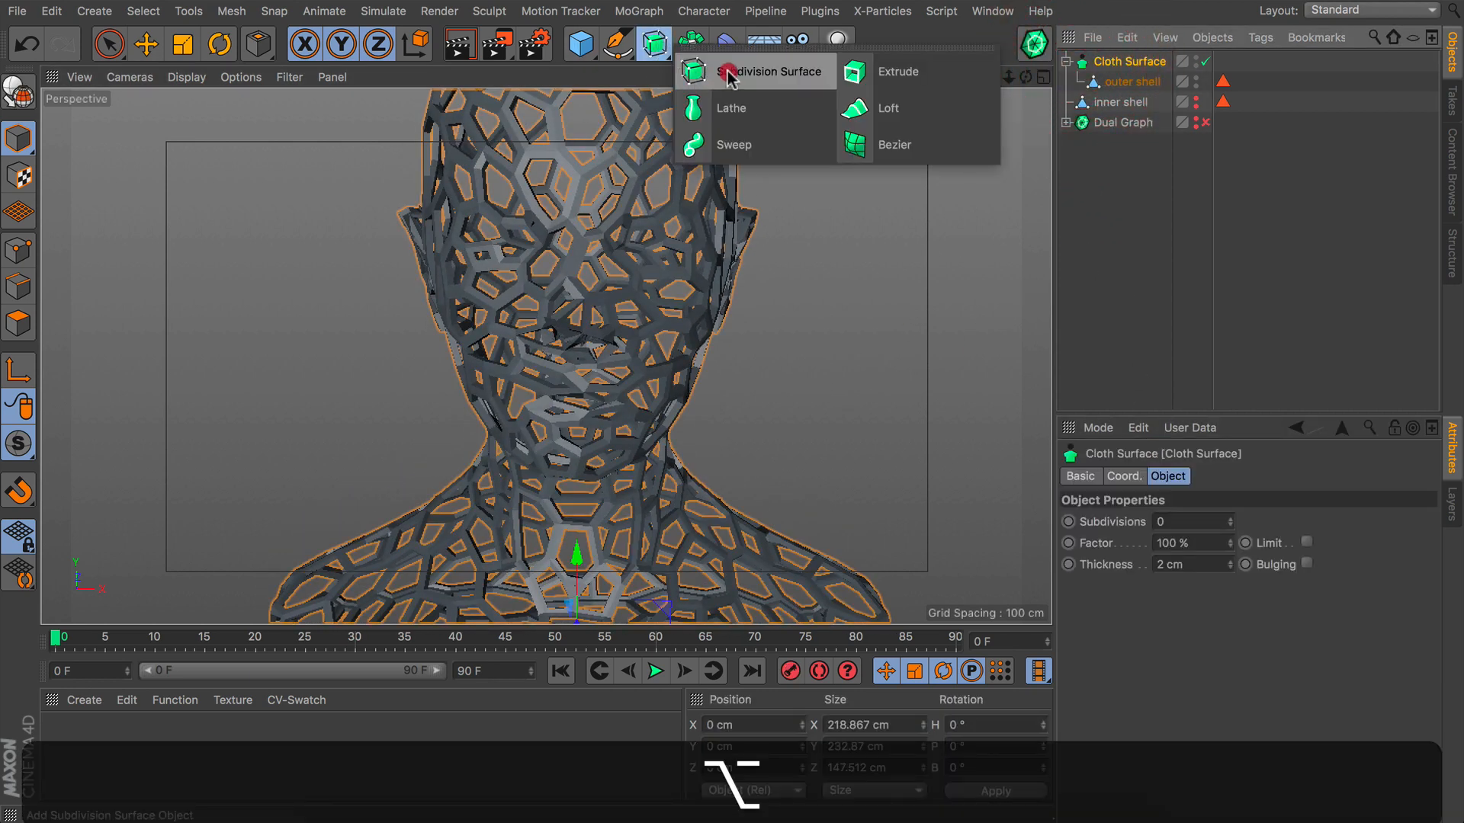
pyautogui.click(765, 71)
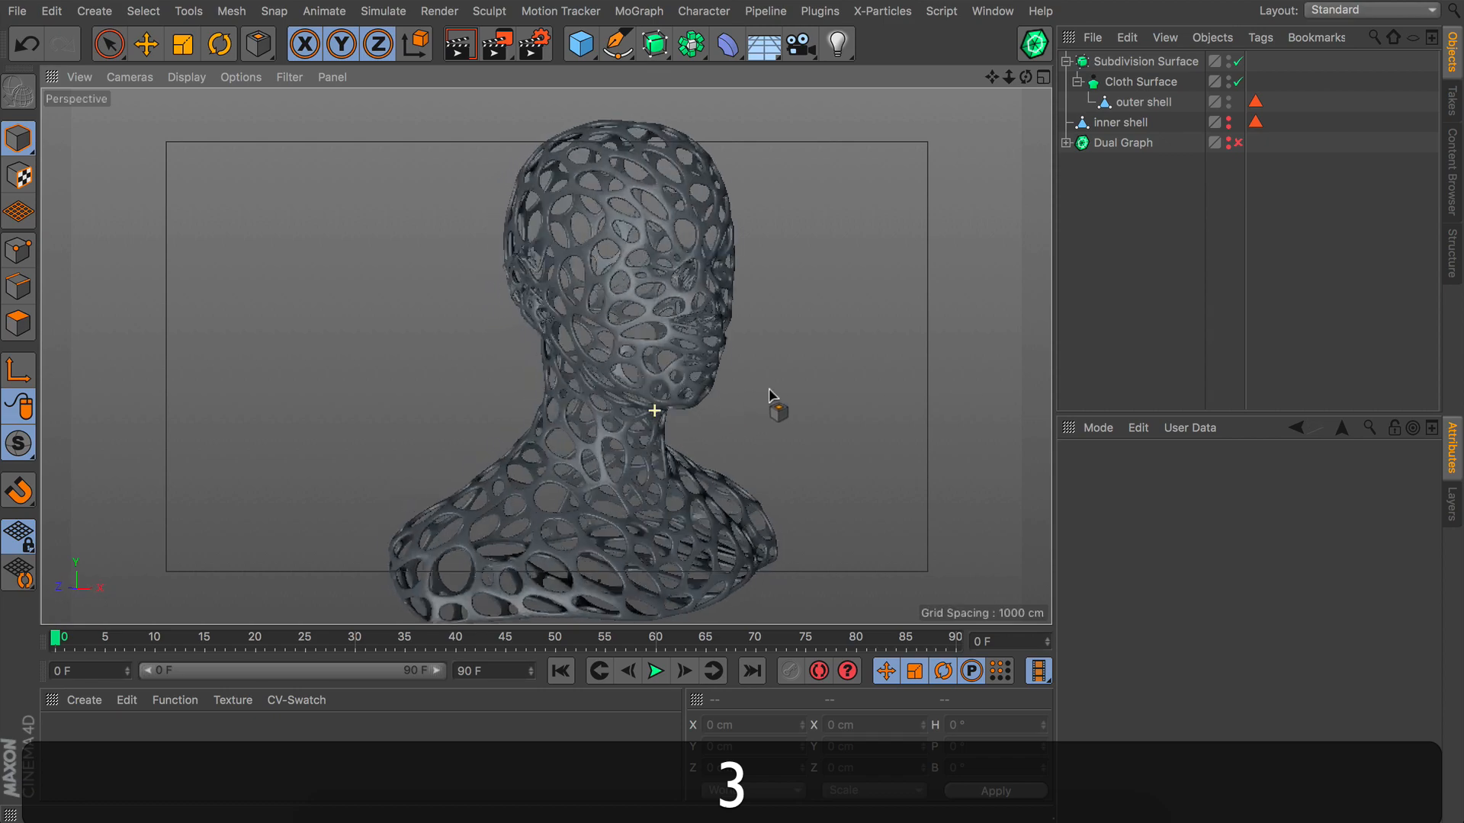
pyautogui.moveTo(770, 396); pyautogui.dragTo(679, 390)
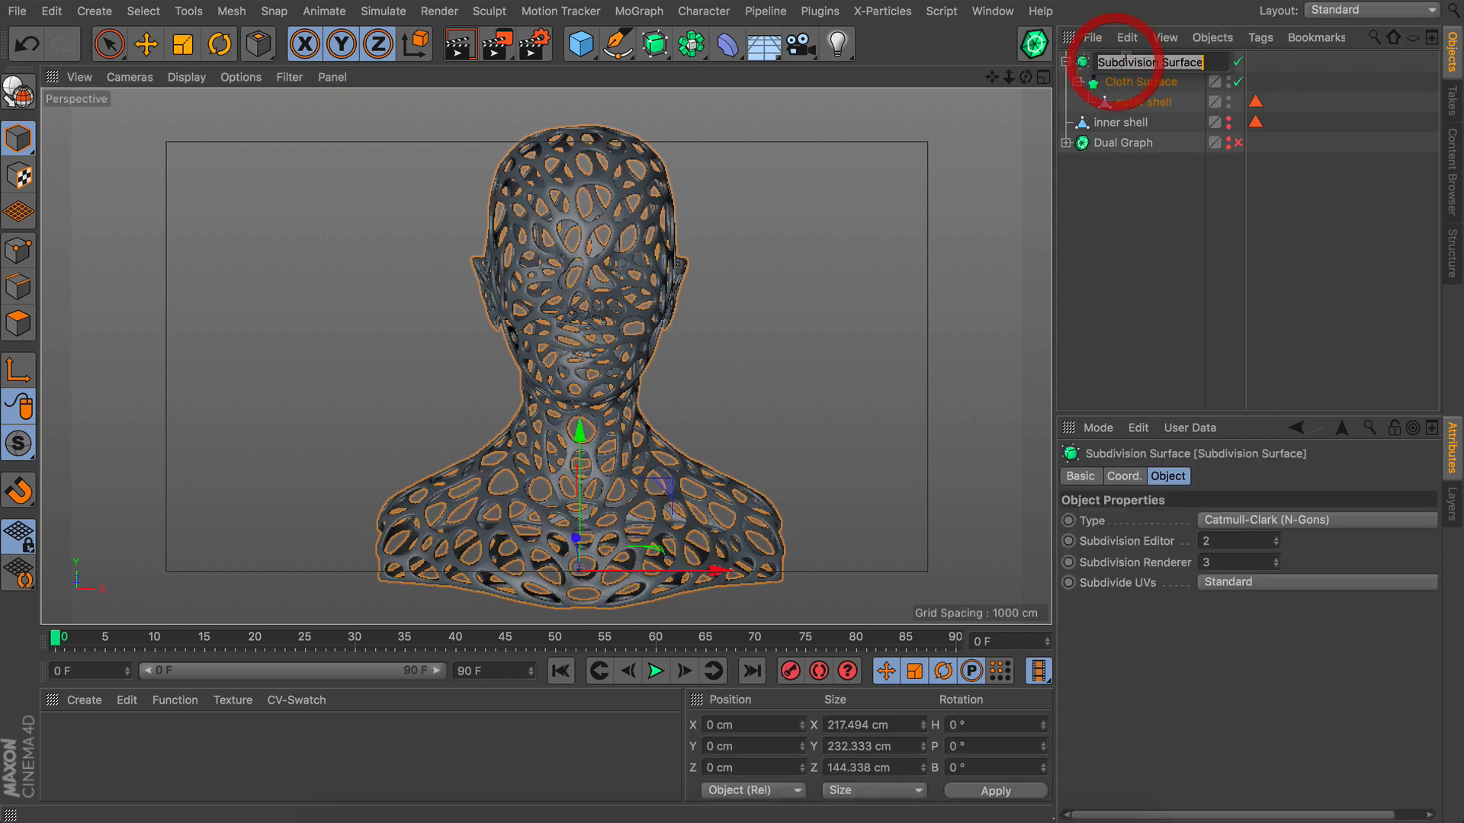
pyautogui.write('ourwe')
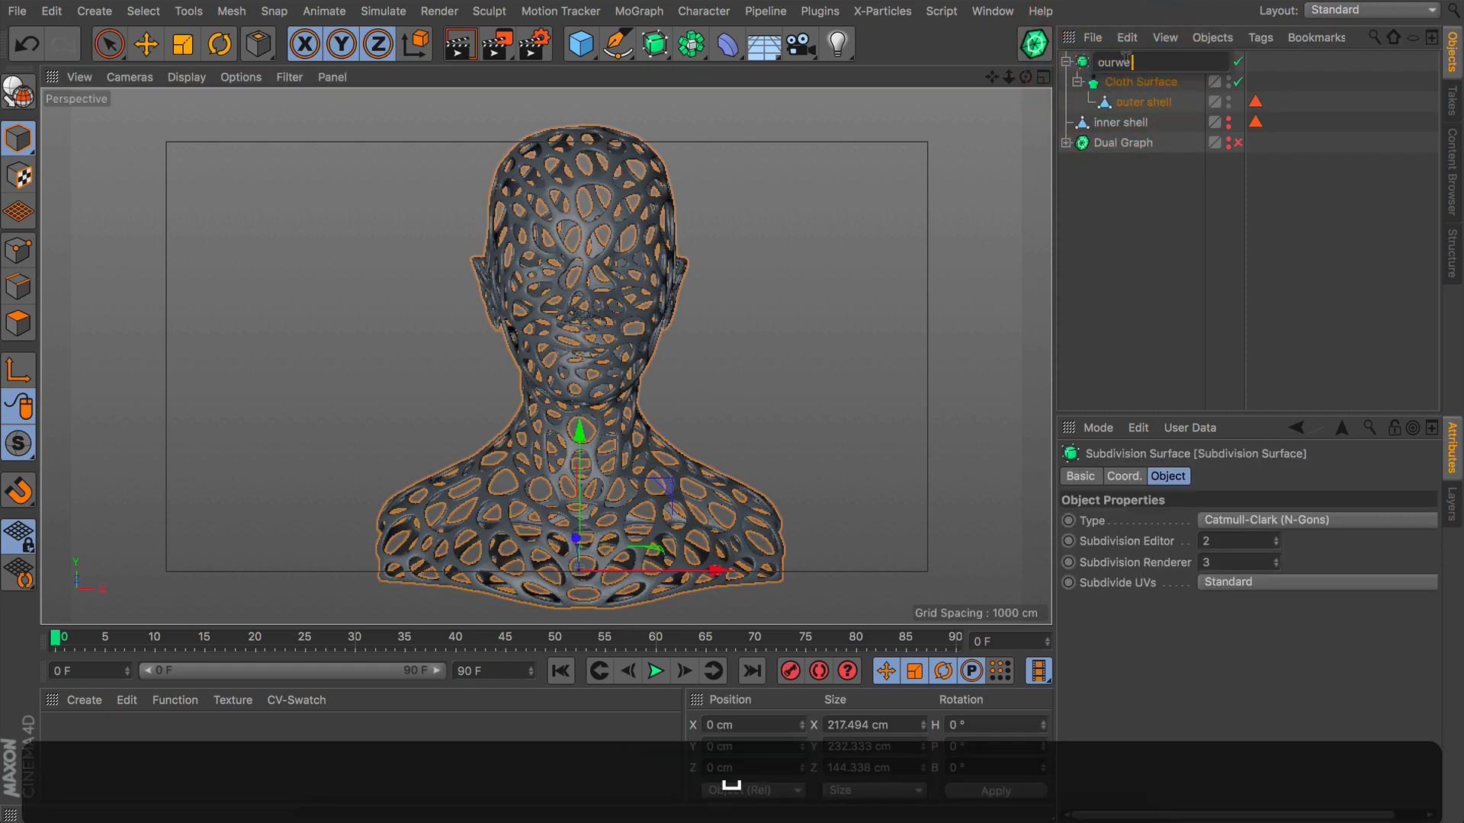
pyautogui.write('outer shell')
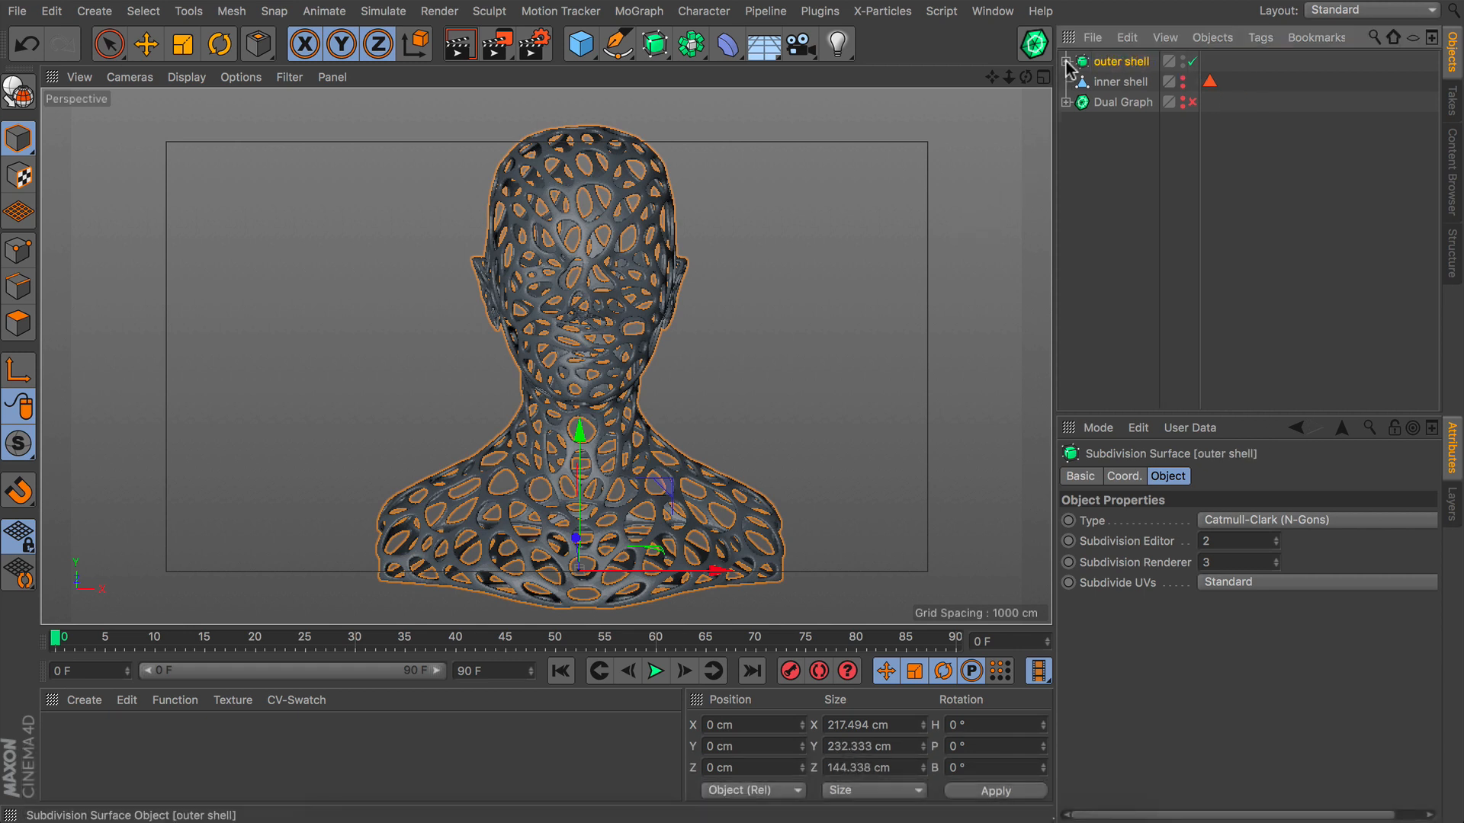
# Step: Hide the outer shell and add a MoExtrude using the inner shell's polygon selection, 1 cm P.Z
pyautogui.click(1185, 63)
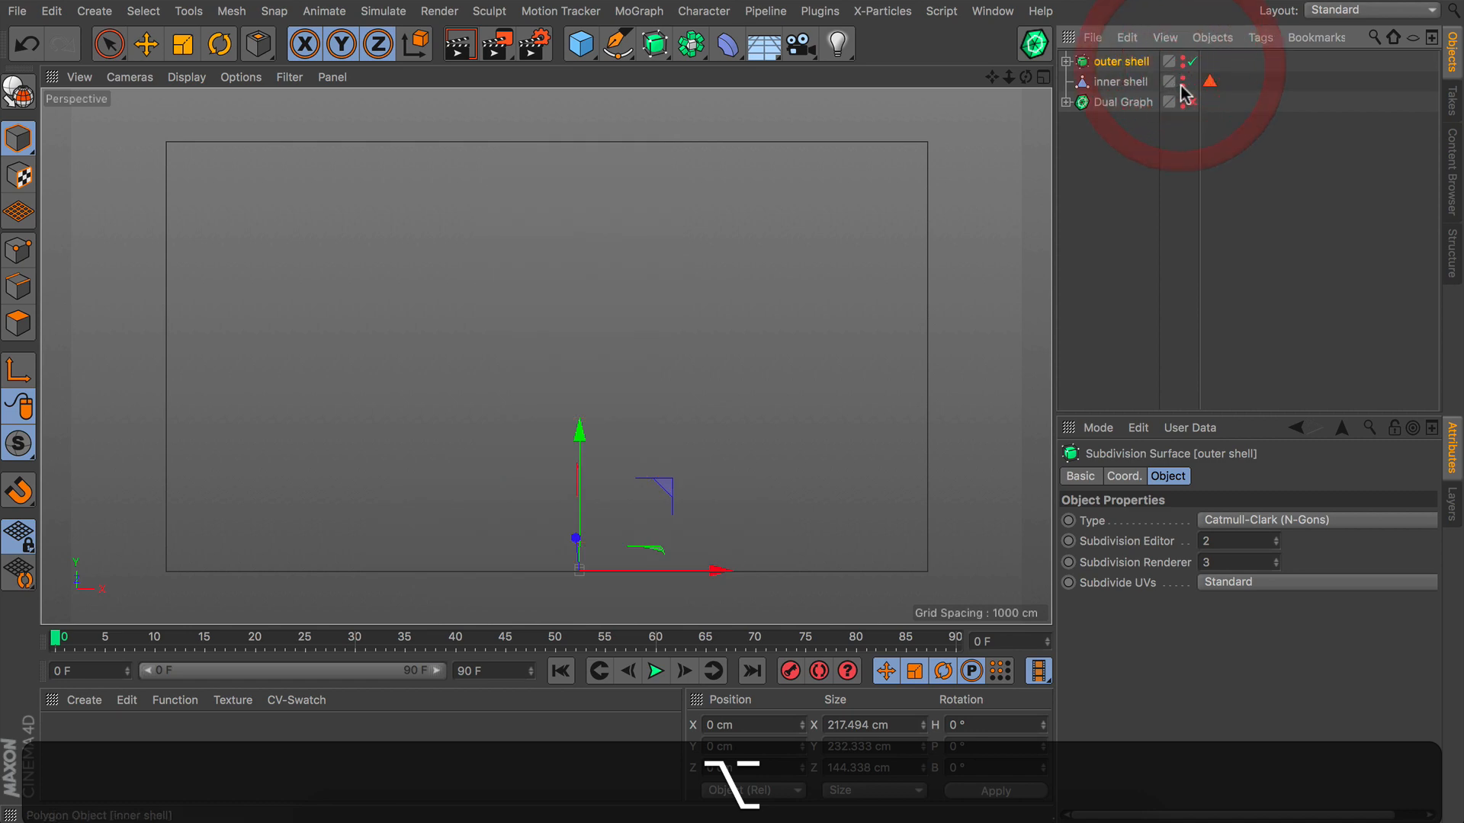
pyautogui.click(1120, 82)
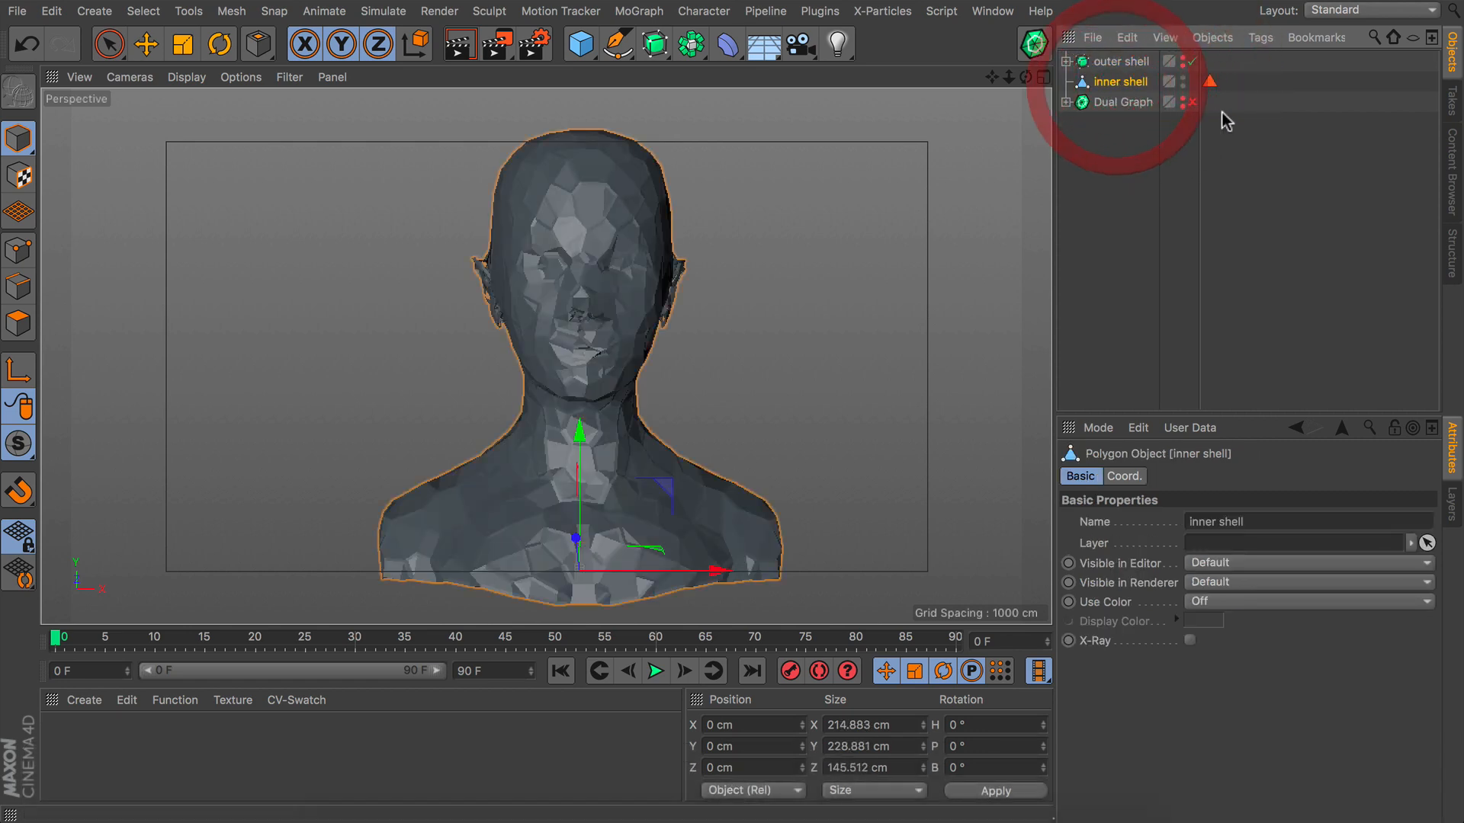
pyautogui.click(1209, 82)
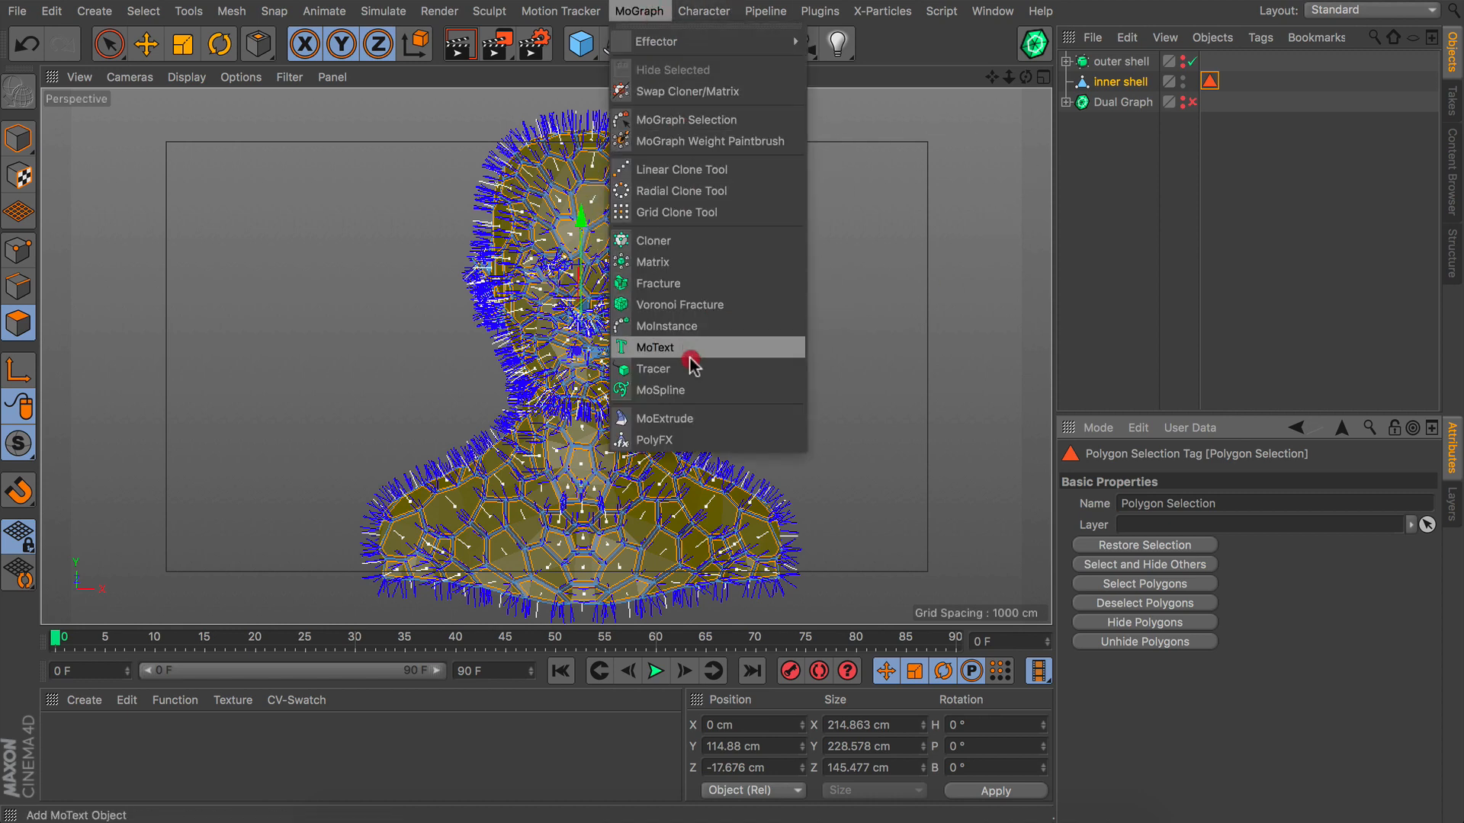
pyautogui.click(664, 419)
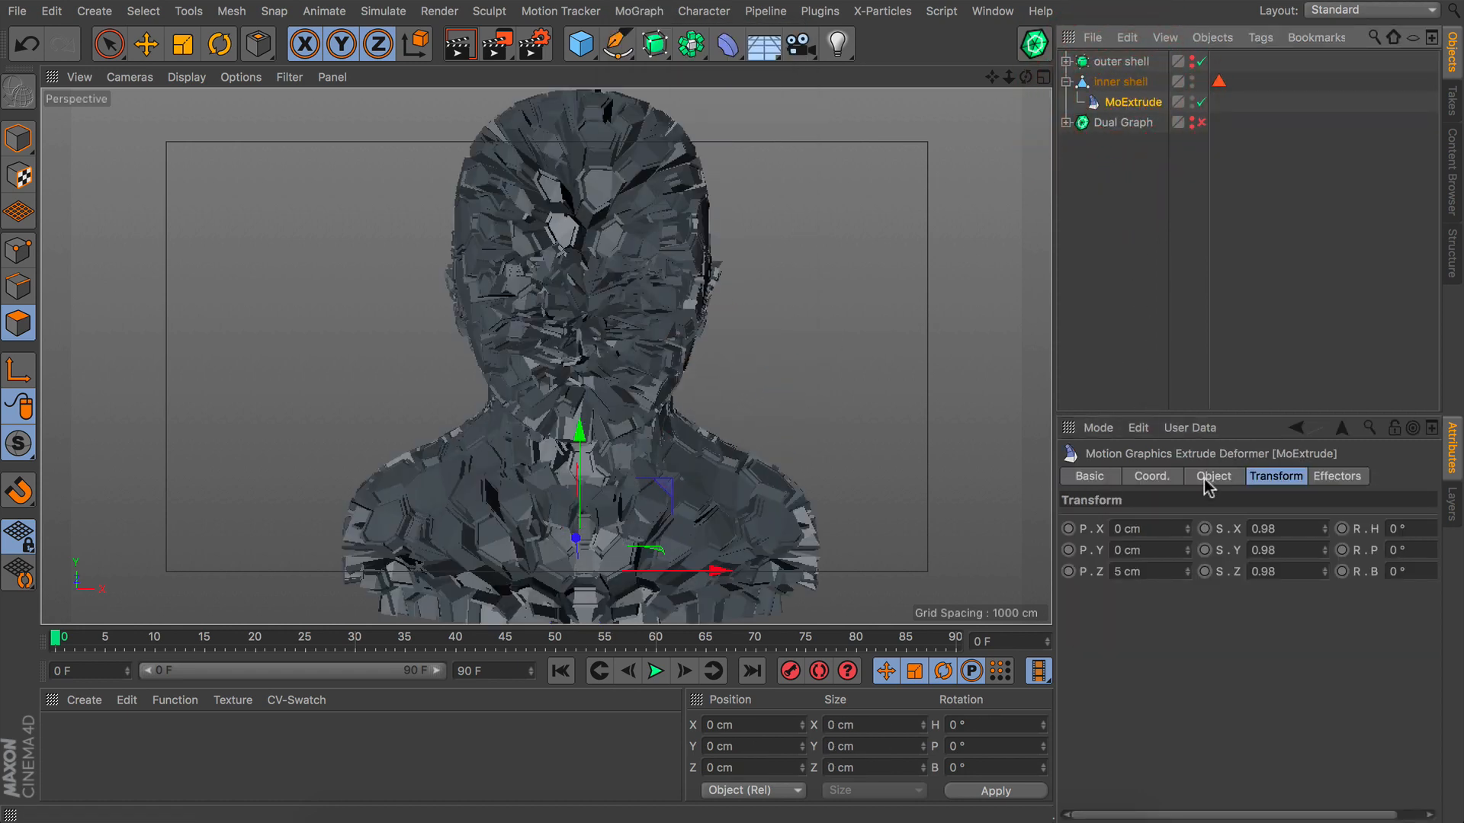
pyautogui.click(1213, 477)
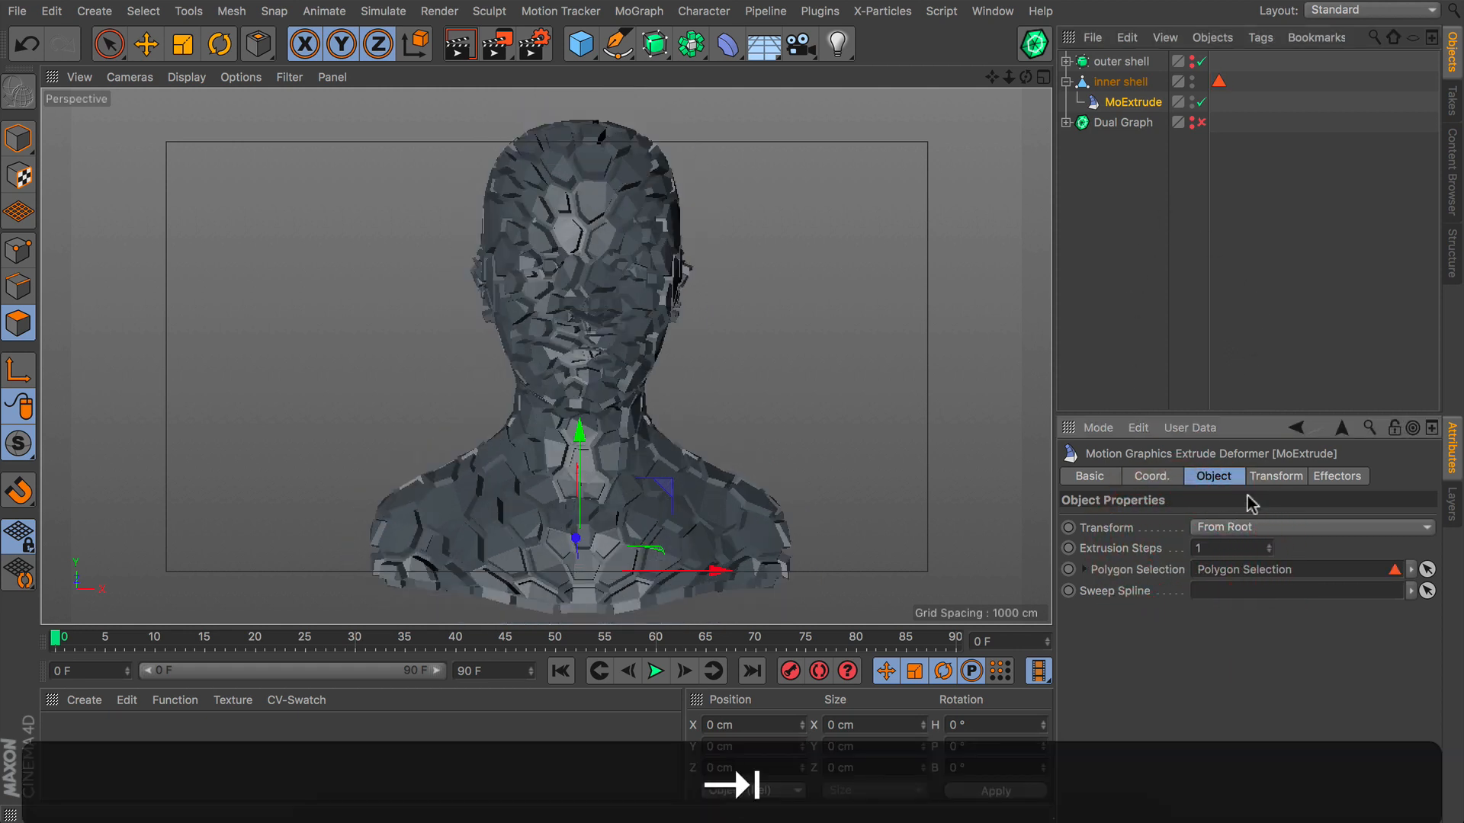
pyautogui.click(1275, 477)
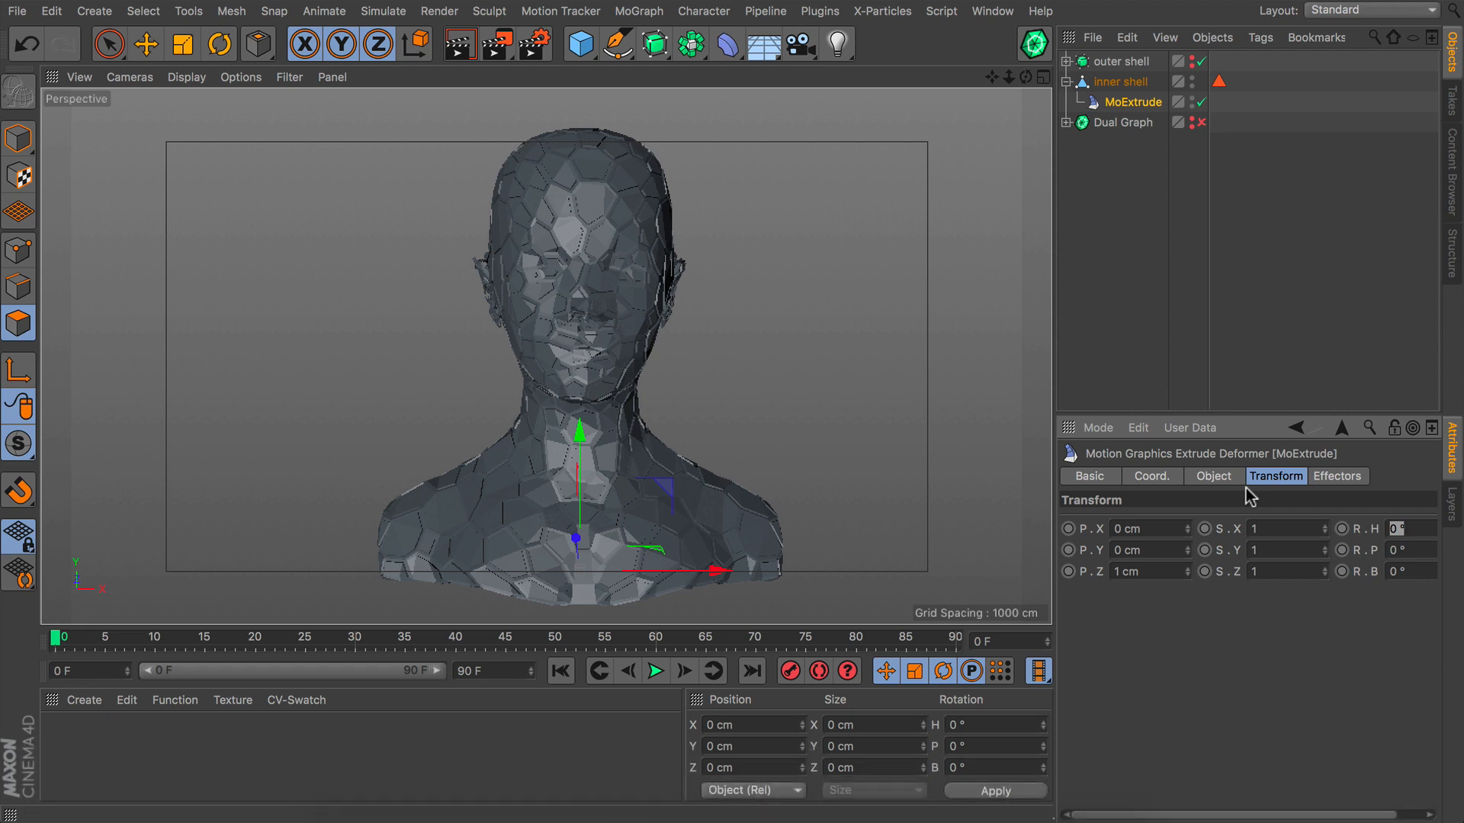
pyautogui.click(1120, 81)
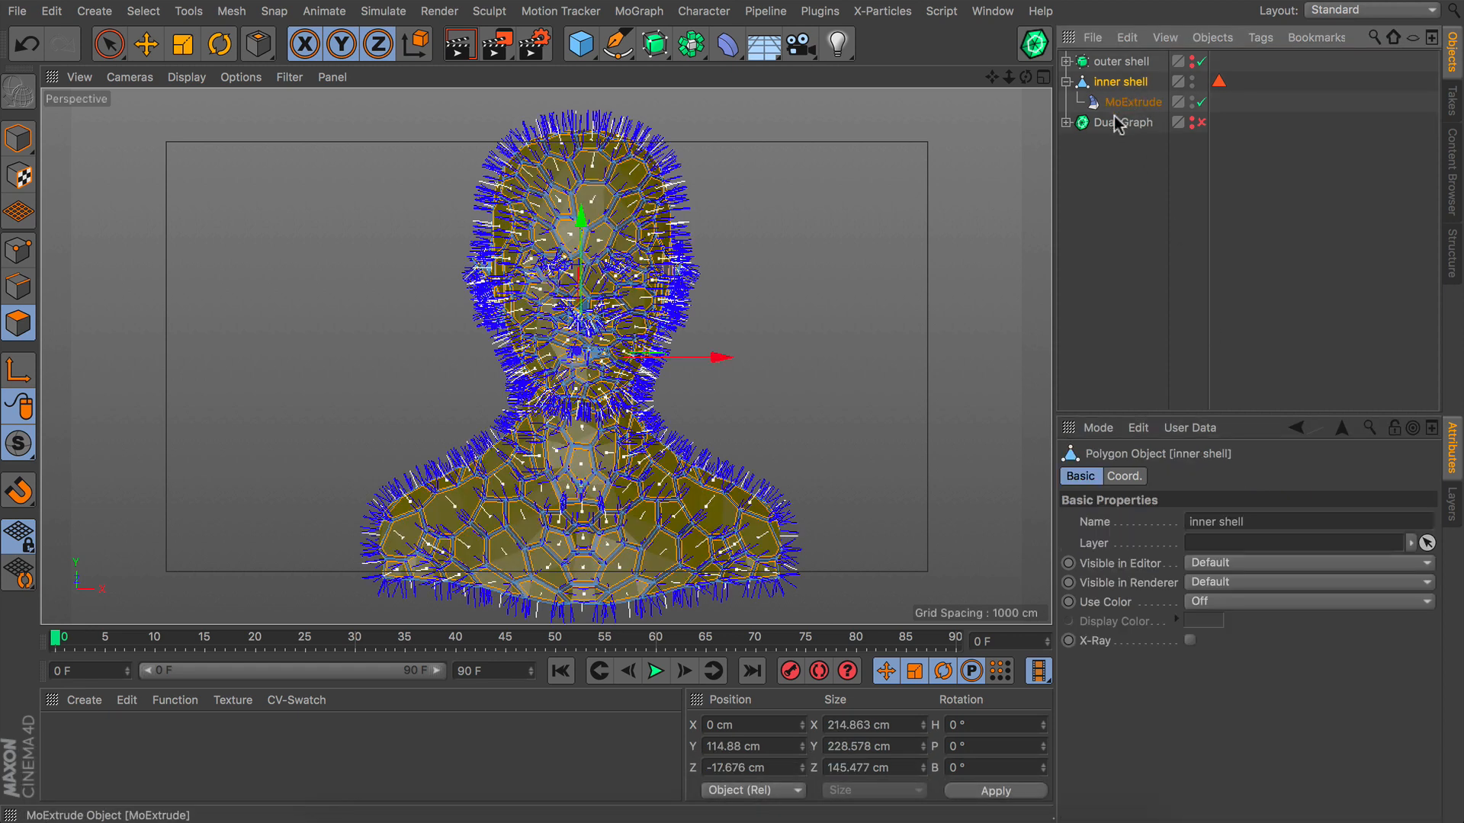
# Step: Put the inner shell under a Subdivision Surface renamed 'inner shell'
pyautogui.click(651, 41)
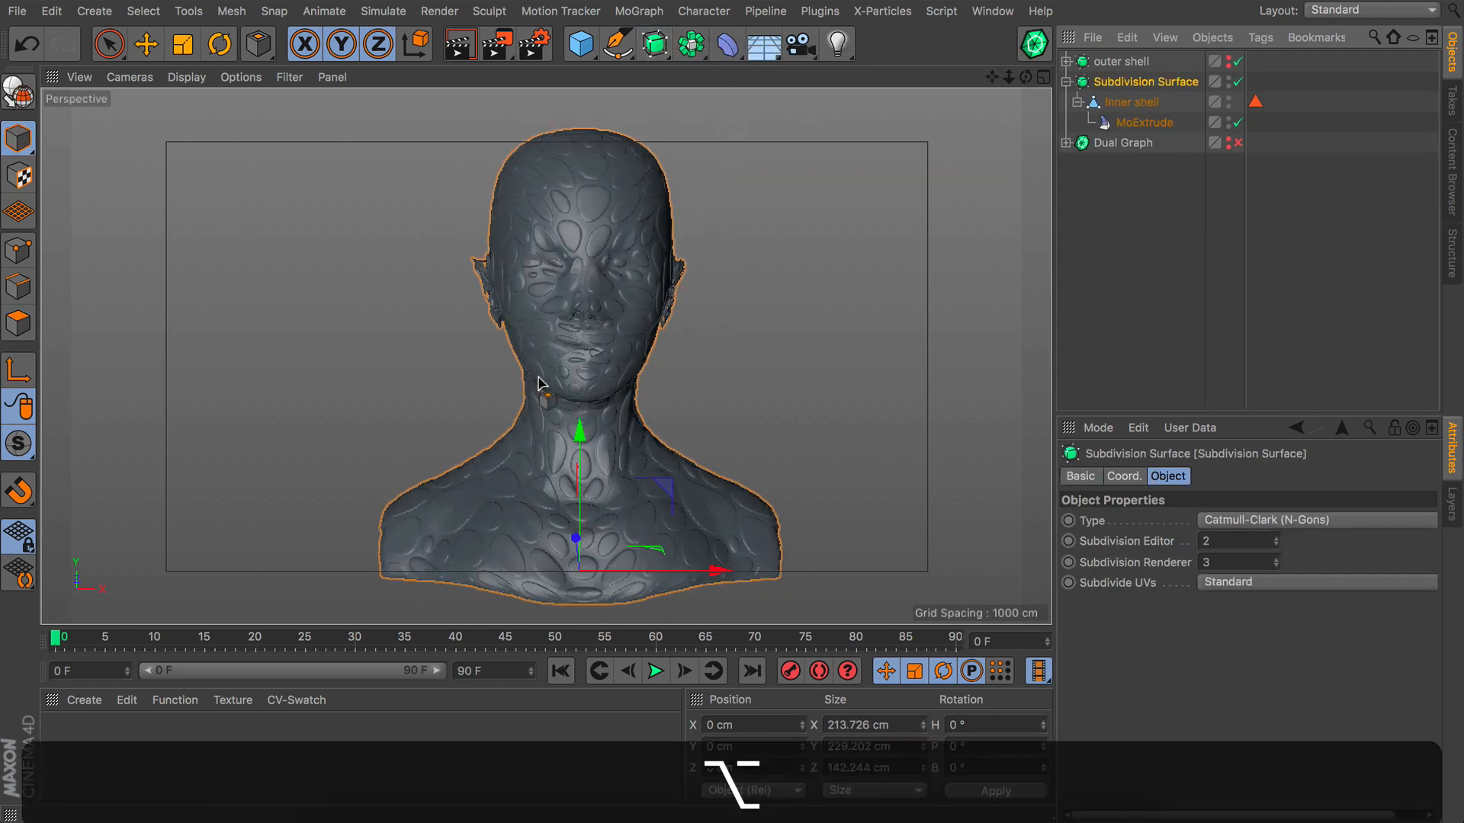
pyautogui.click(1227, 62)
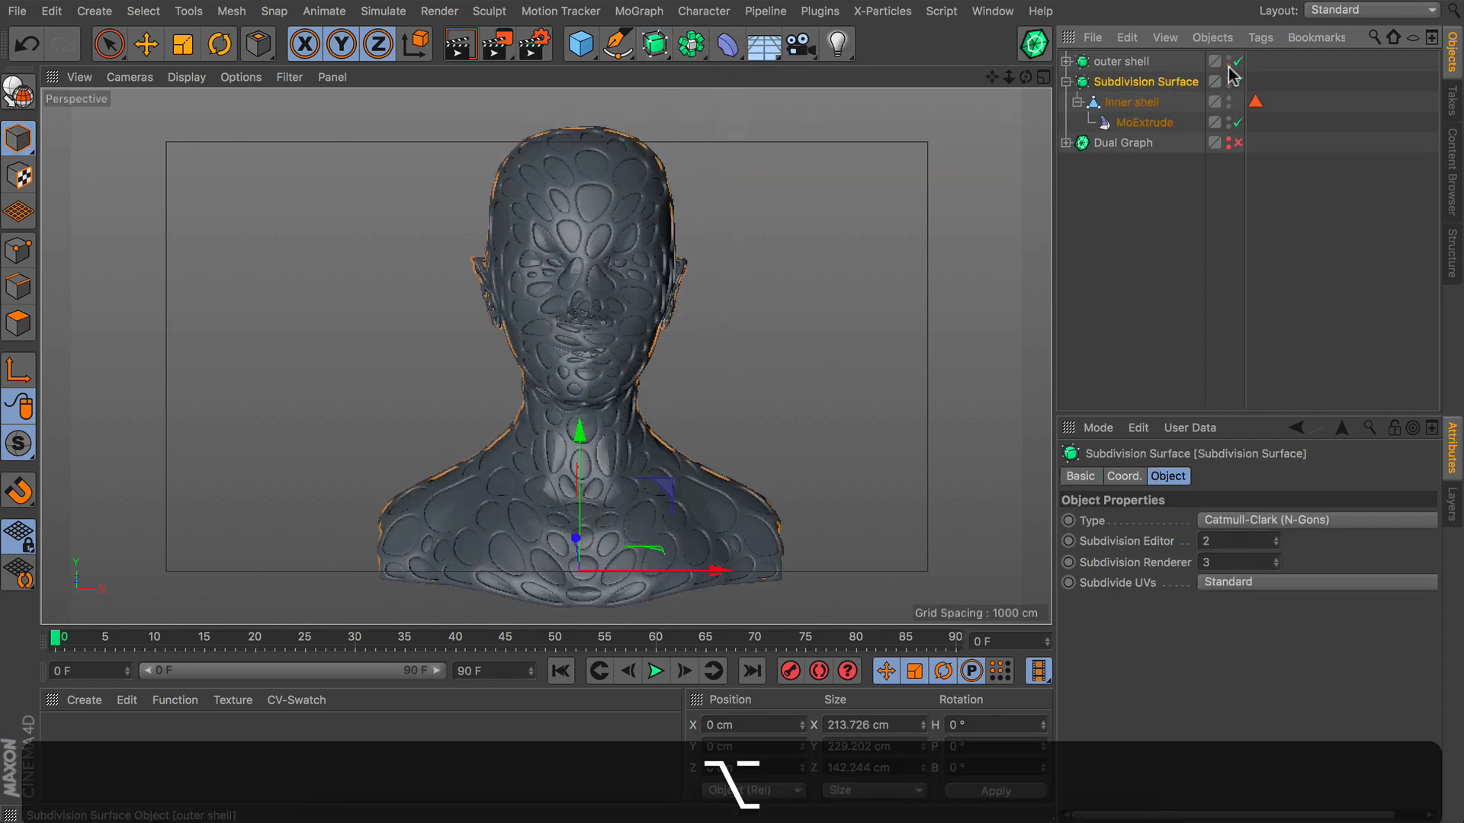
pyautogui.doubleClick(1146, 82)
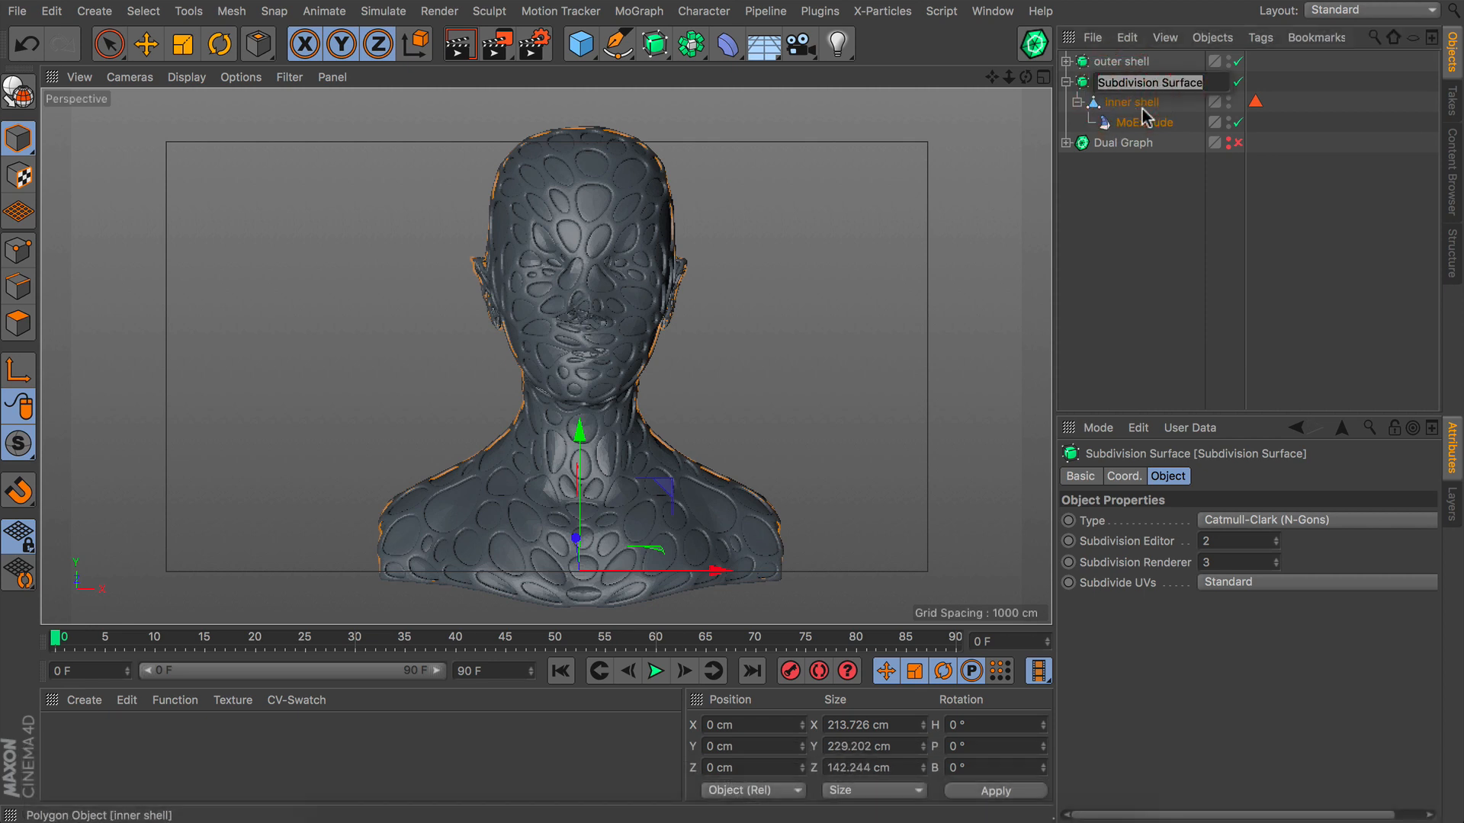
pyautogui.write('inner')
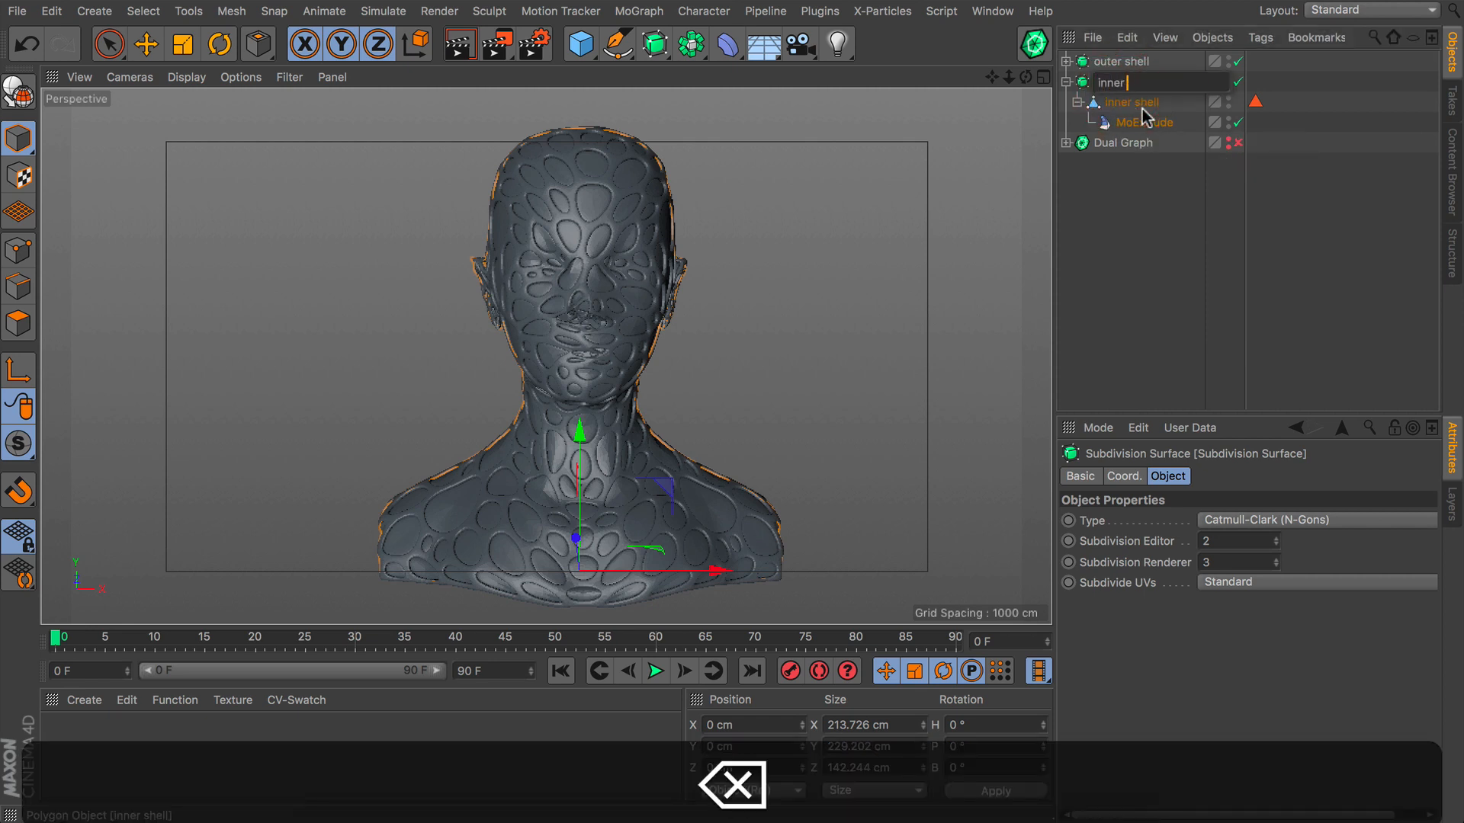
pyautogui.write('shell')
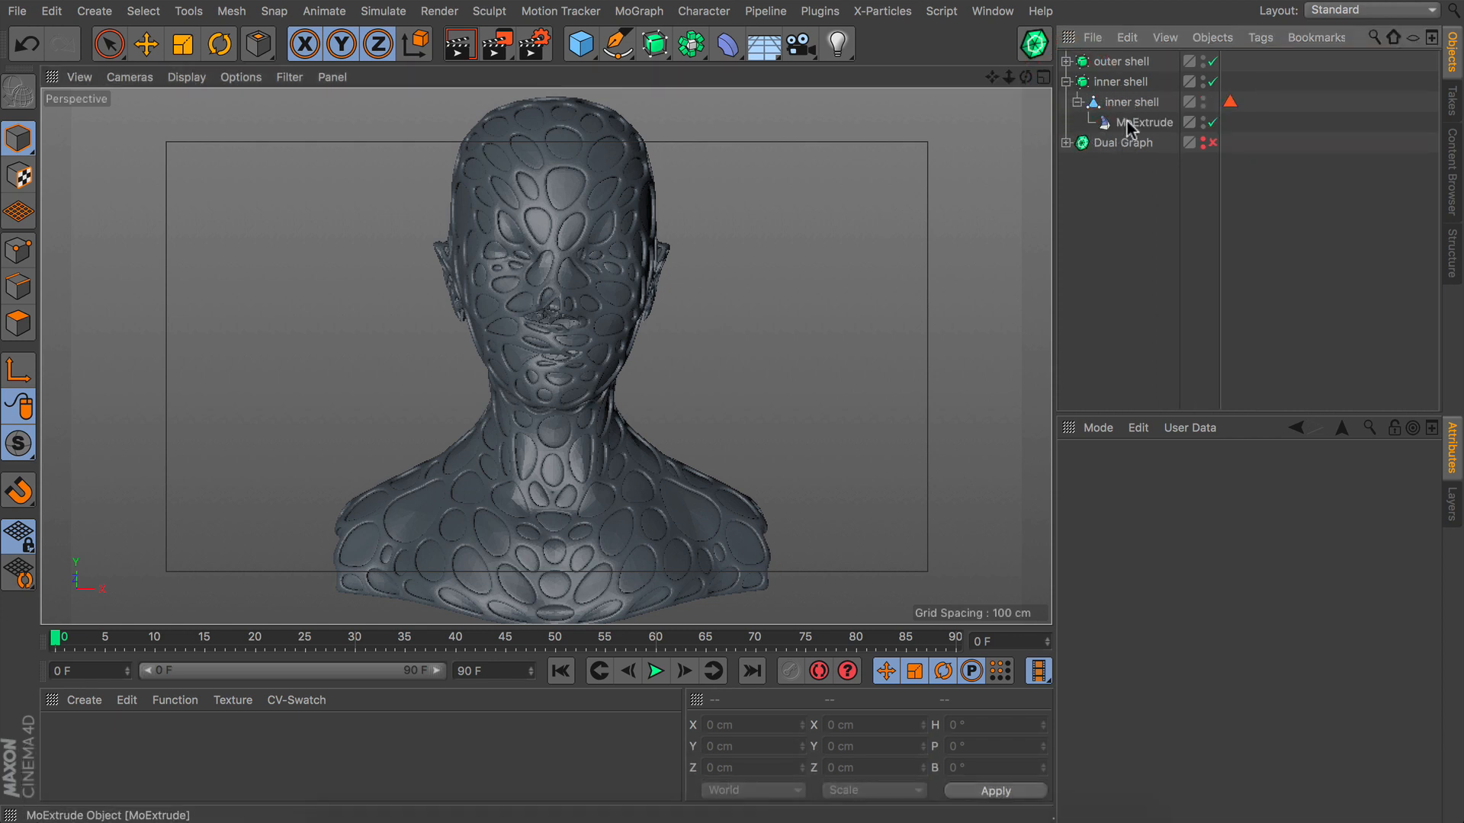
# Step: Set the MoExtrude deformer's Transform P.Z to 3 cm
pyautogui.click(1145, 122)
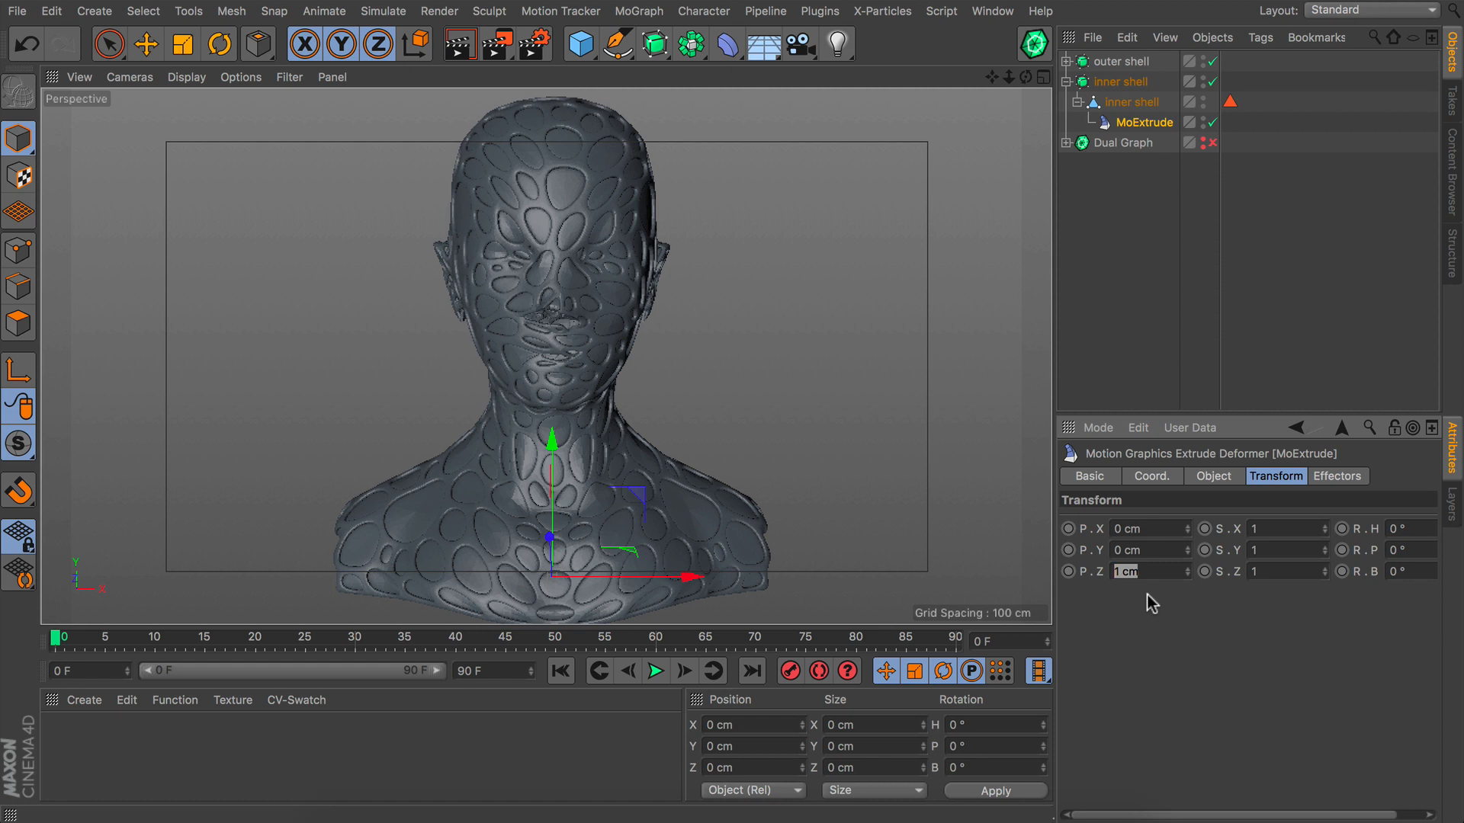
pyautogui.write('3 cm')
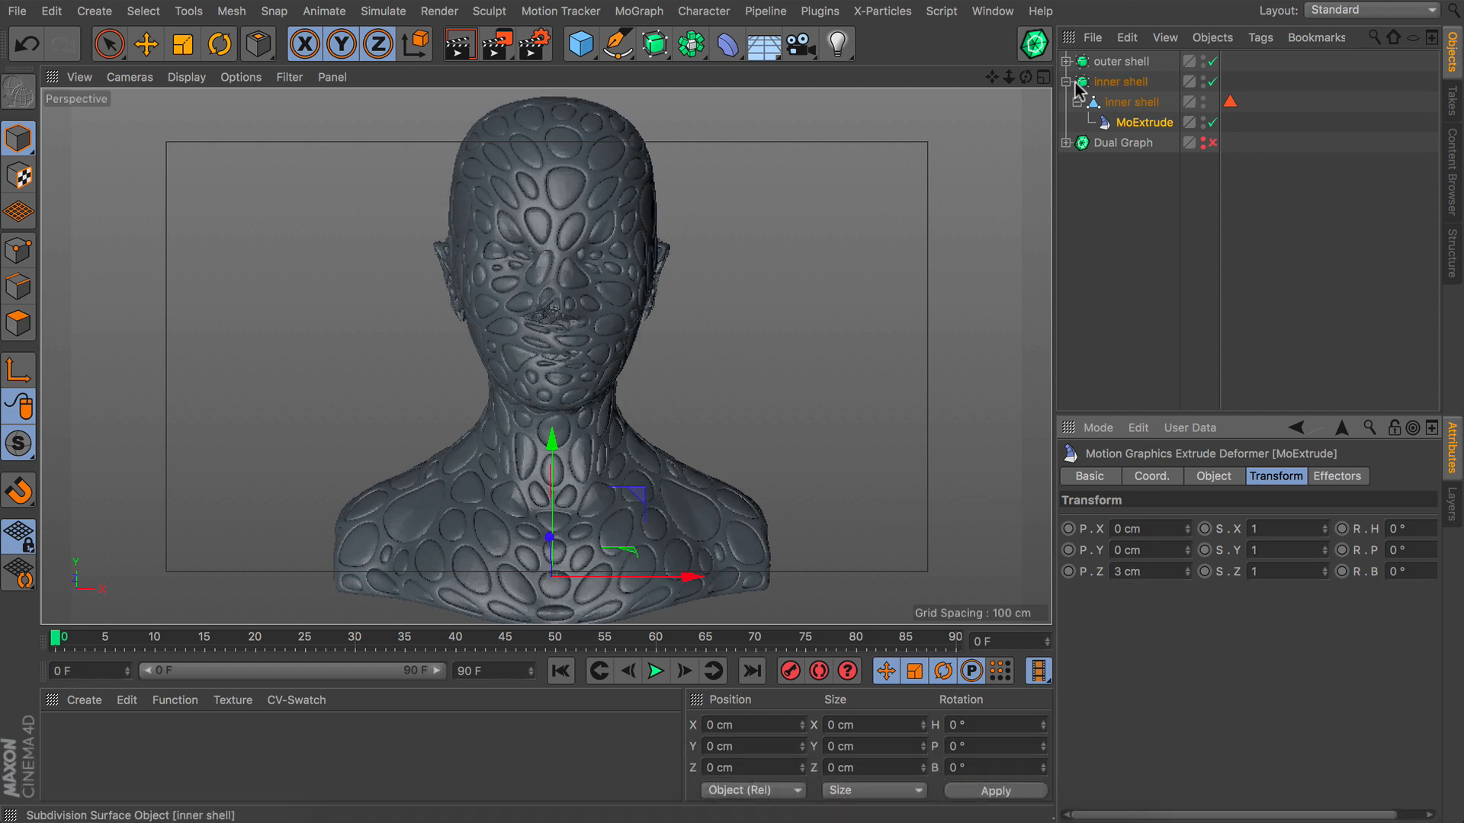
pyautogui.click(1142, 101)
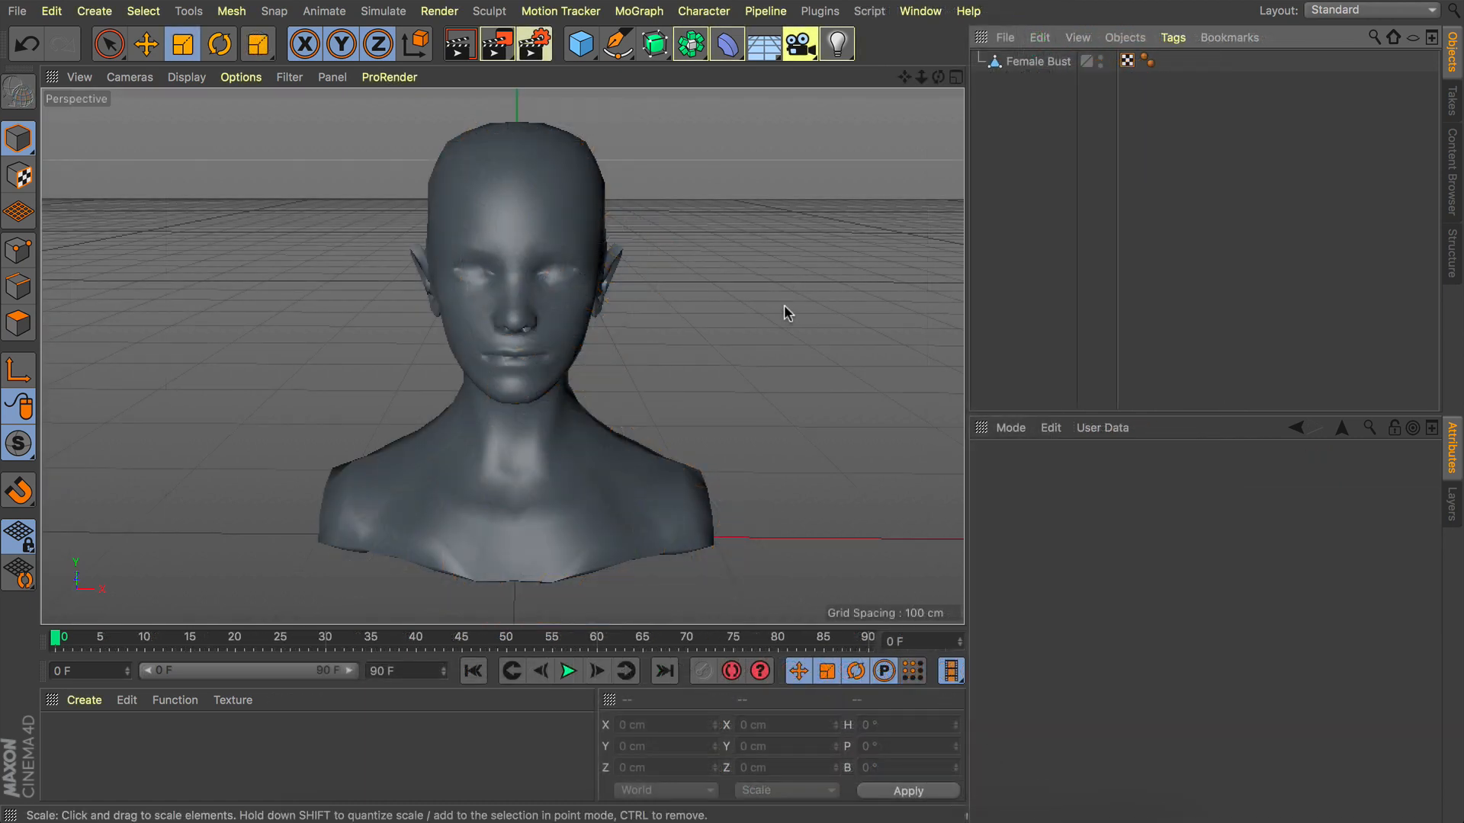
# Step: Parent the Female Bust under a new MoGraph Voronoi Fracture object
pyautogui.click(1038, 61)
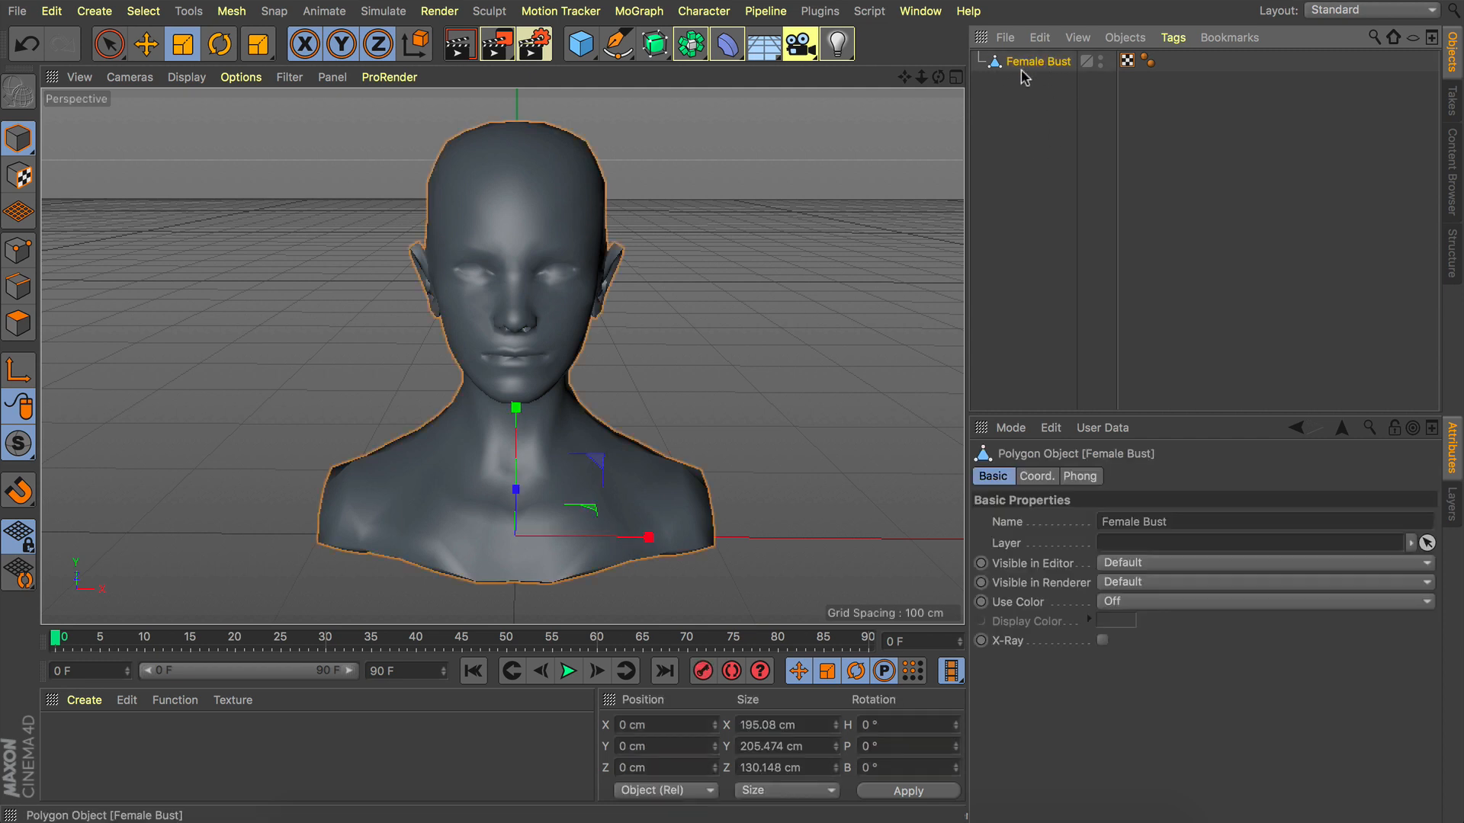
pyautogui.click(638, 11)
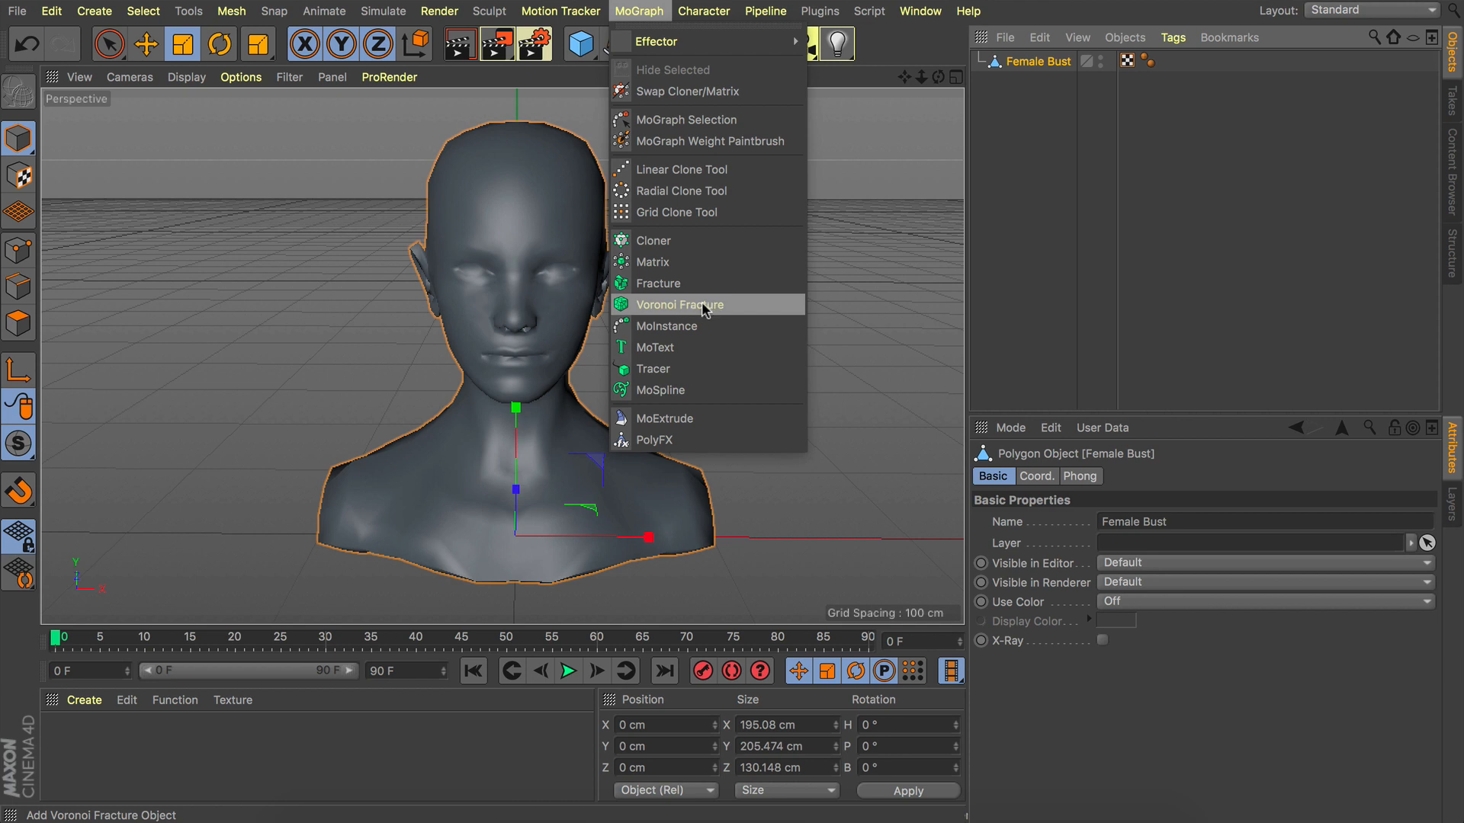
pyautogui.click(680, 304)
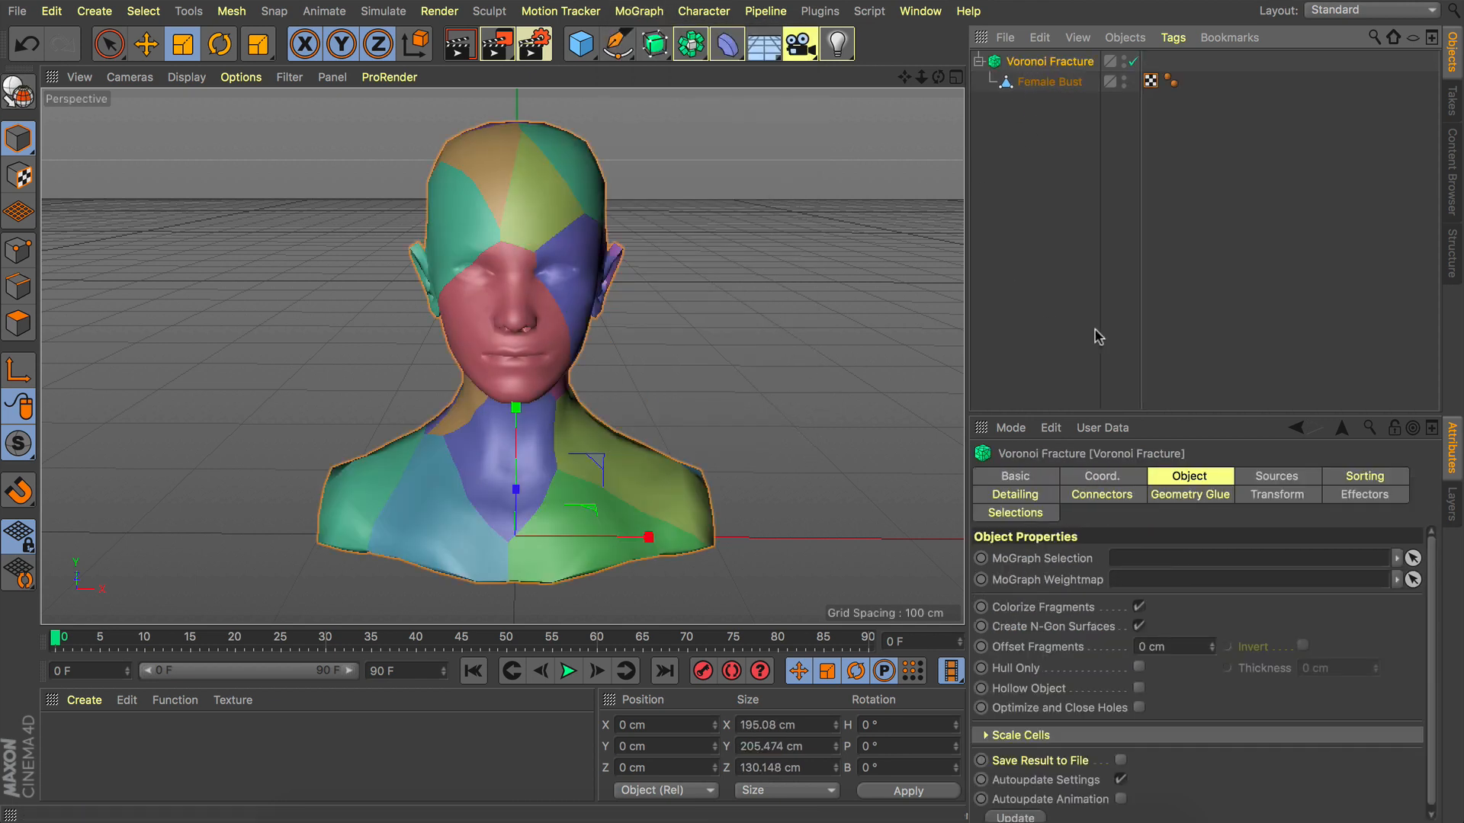
# Step: Set the Point Generator's Point Amount to 200, then to 250
pyautogui.click(1276, 476)
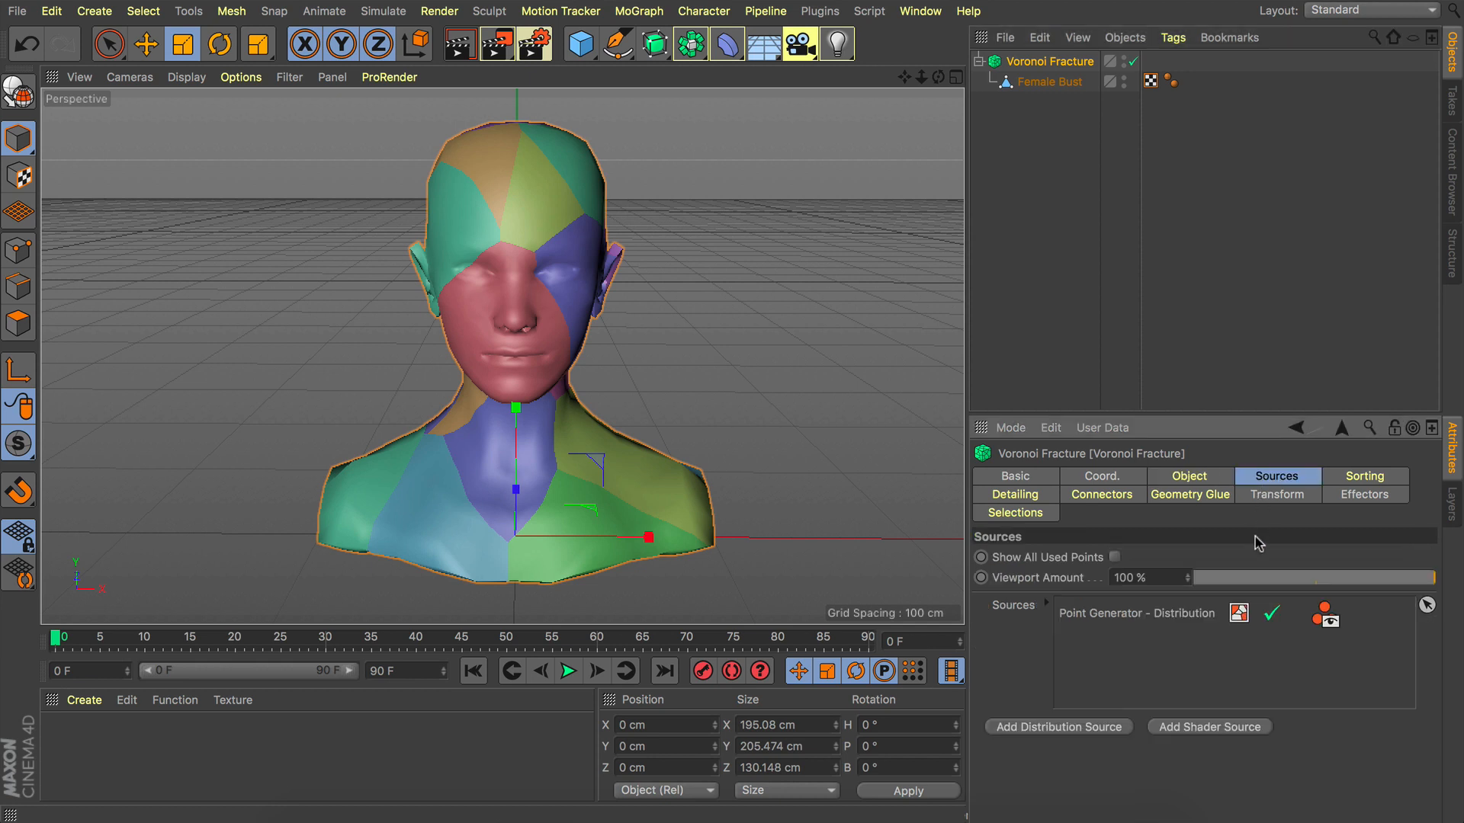
pyautogui.moveTo(1149, 619)
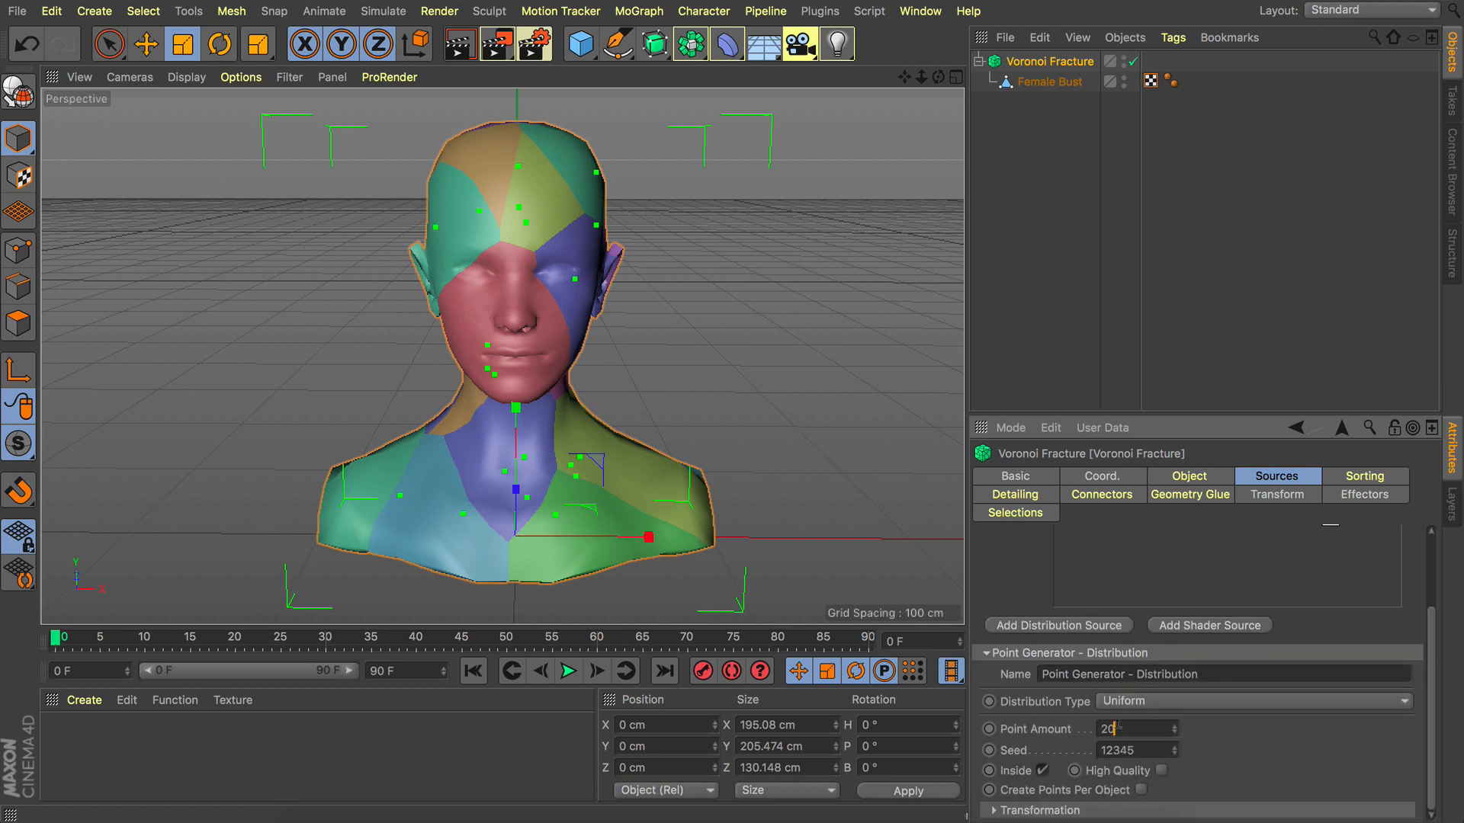
pyautogui.write('200')
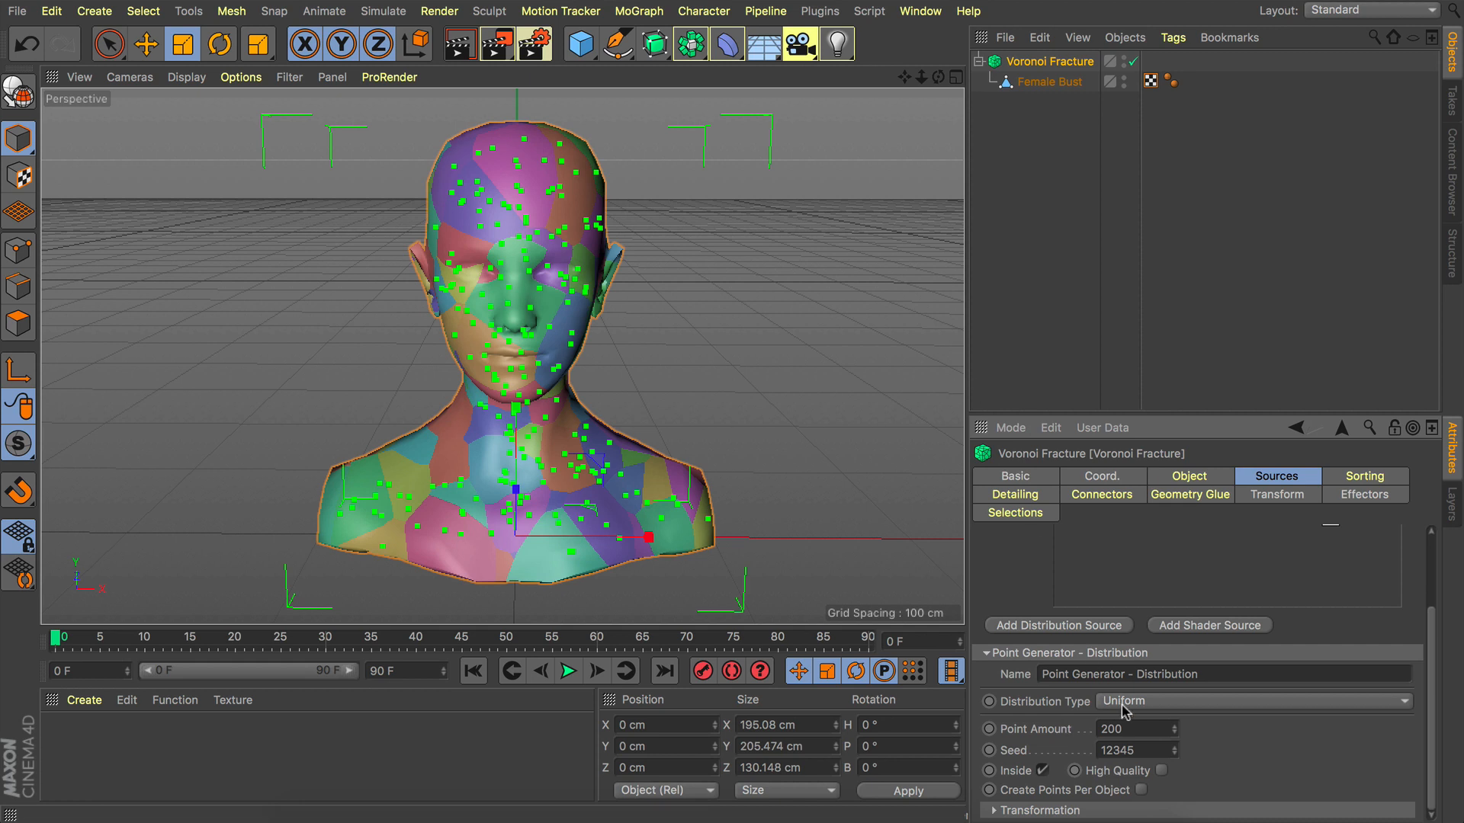
pyautogui.write('250')
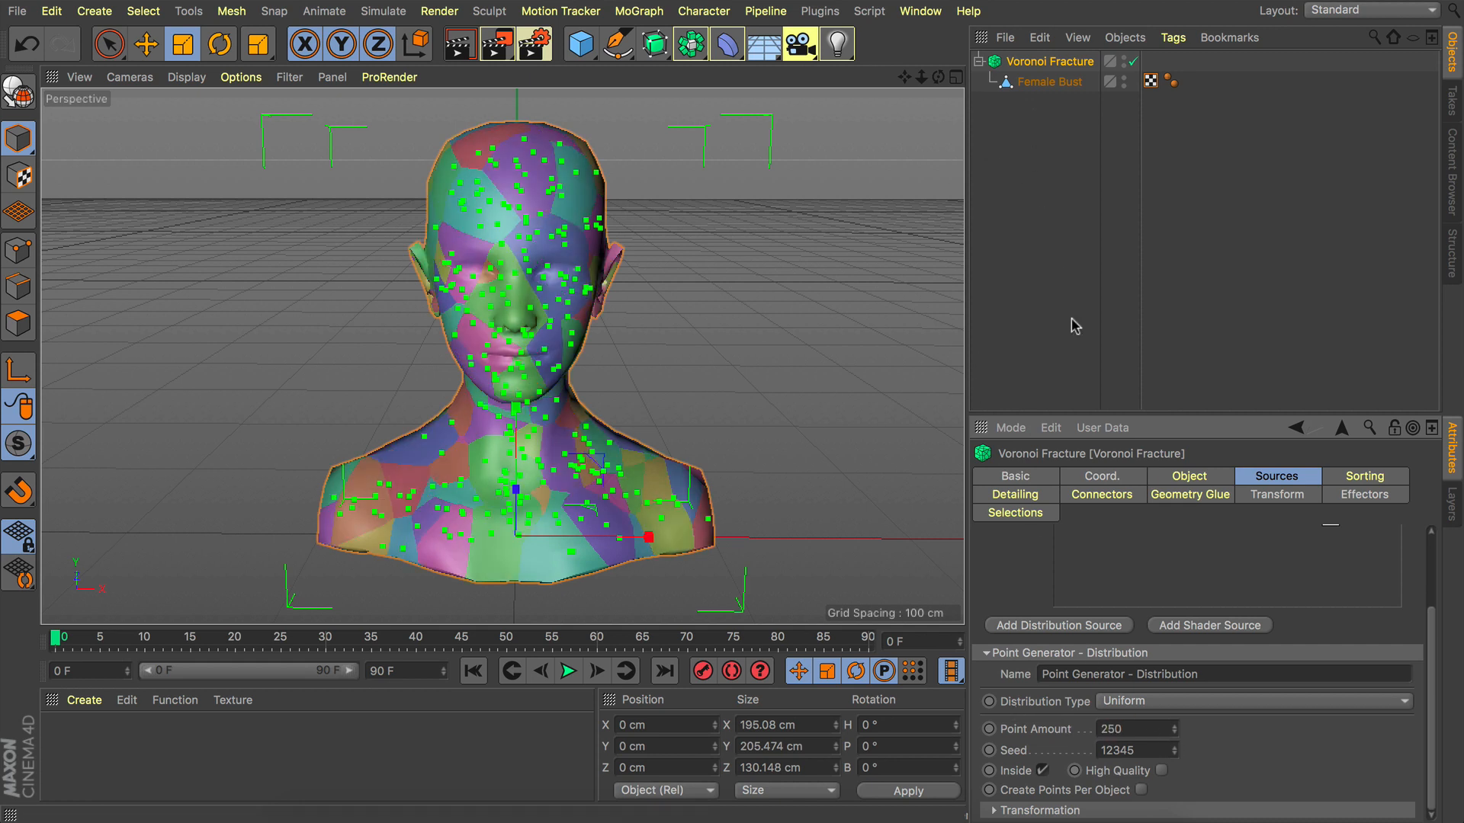
# Step: Offset fragments 1 cm with Invert, Optimize, Close Holes and Hull Only enabled
pyautogui.click(1188, 476)
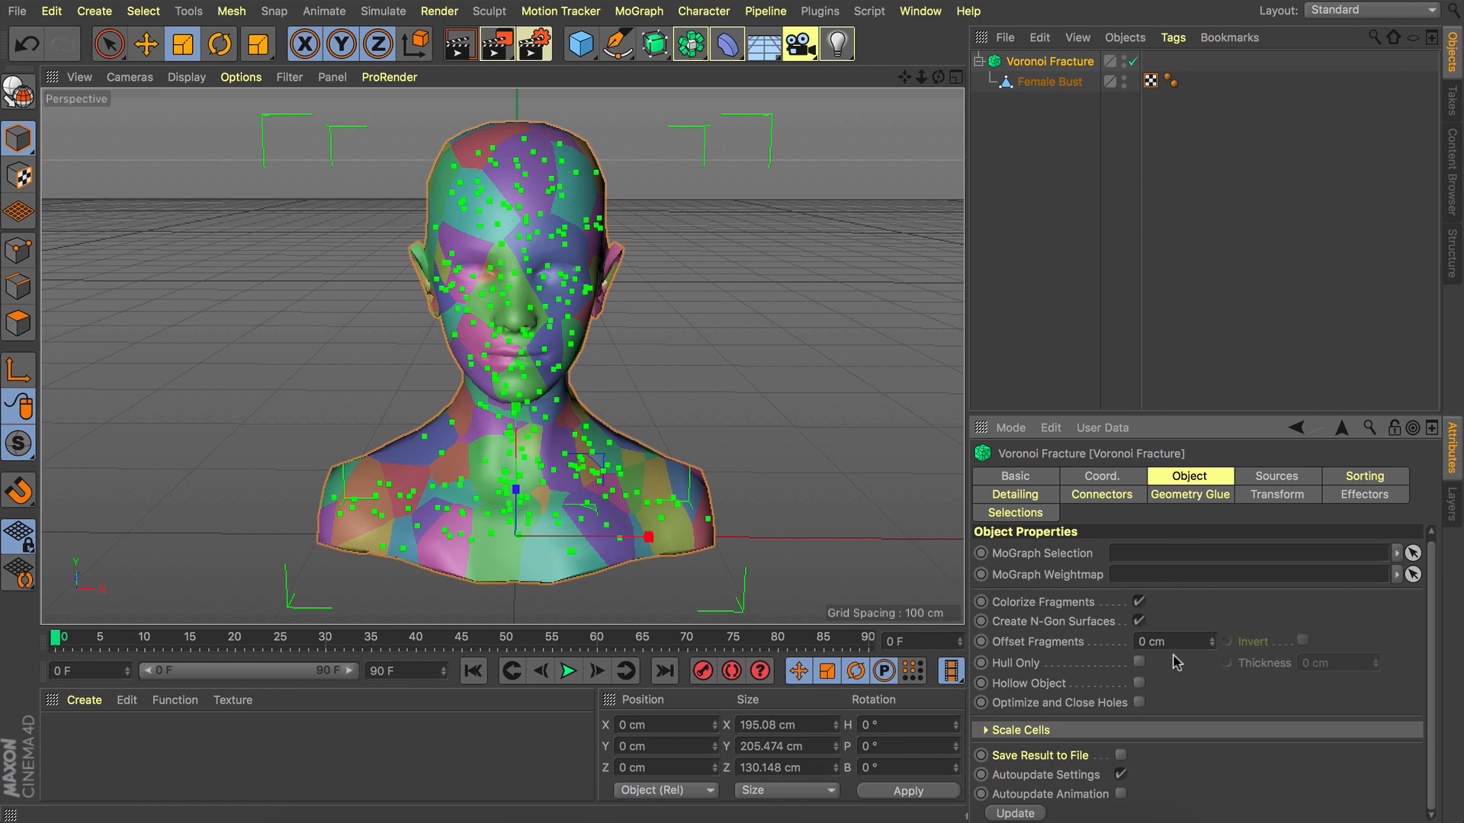
pyautogui.moveTo(1112, 630)
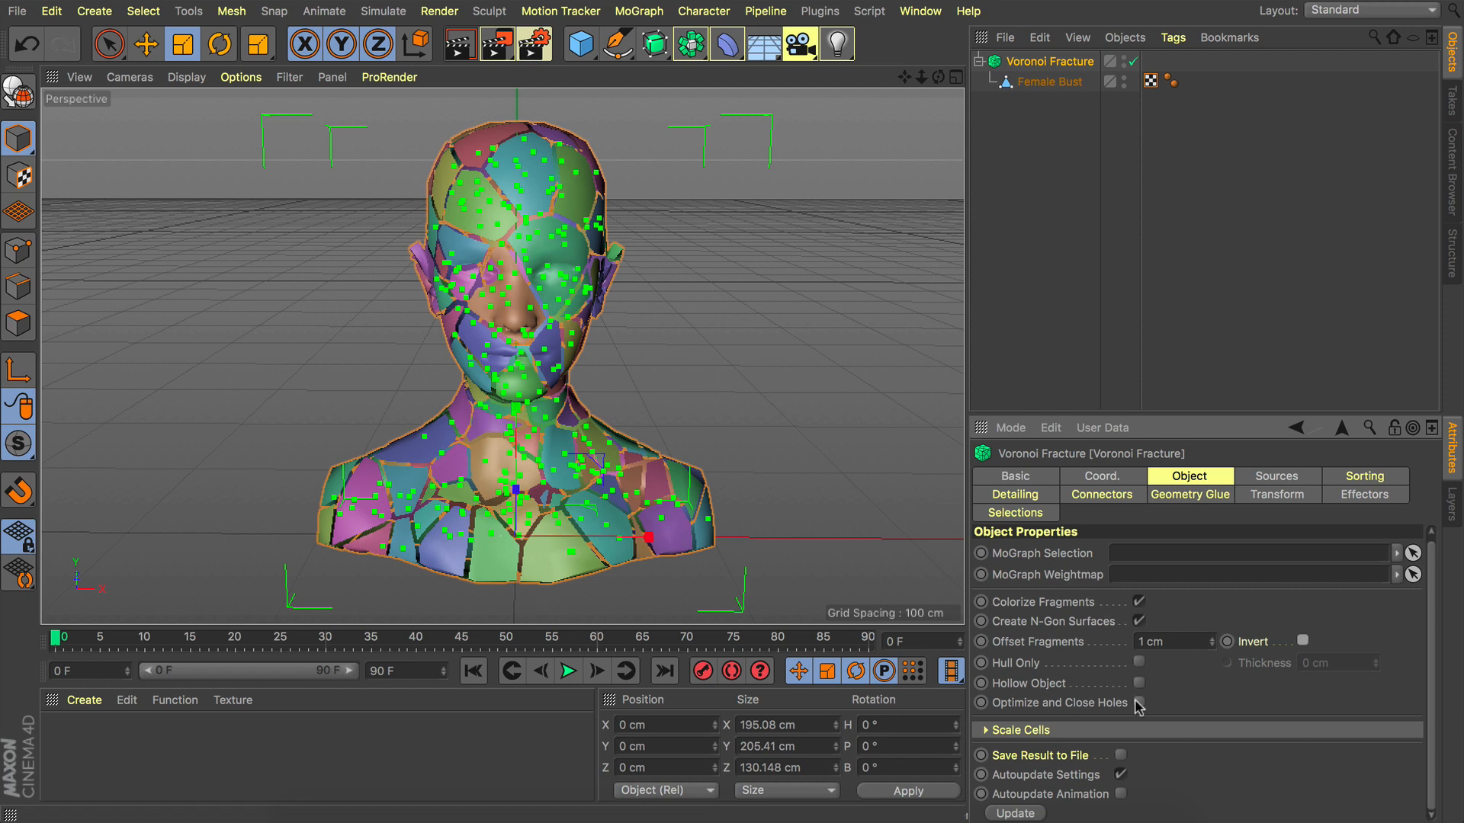
pyautogui.click(1138, 702)
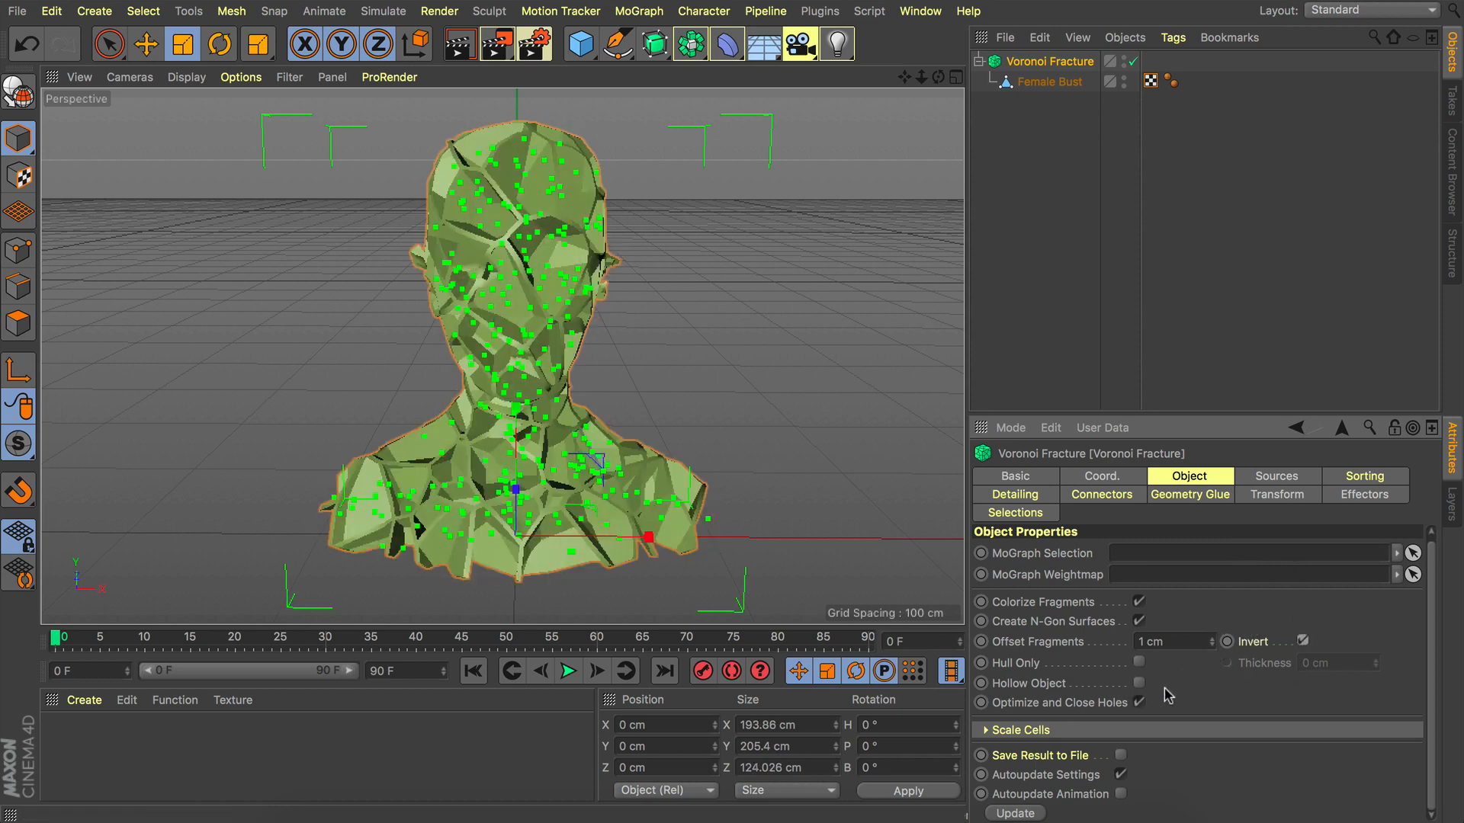
pyautogui.click(1138, 662)
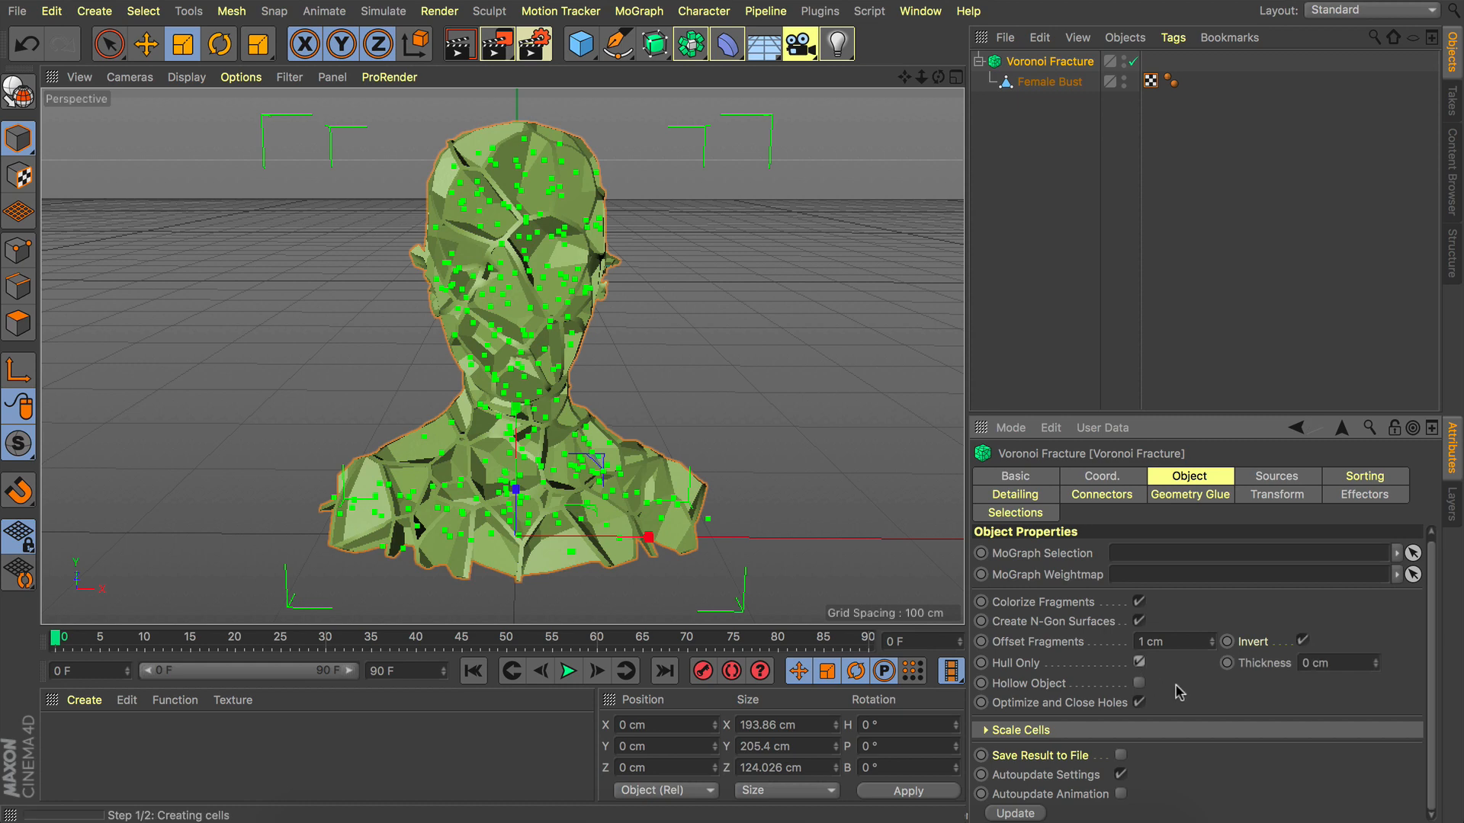
pyautogui.click(1138, 683)
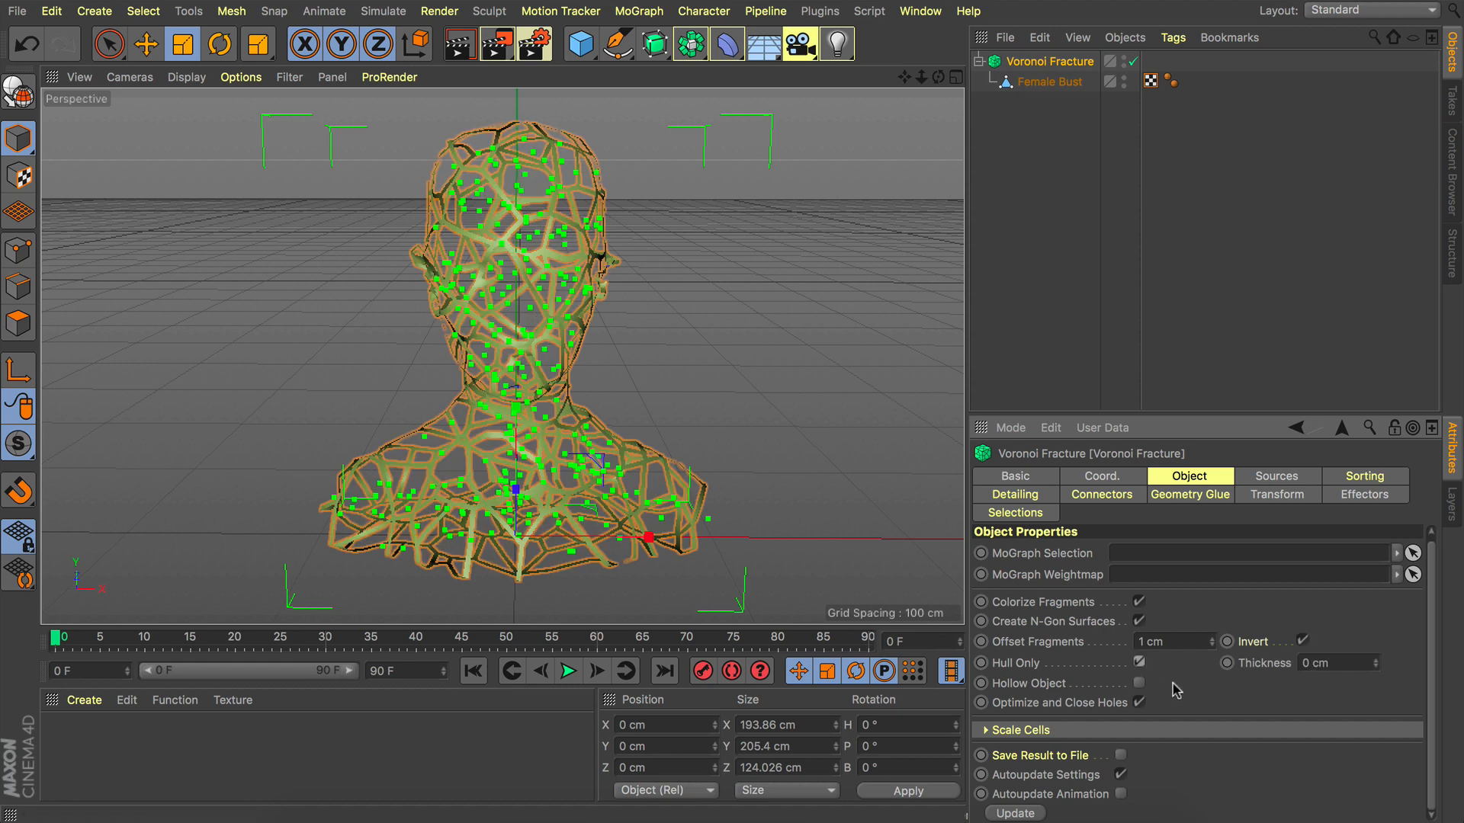
pyautogui.click(1138, 683)
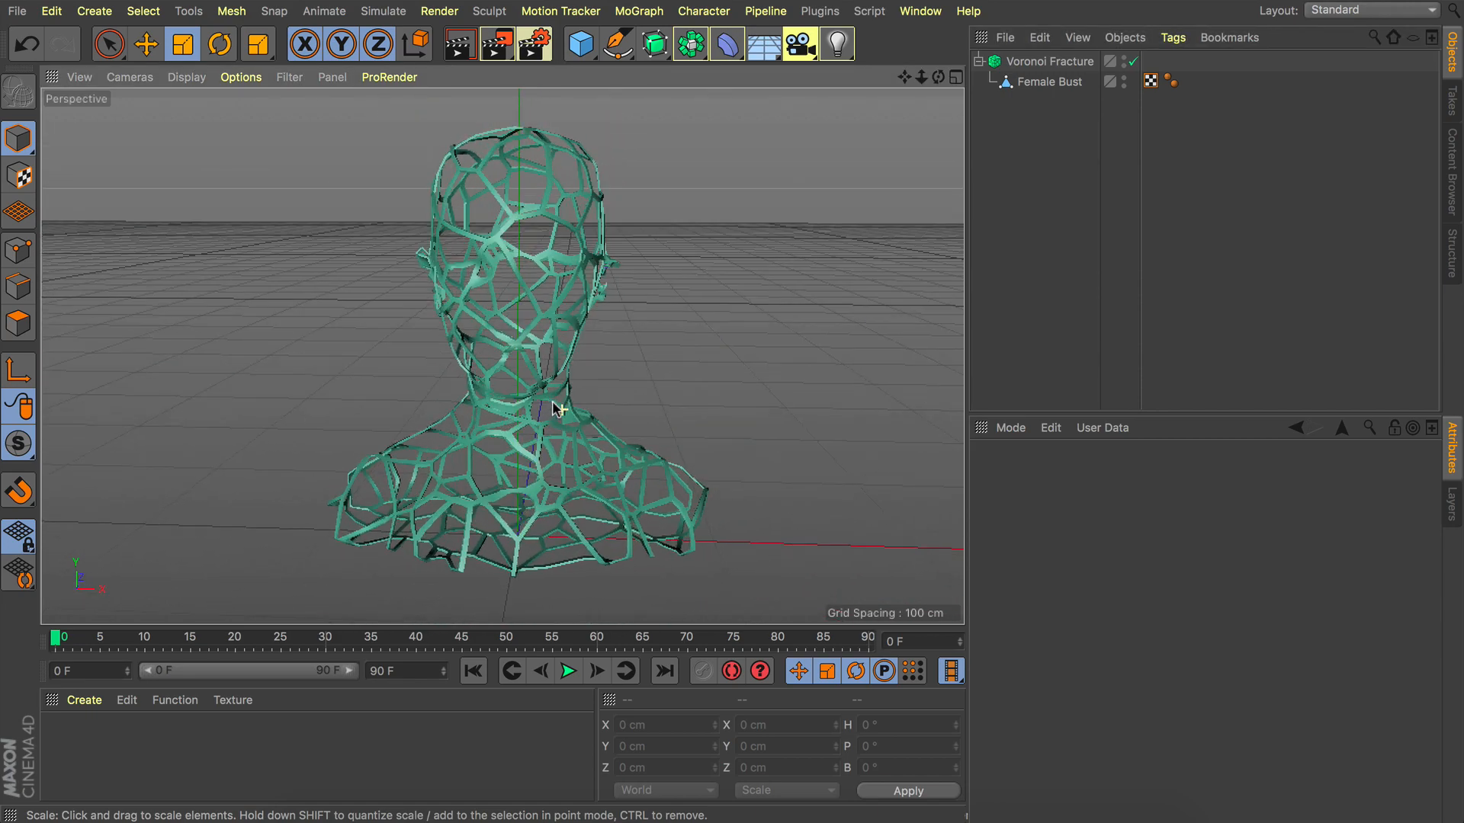
# Step: Wrap the Voronoi Fracture in a Subdivision Surface with 1 cm thickness
pyautogui.click(1049, 62)
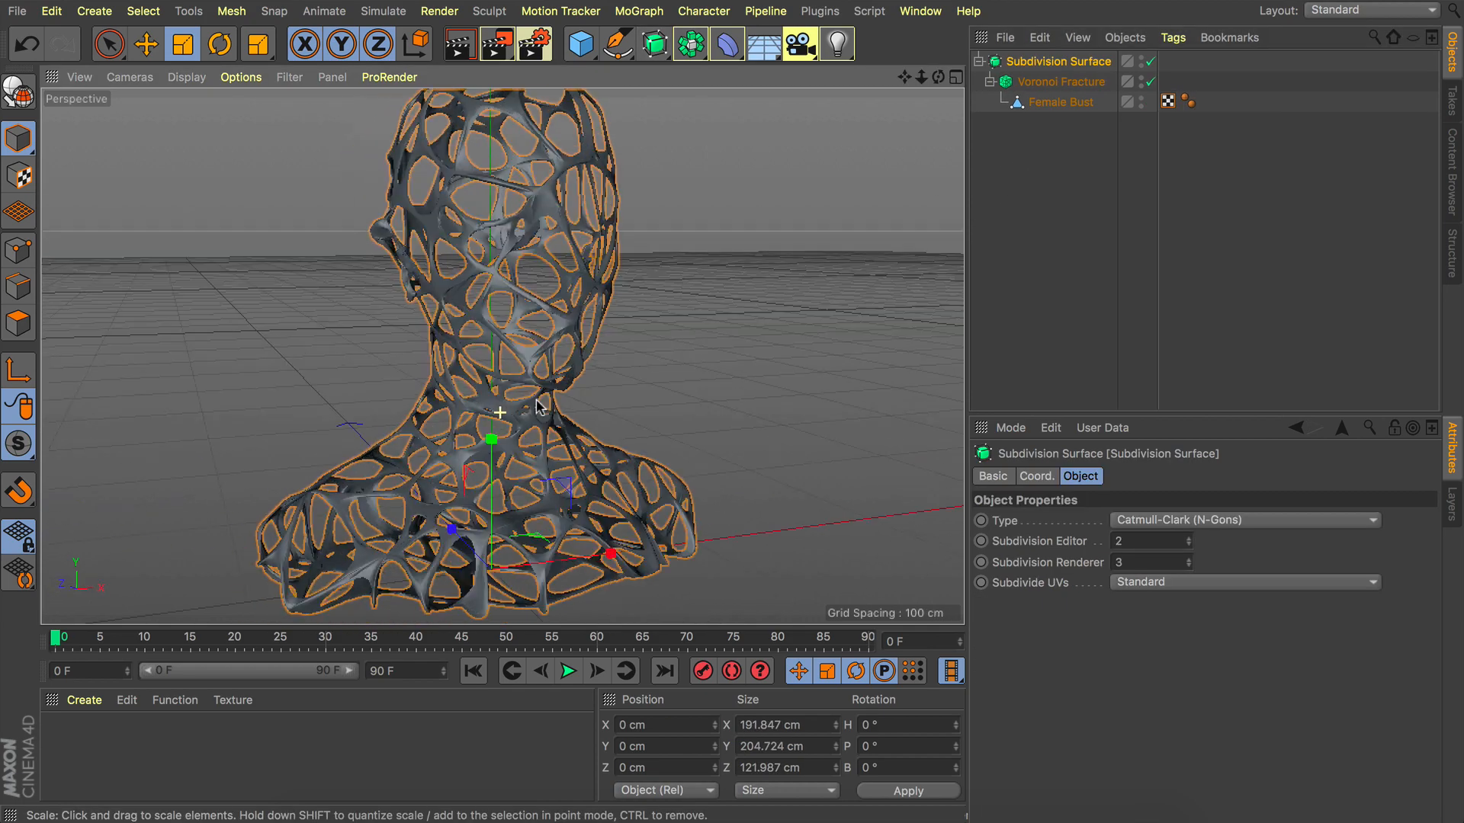
pyautogui.click(1061, 82)
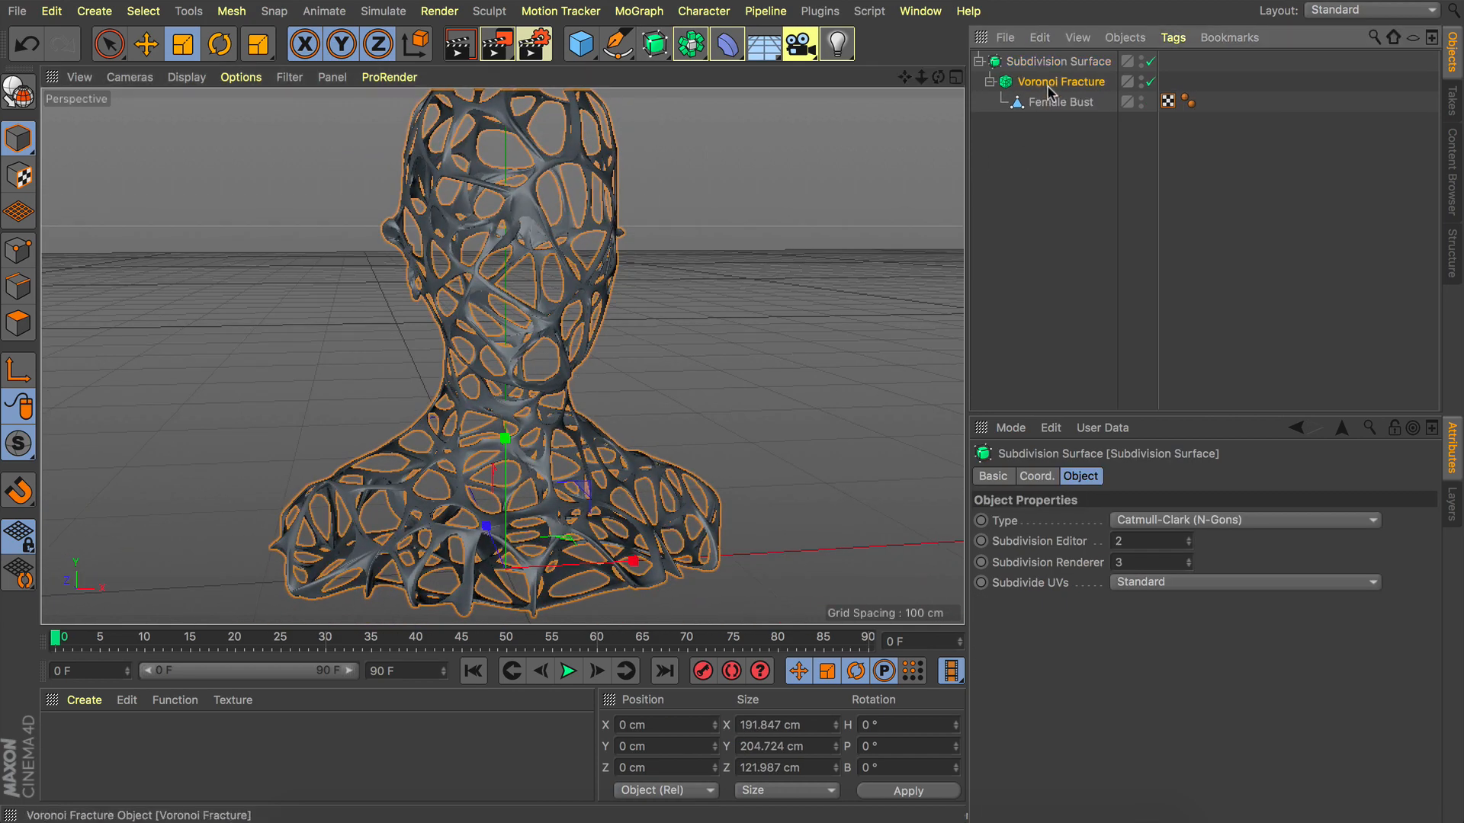
pyautogui.click(1061, 82)
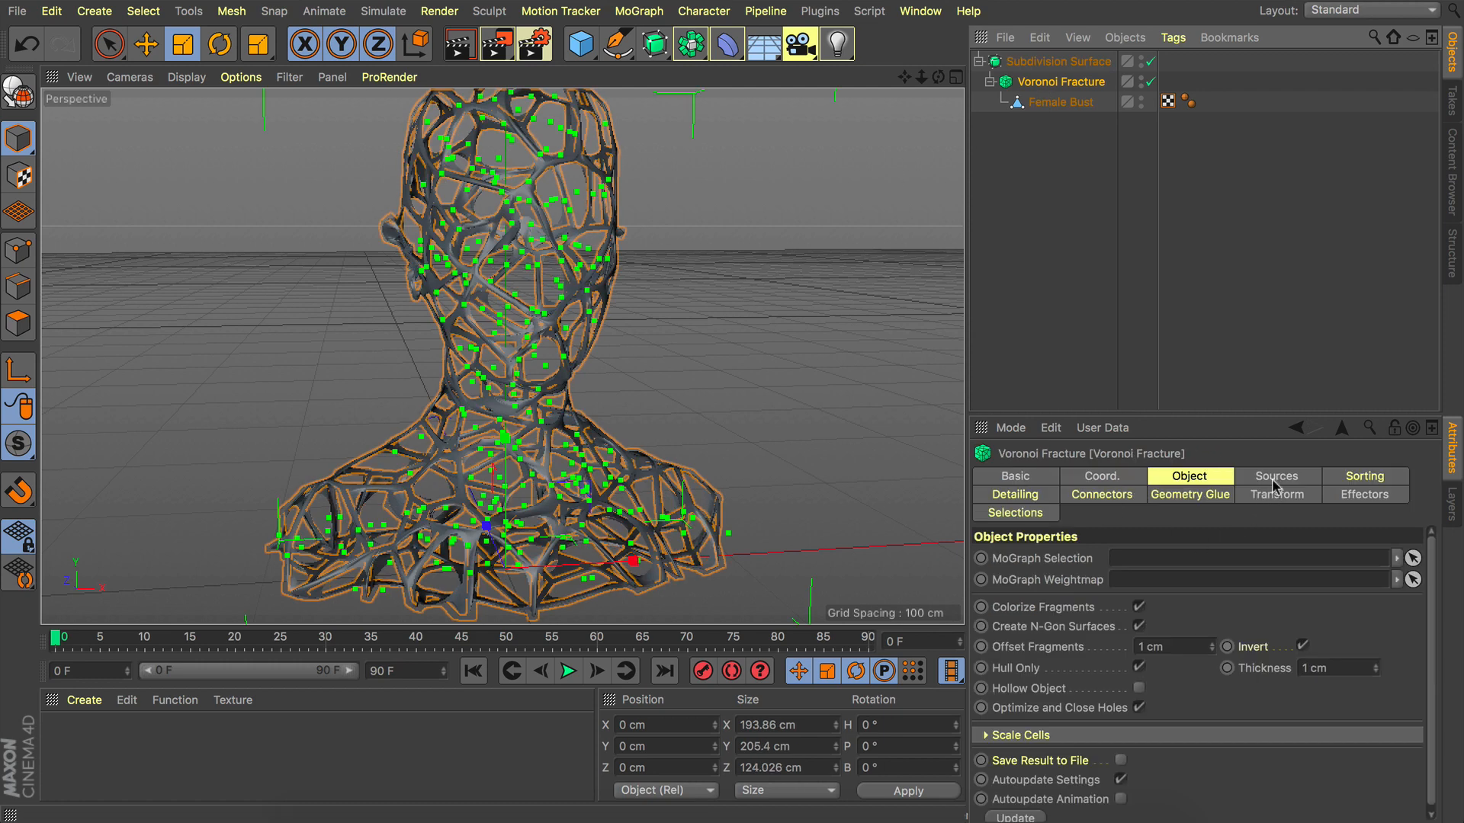
# Step: Change the fracture's point source Seed to 12346
pyautogui.click(1276, 476)
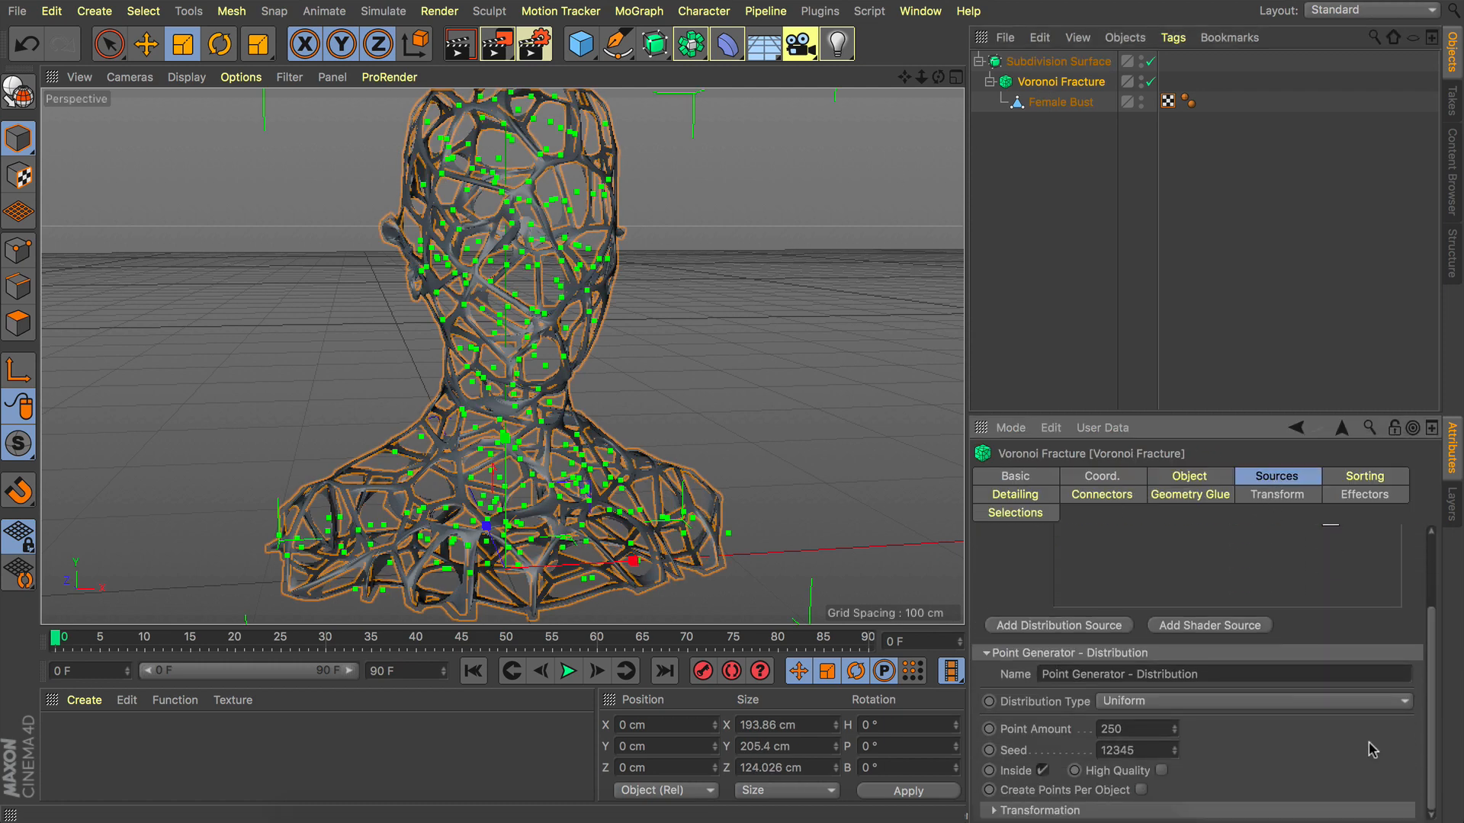
pyautogui.click(1174, 750)
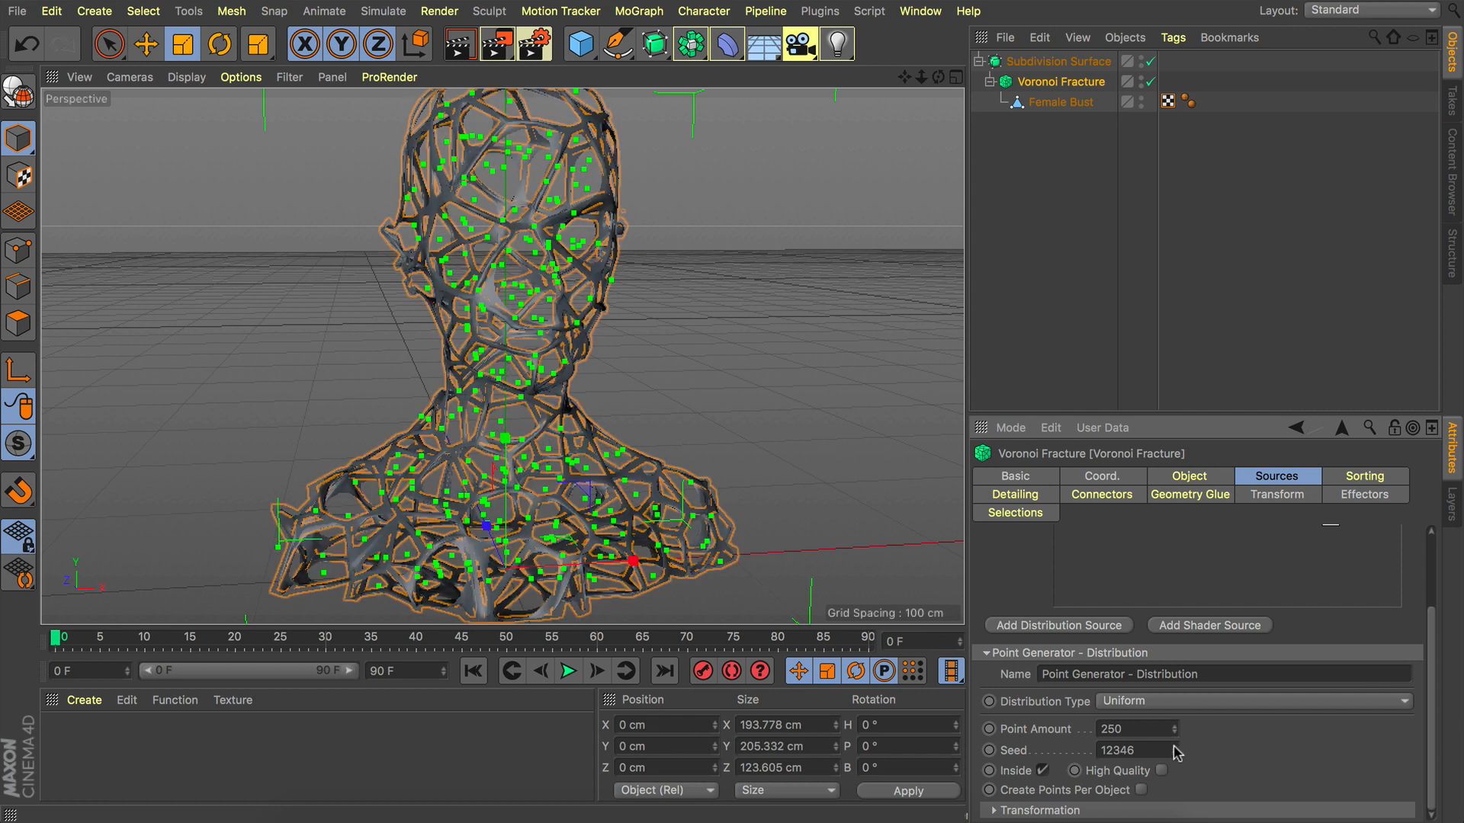
pyautogui.click(1171, 751)
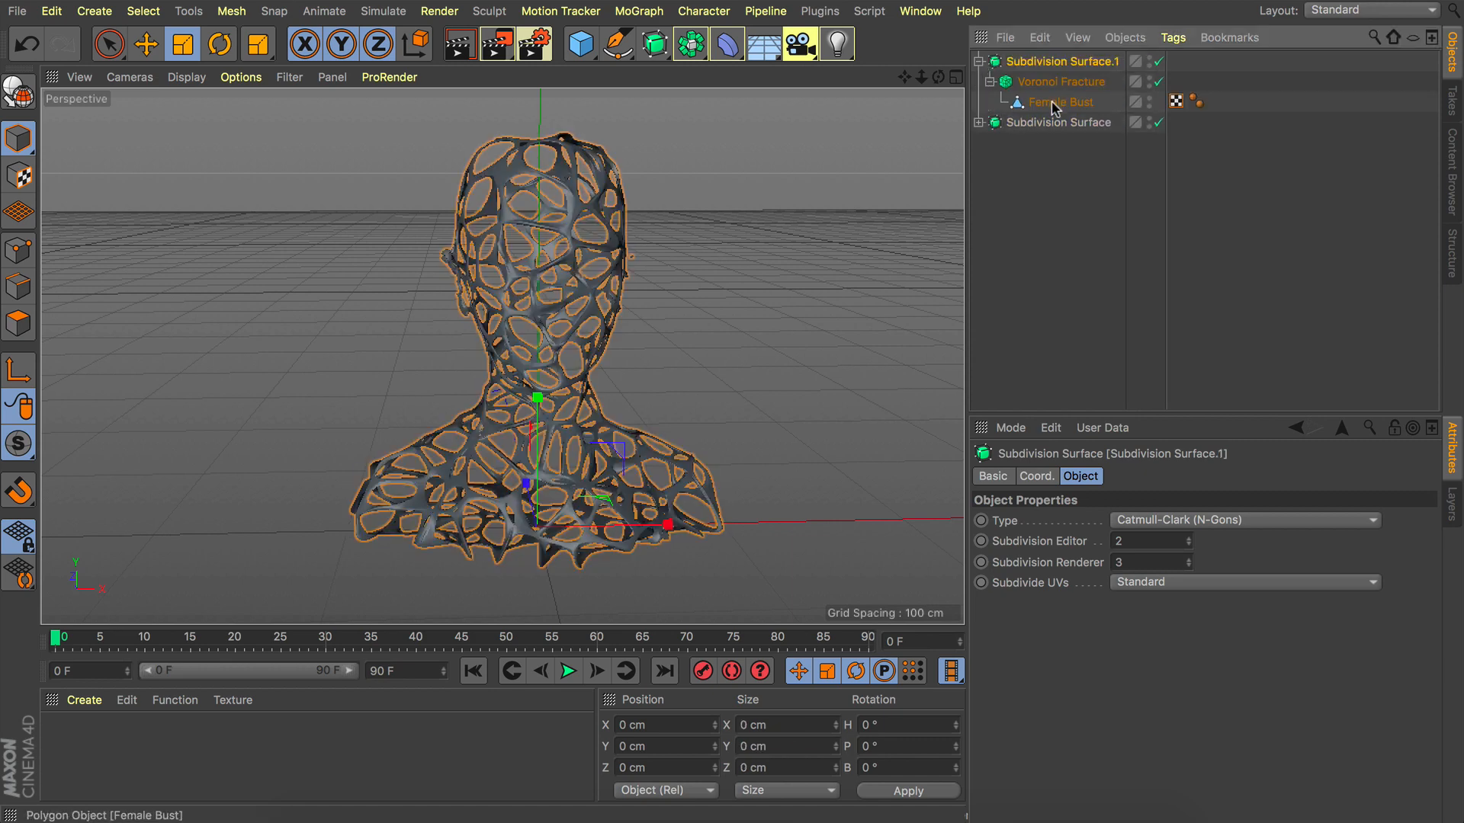
# Step: Adjust the duplicated fracture and hide Subdivision Surface.1 in the editor
pyautogui.click(1060, 82)
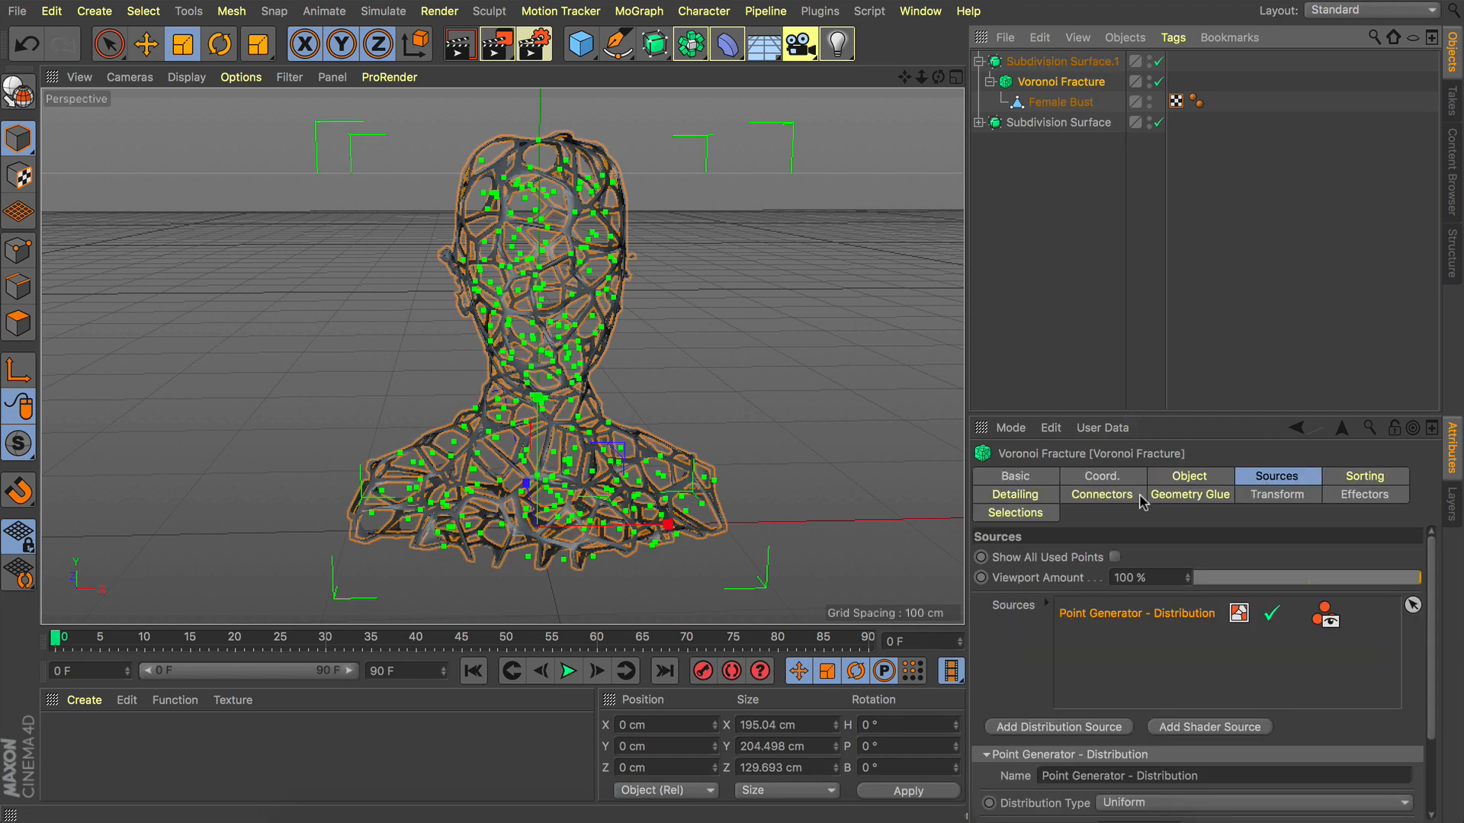
pyautogui.click(1189, 475)
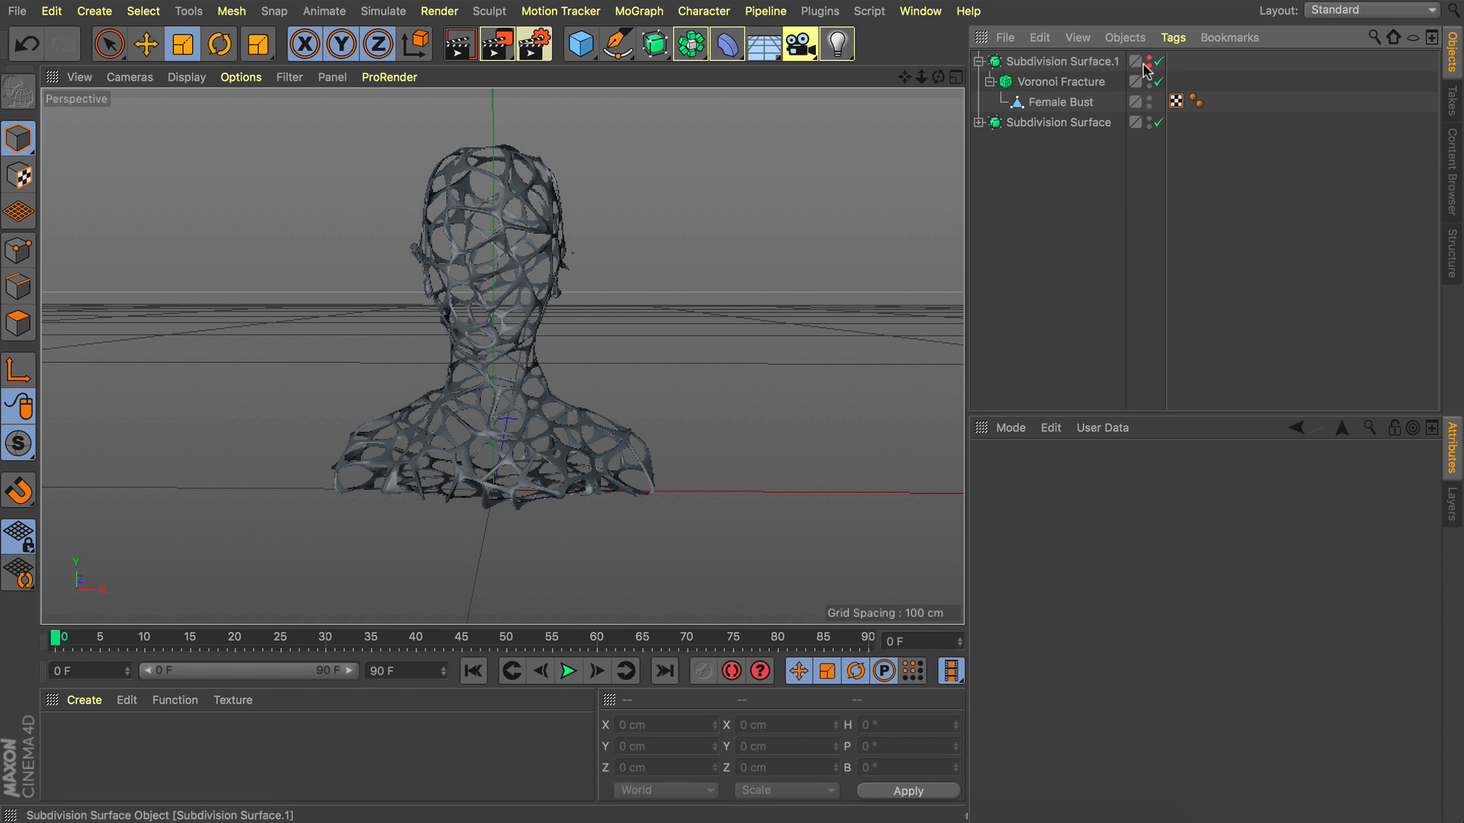
pyautogui.click(1151, 58)
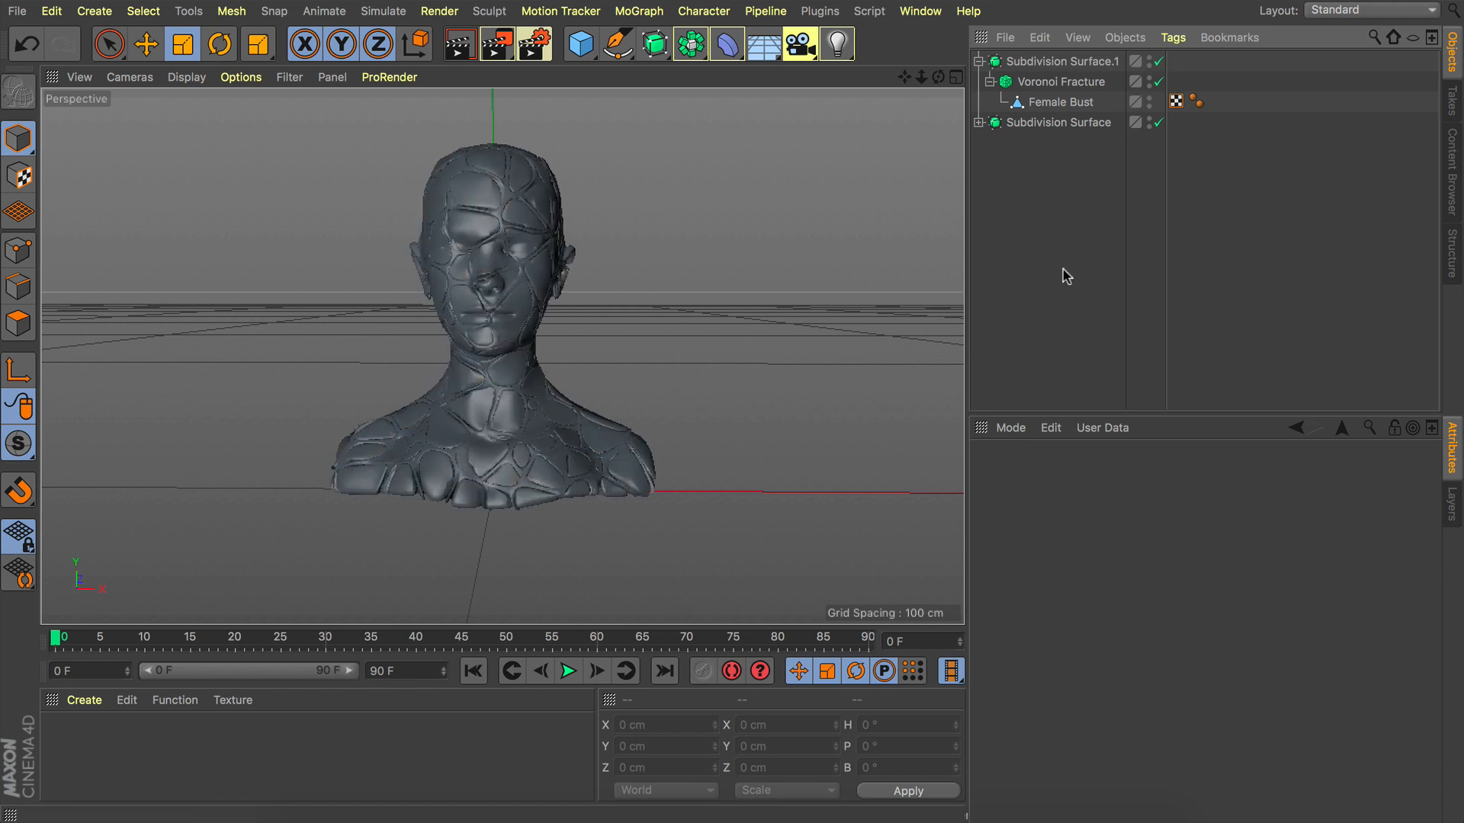